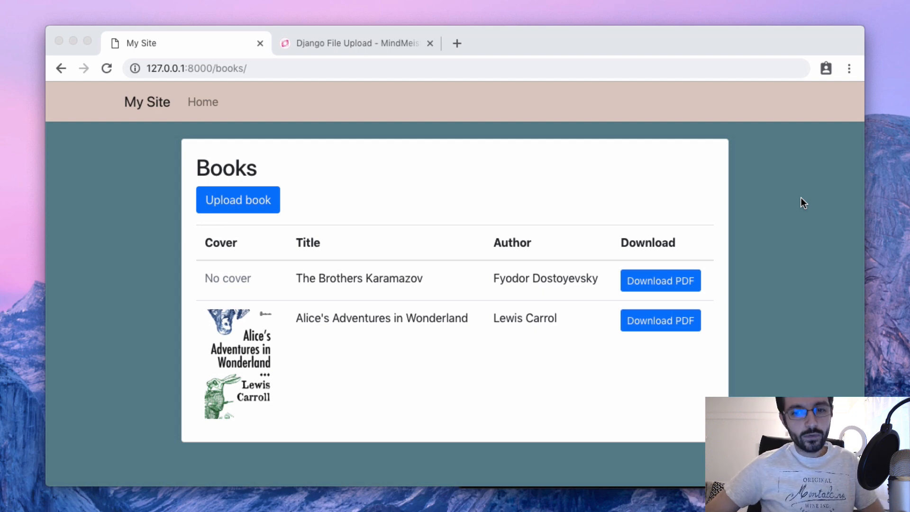
mouse_move(361, 407)
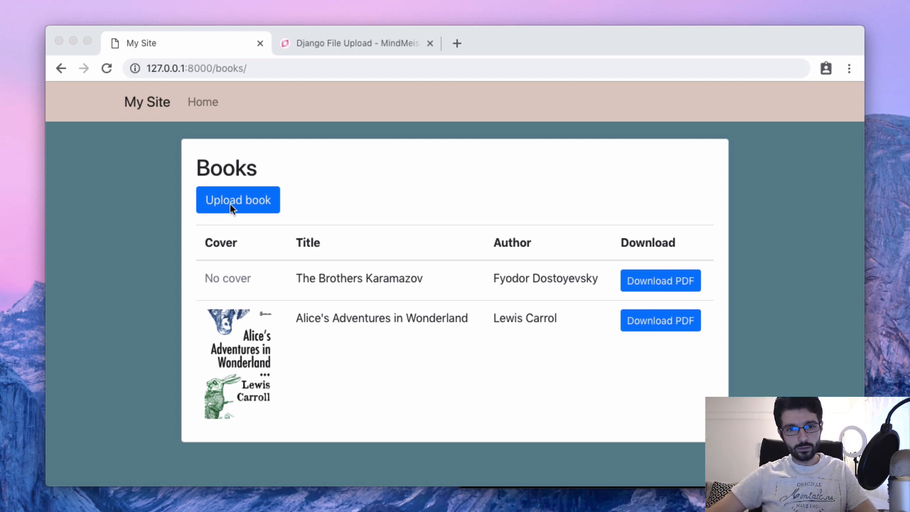
- Open the upload-book form from the Books list page
click(237, 200)
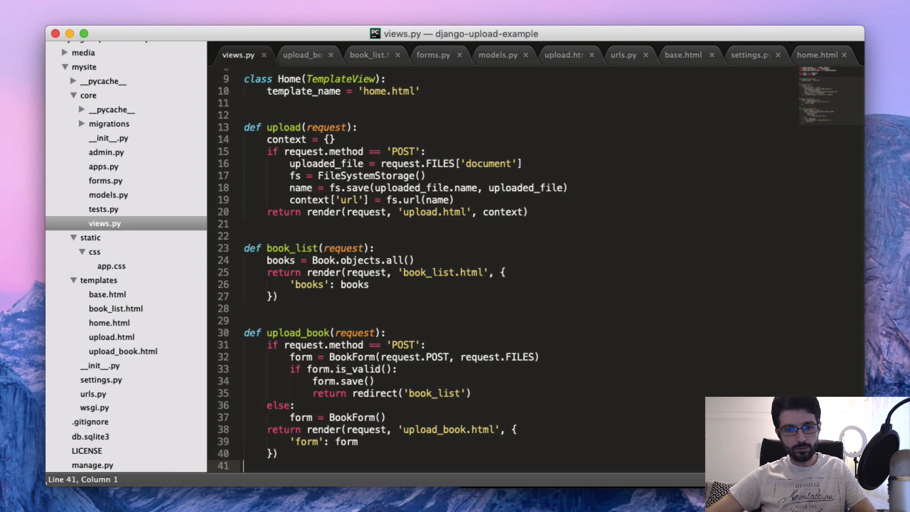
- Write class BookList(View) in views.py with stub get(self, request) and post(self, request) methods
text(class)
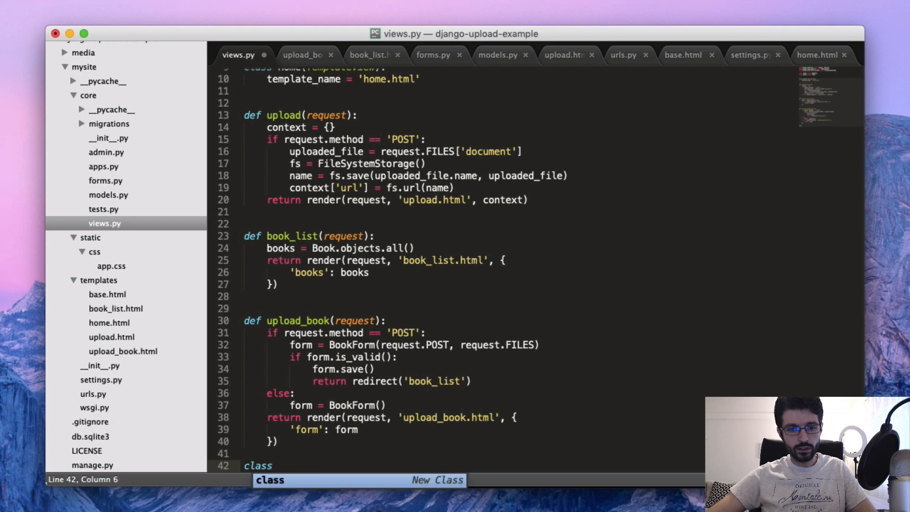
text(BookList(View):)
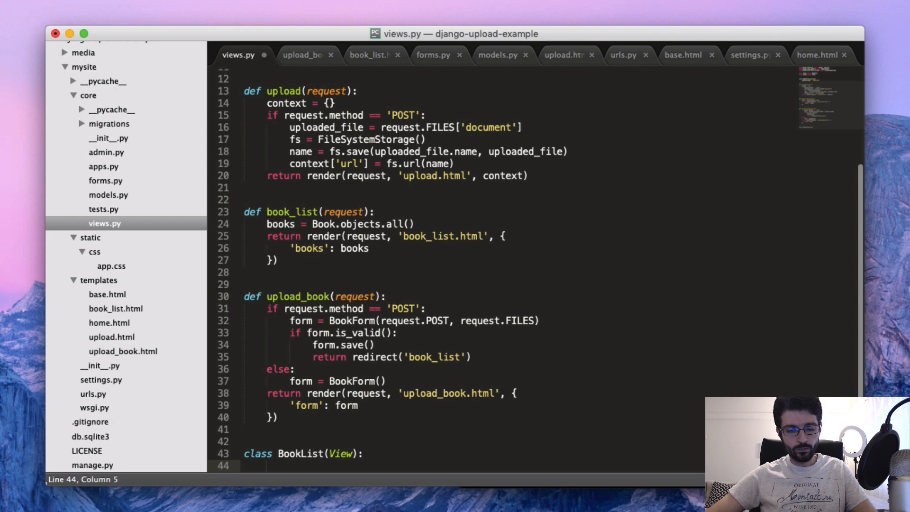
text(def get(req)
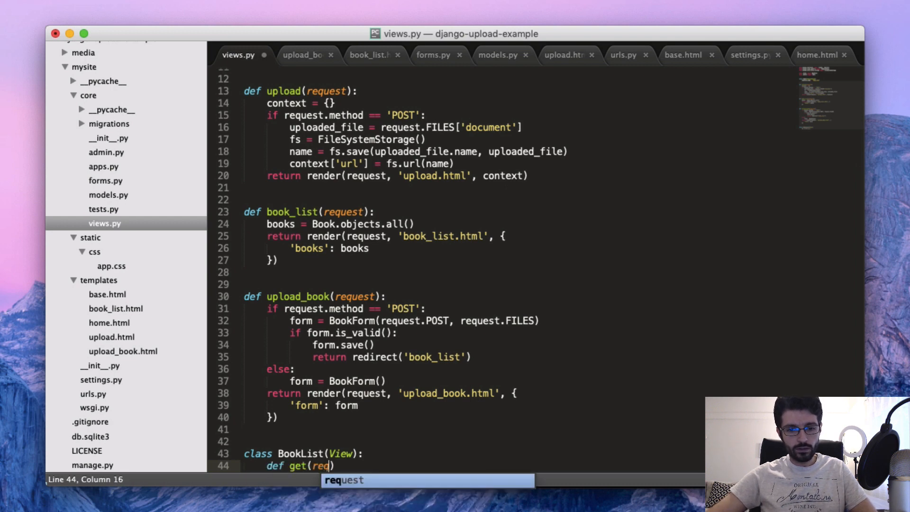
text(self,)
text(pass)
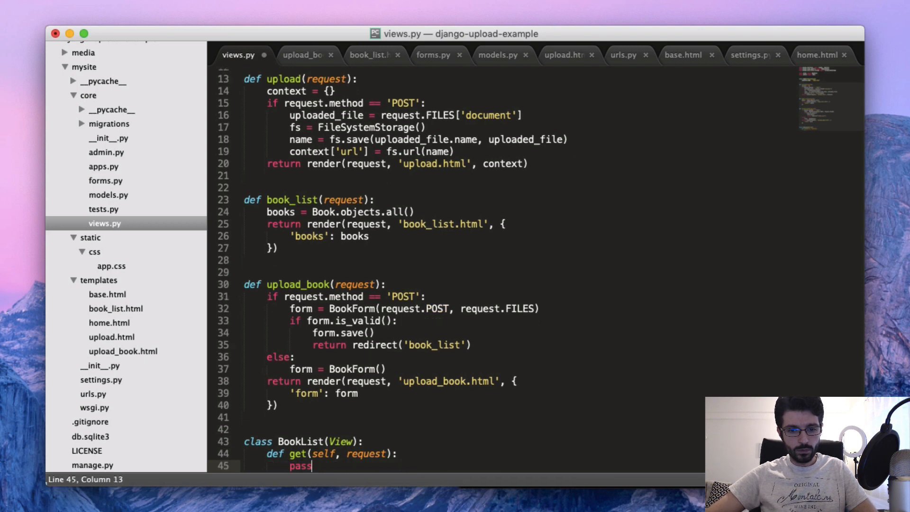
text(def post)
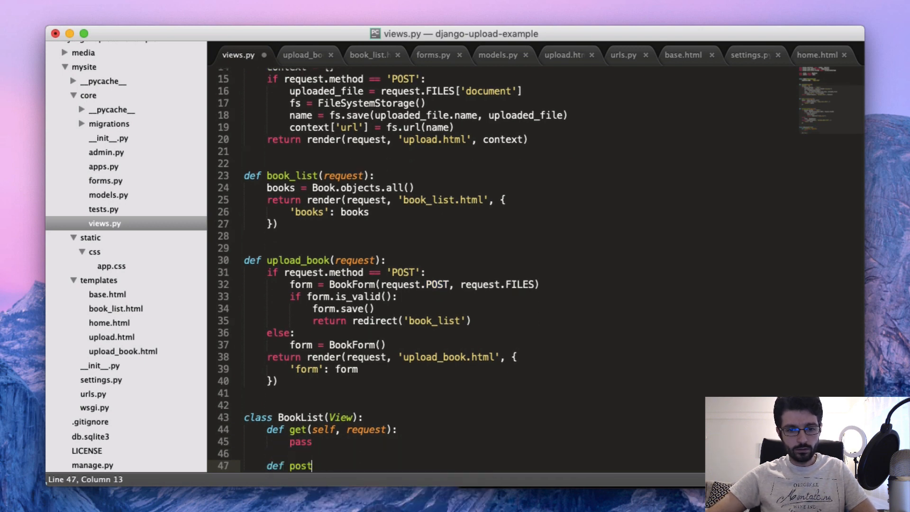
text((self, request):)
text(pass)
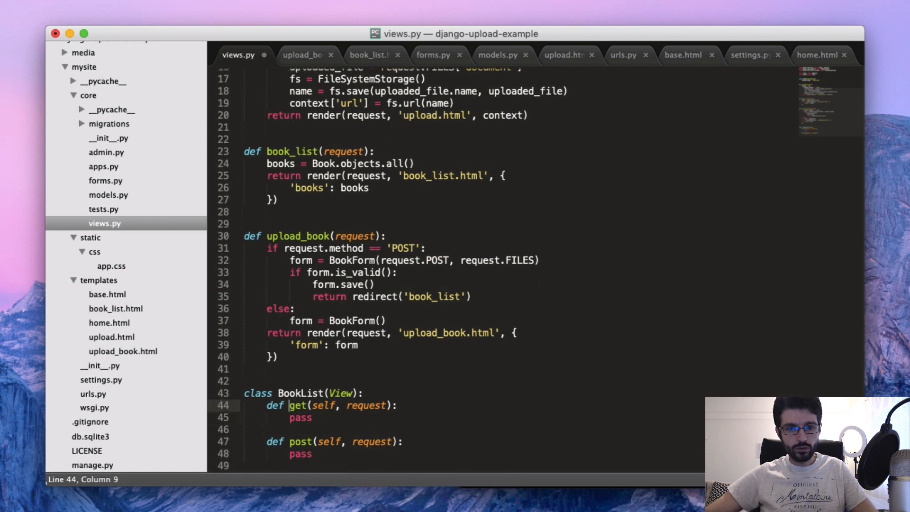
drag(266, 248, 277, 357)
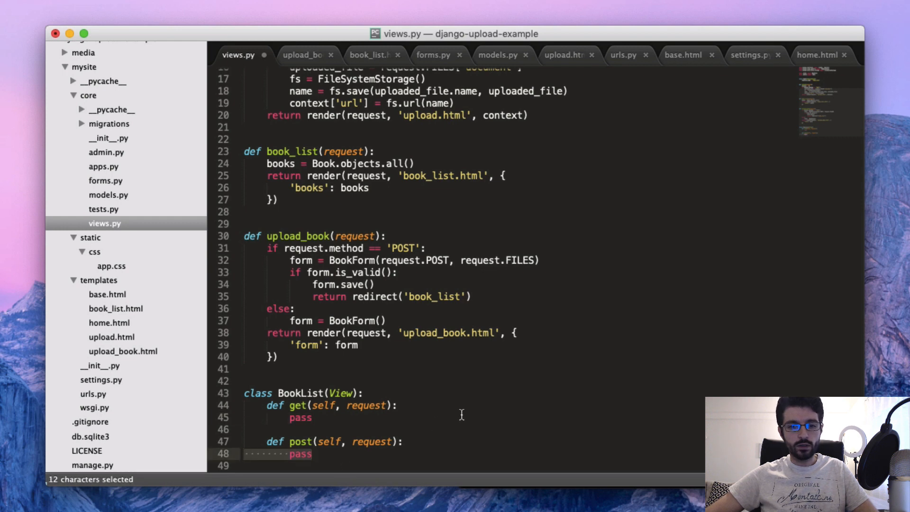
key(enter)
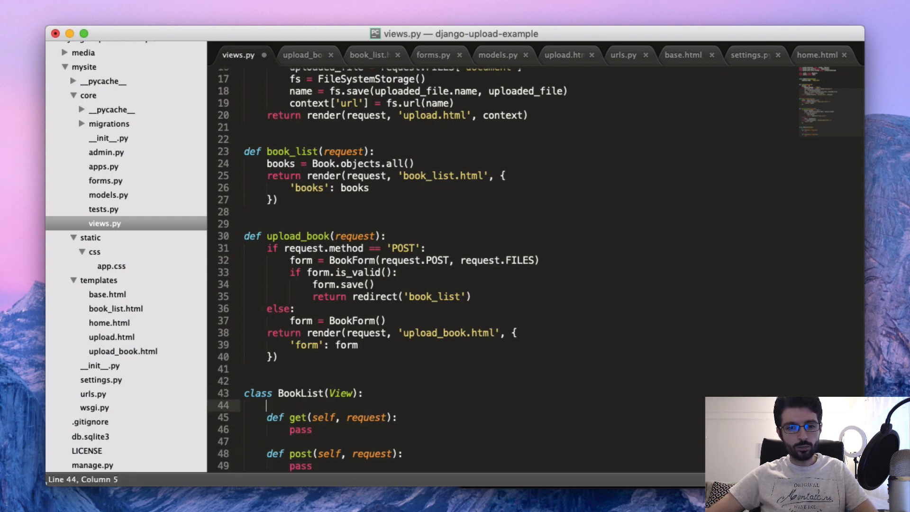
scroll(down, 3)
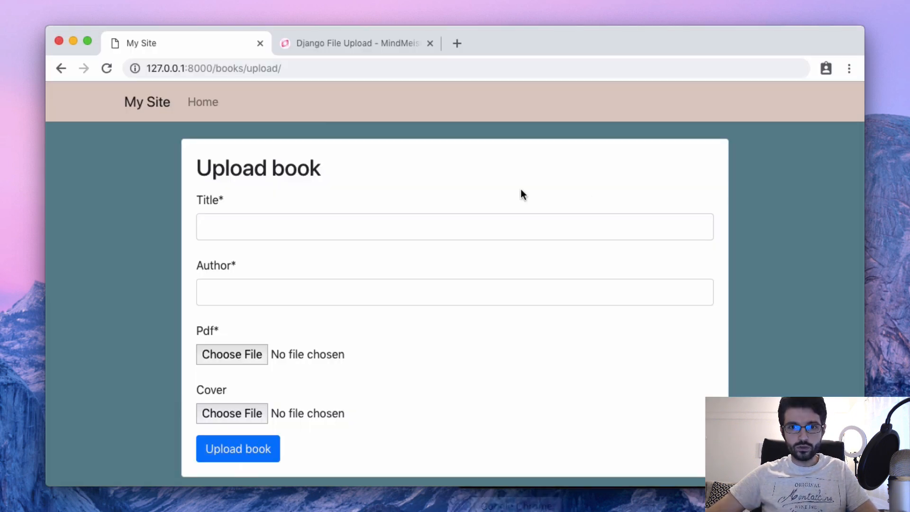
- Open ccbv.co.uk, the Classy Class-Based Views site, in a new Chrome tab
click(627, 43)
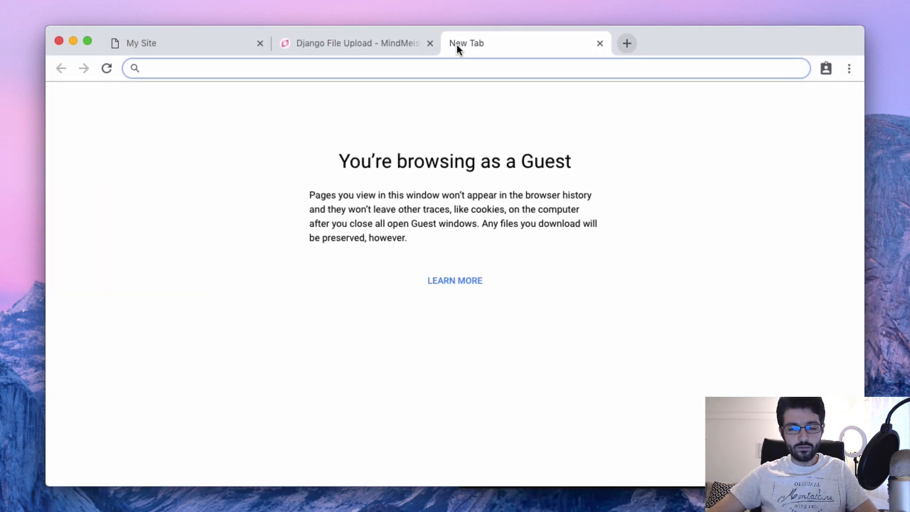
text(ccbv.co.uk)
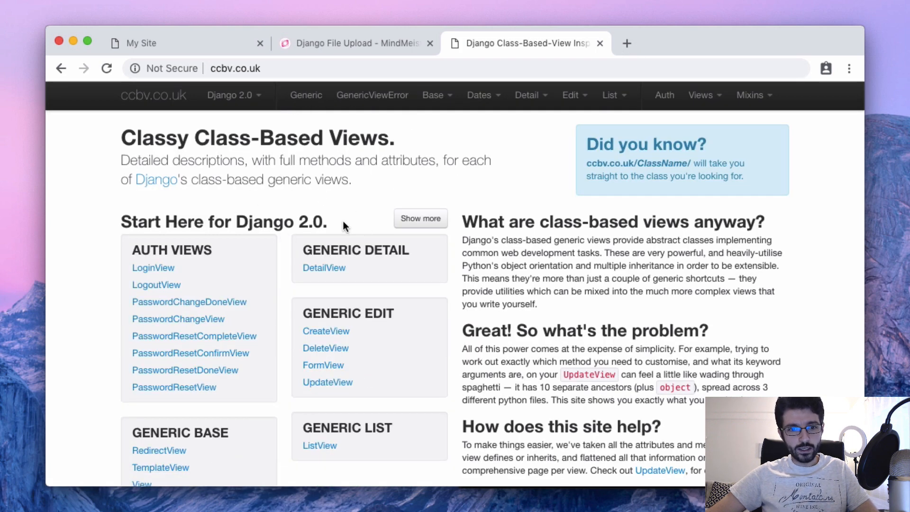
scroll(down, 3)
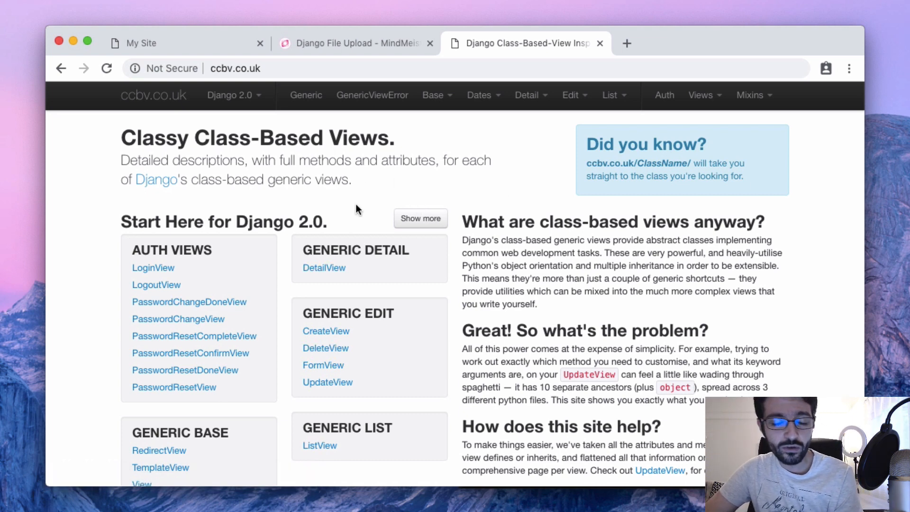
mouse_move(360, 209)
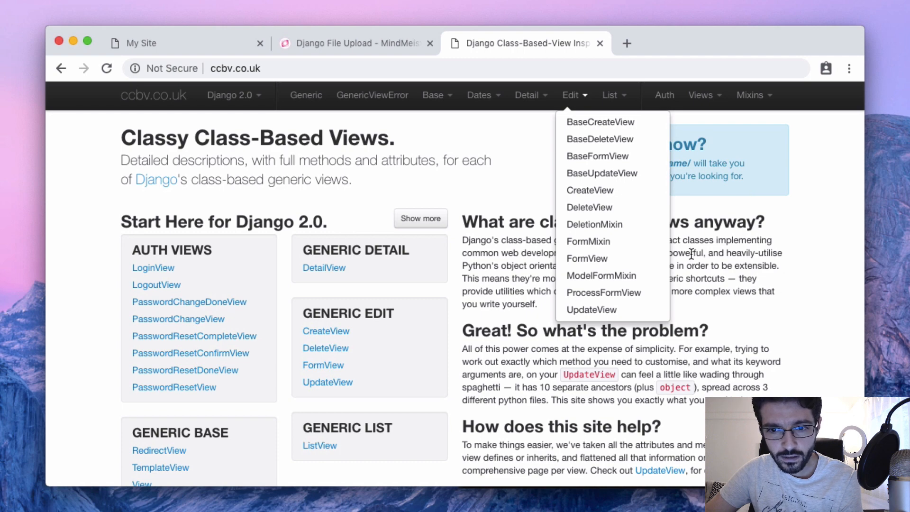
- Browse the CreateView reference page and scroll through its Ancestors and Attributes sections
click(590, 190)
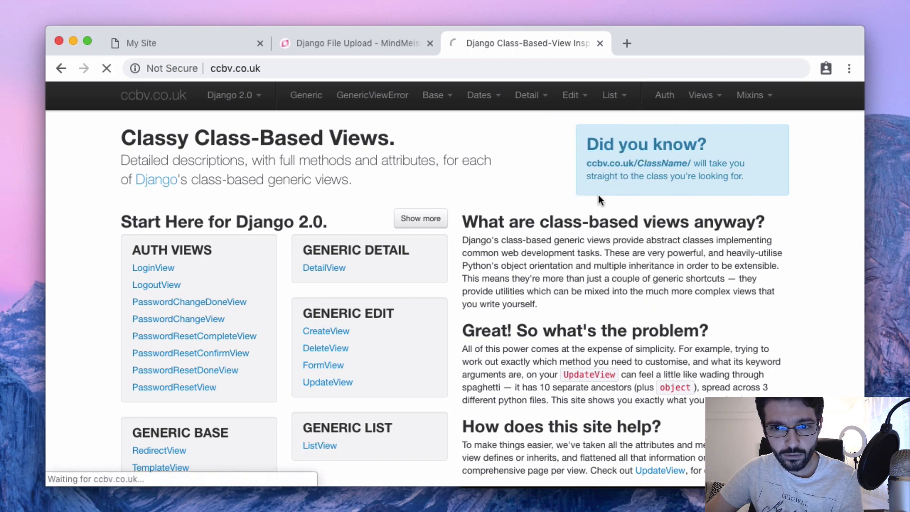
click(325, 330)
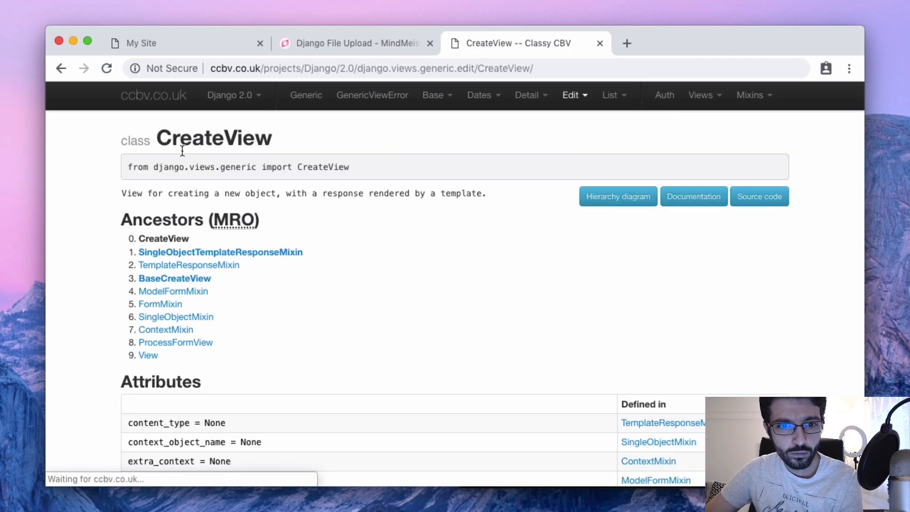
double_click(213, 138)
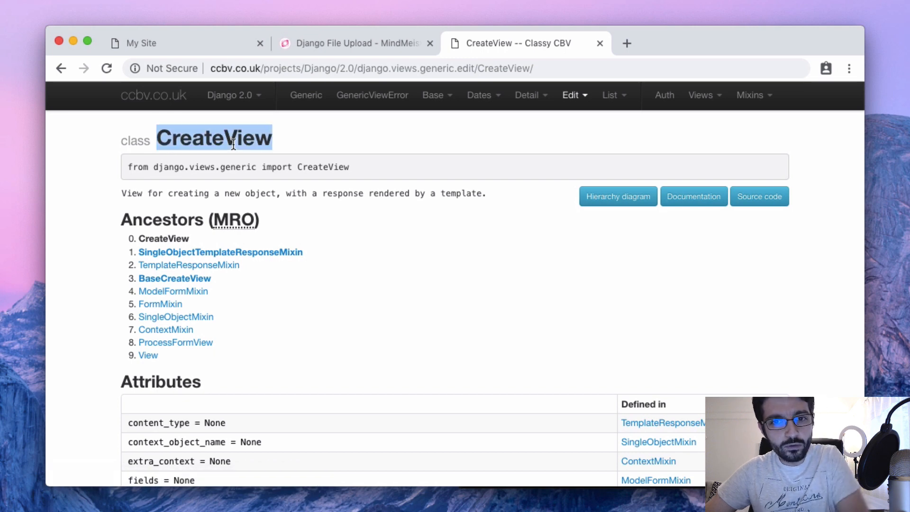
scroll(down, 3)
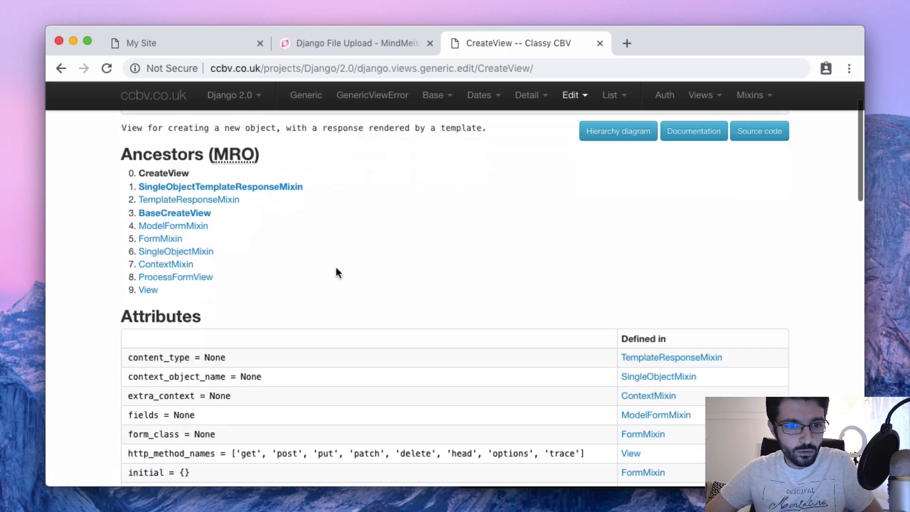
scroll(down, 3)
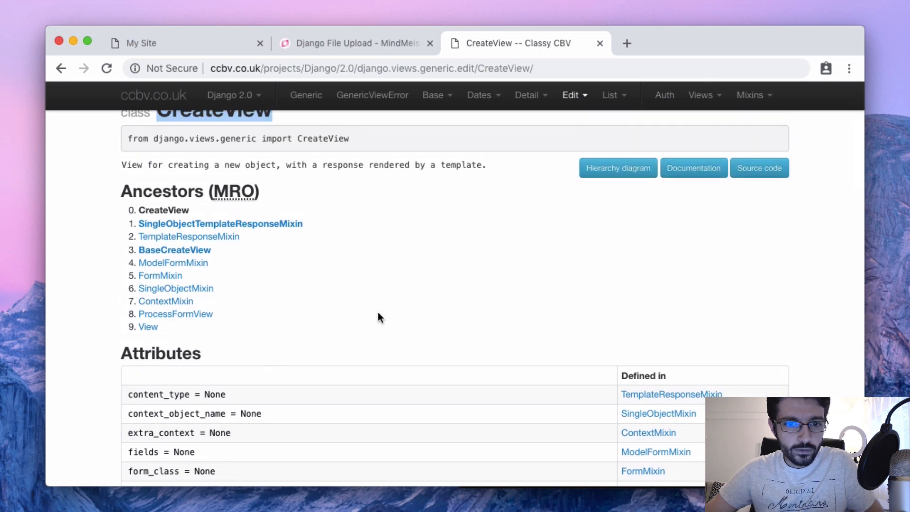
scroll(down, 3)
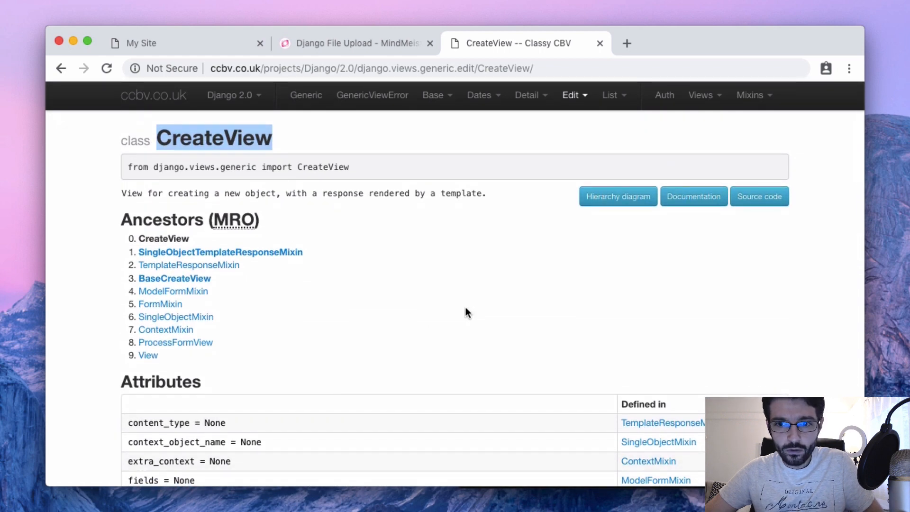
mouse_move(357, 137)
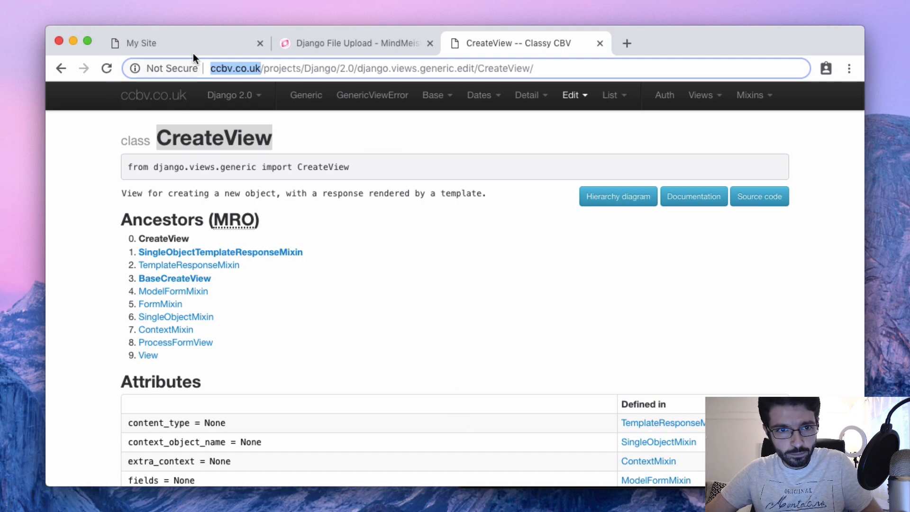
- Navigate from the List dropdown to the ListView reference page showing its import line
click(142, 43)
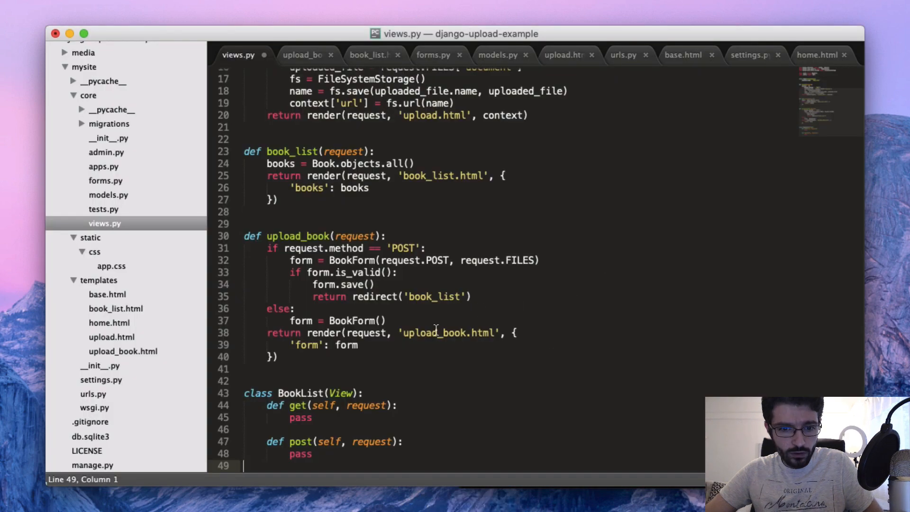
click(330, 381)
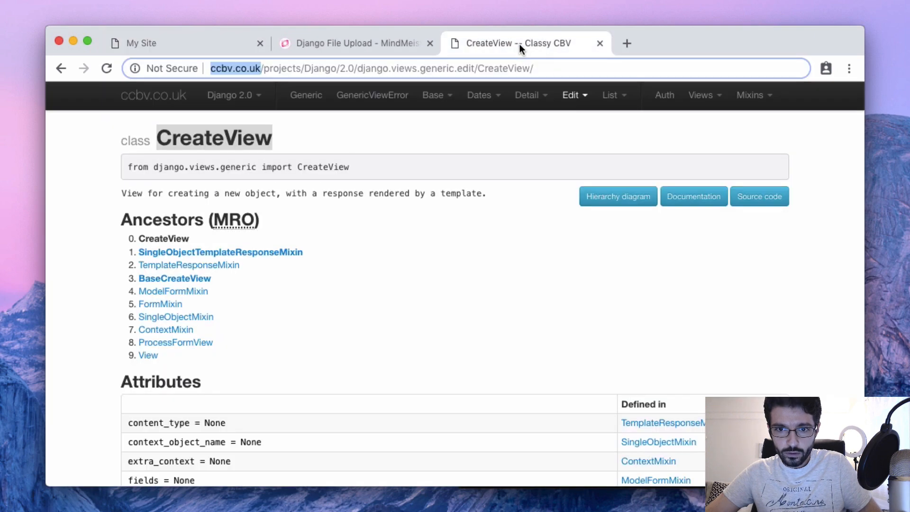
click(609, 95)
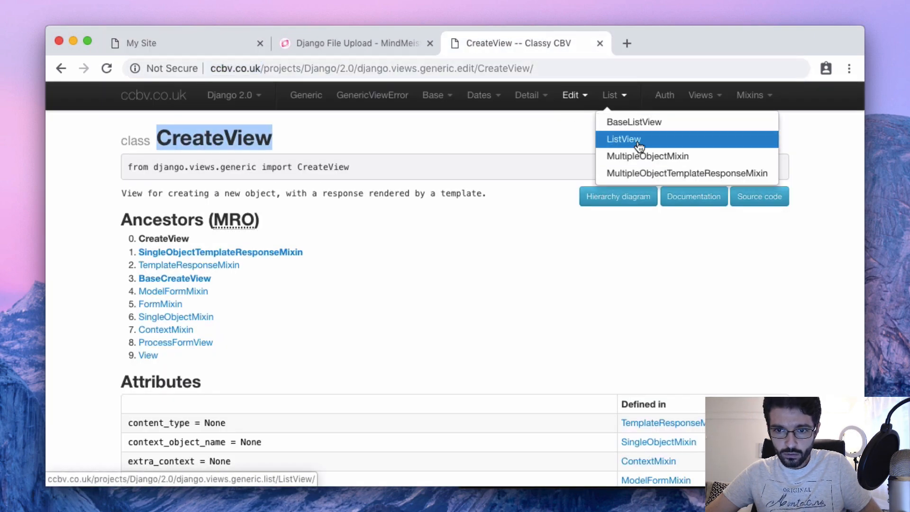
click(623, 138)
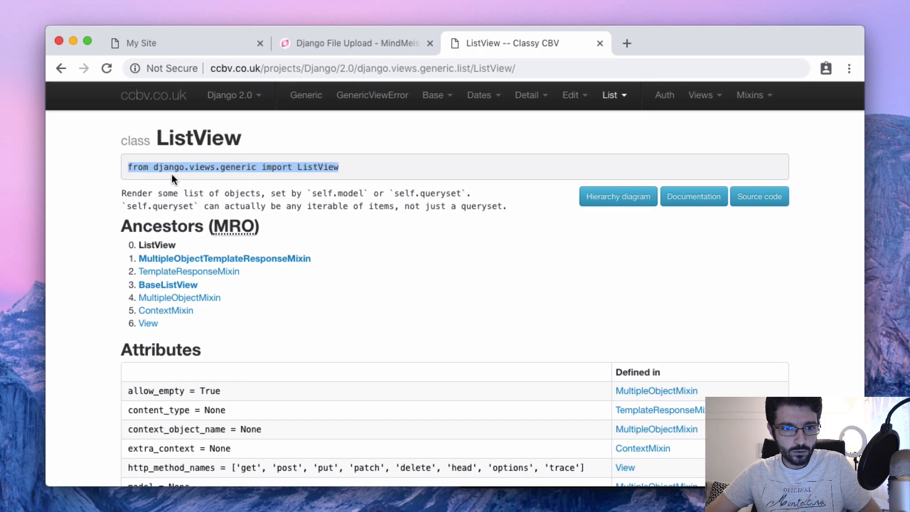
mouse_move(384, 186)
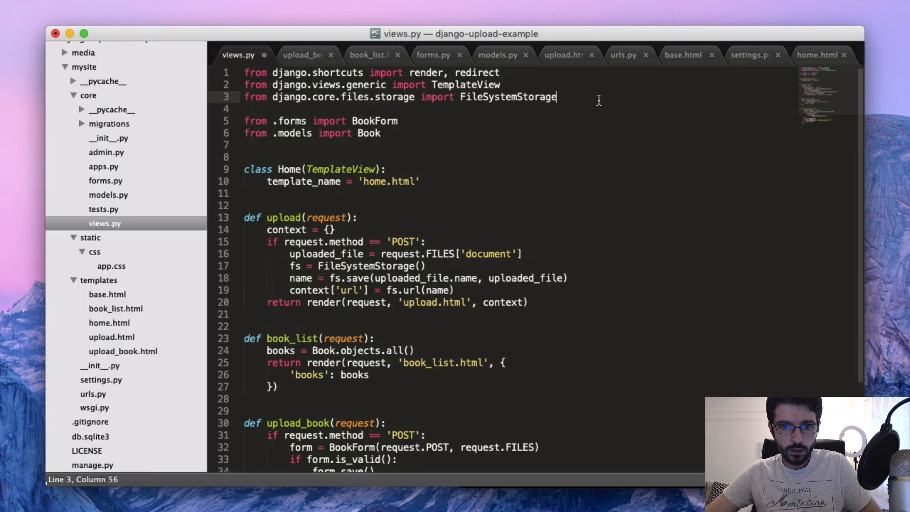
- Add 'from django.views.generic import ListView' to the imports in views.py
text(from django.views.generic import ListView)
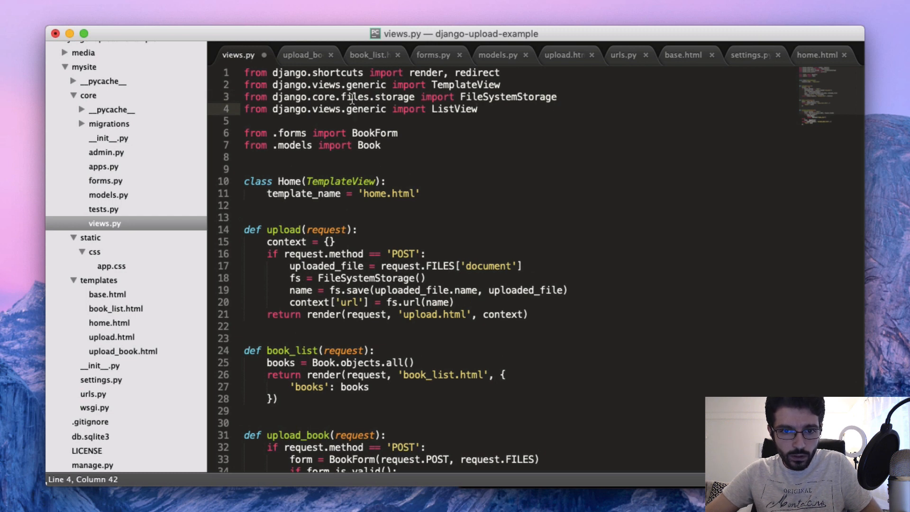
key(cmd+x)
text(, ListView)
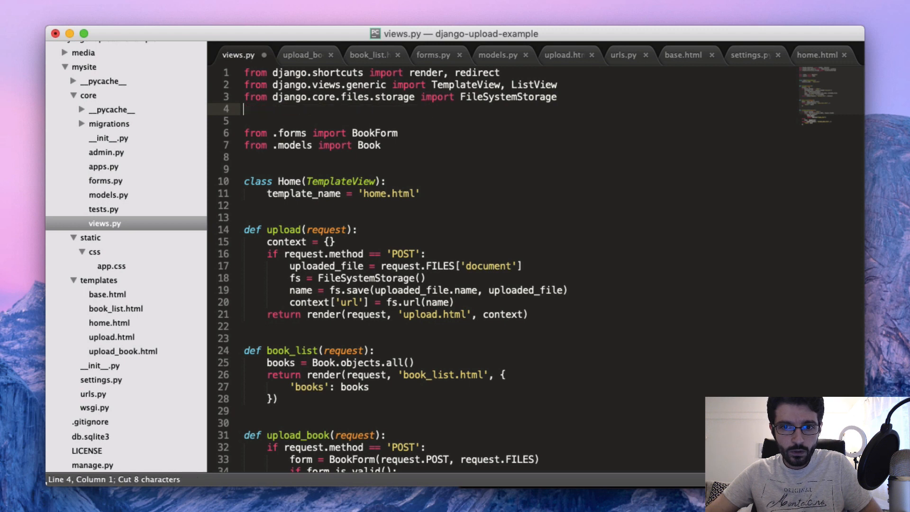
scroll(down, 3)
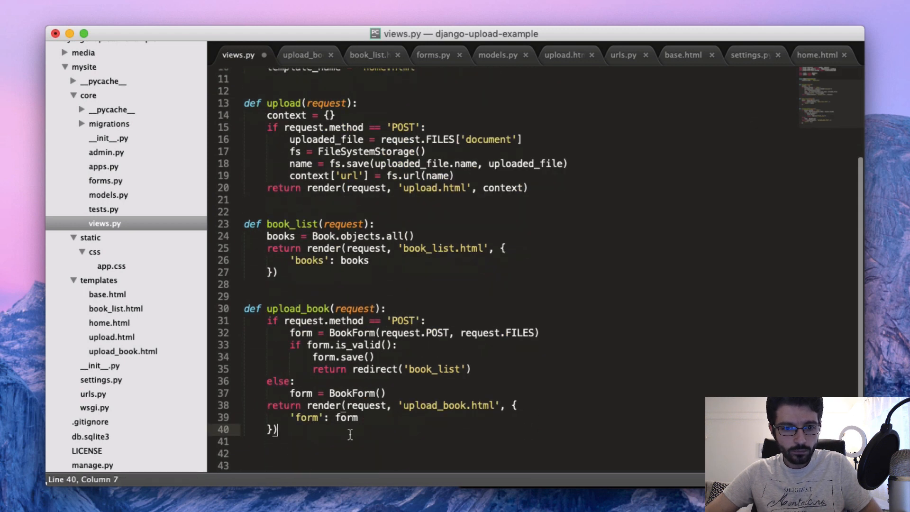
- Define class BookListView(ListView) with model = Book and template_name = 'book_list.html'
text(class)
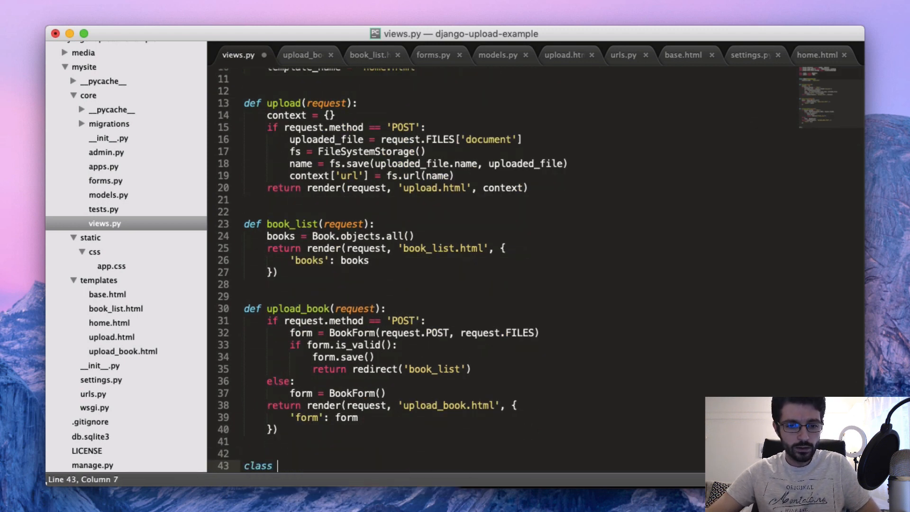
text(BookListView(ListView)
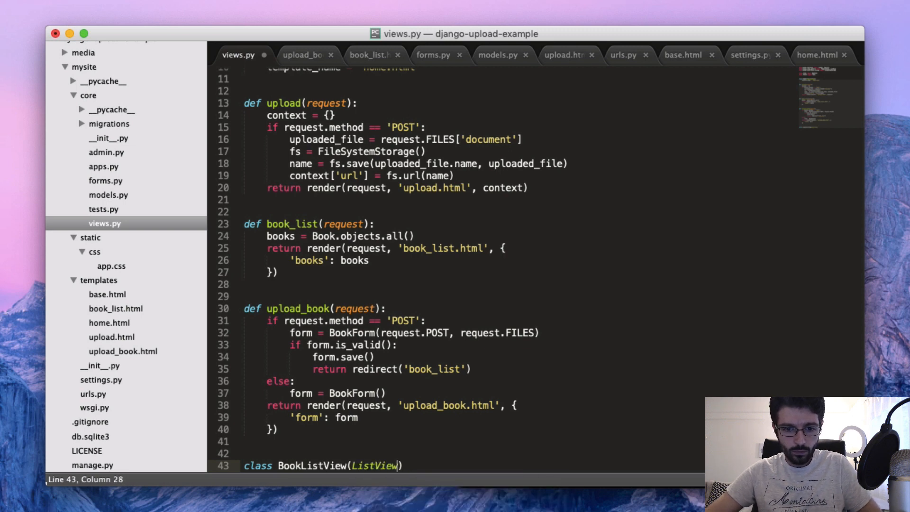
text(model = Book)
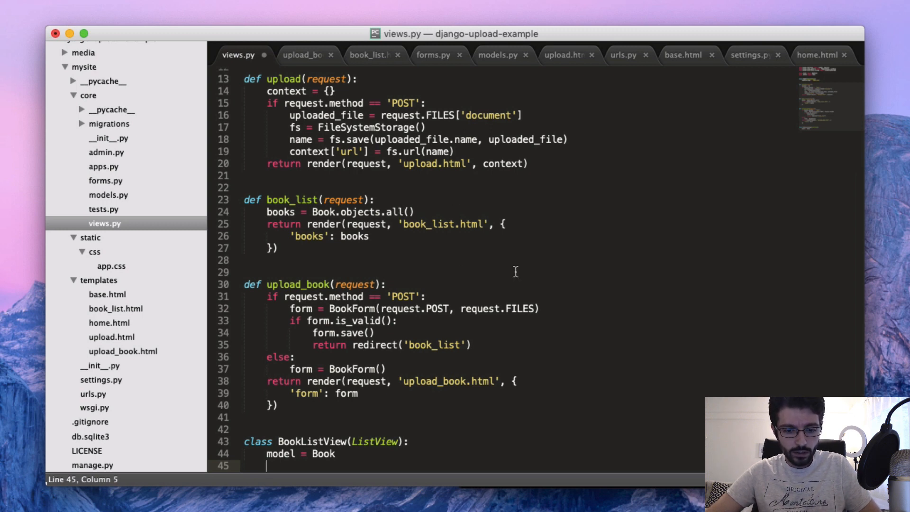
text(template_name =)
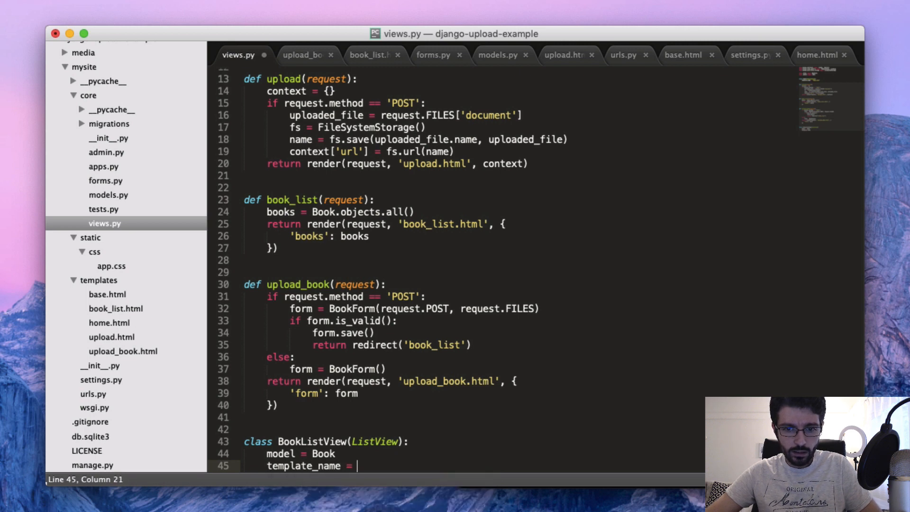
text(book_list.html')
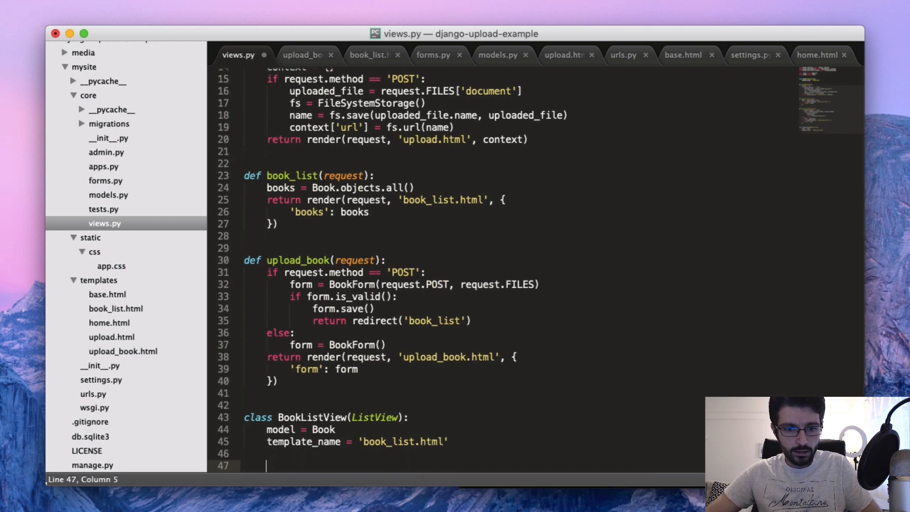
double_click(308, 211)
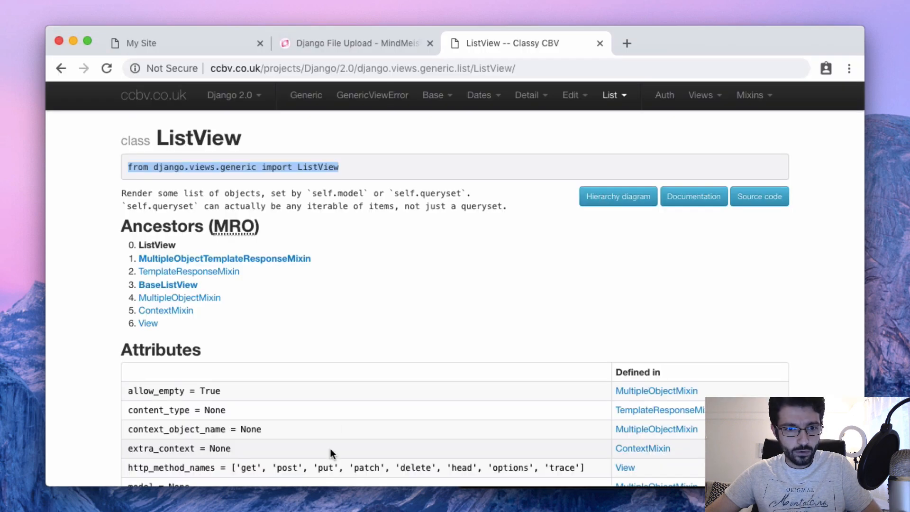
scroll(down, 3)
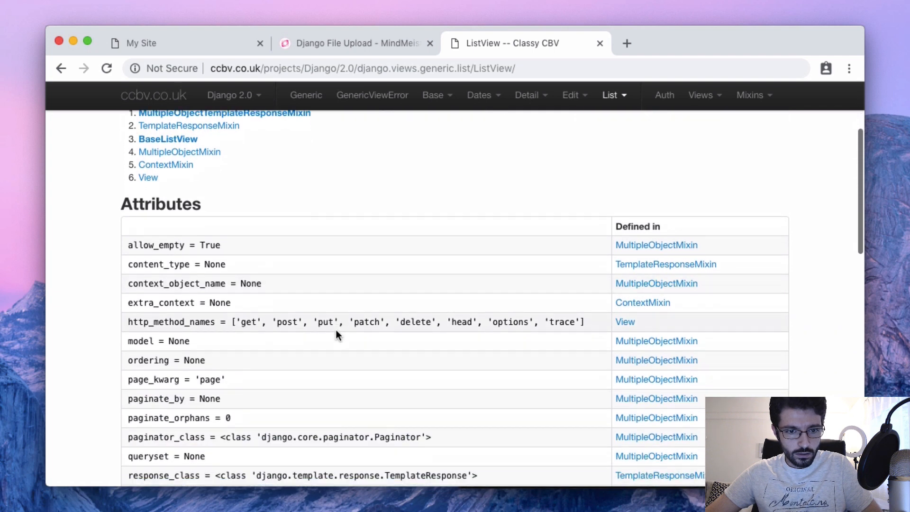
scroll(down, 3)
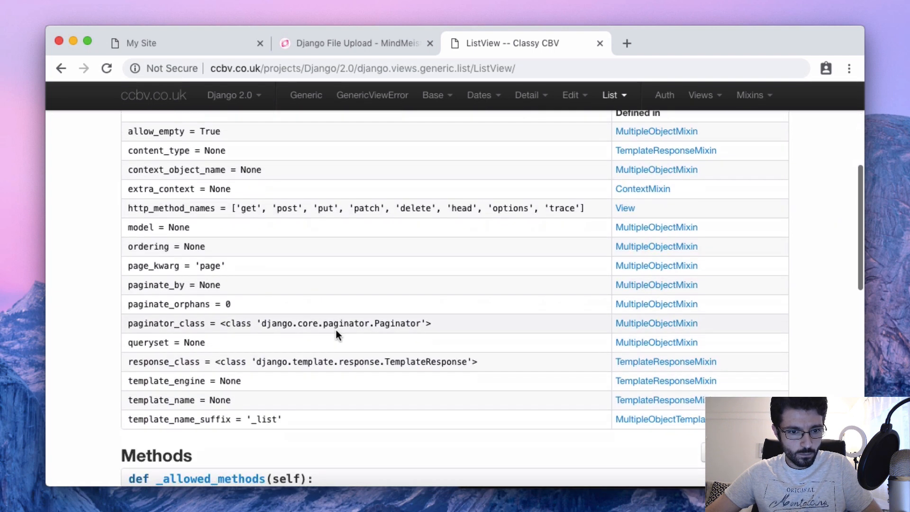
scroll(up, 3)
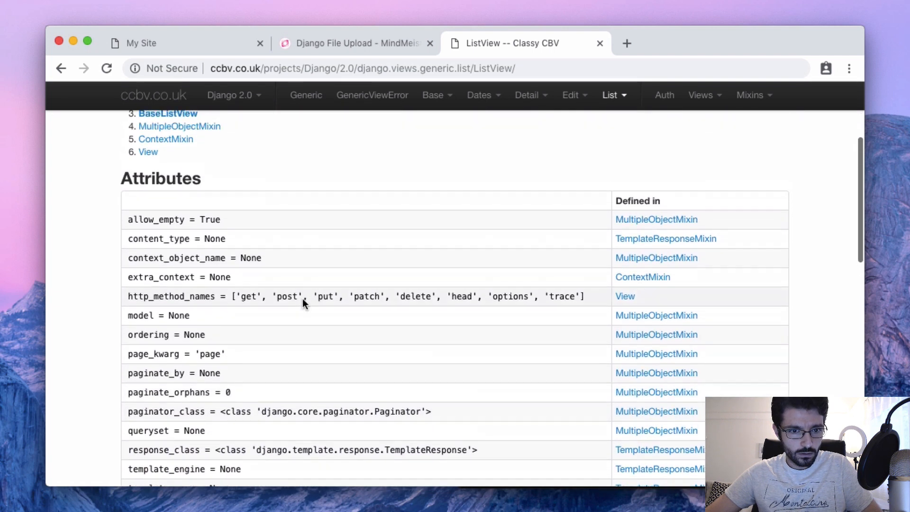
scroll(down, 3)
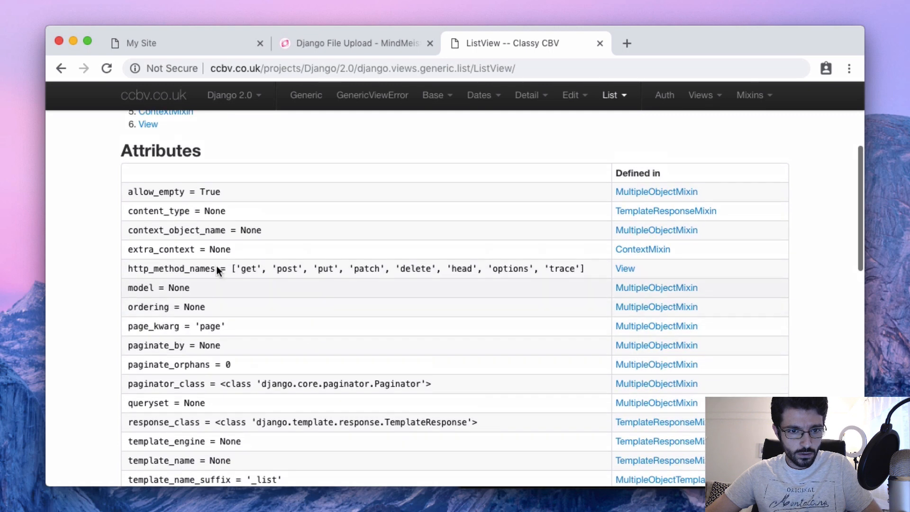
double_click(176, 229)
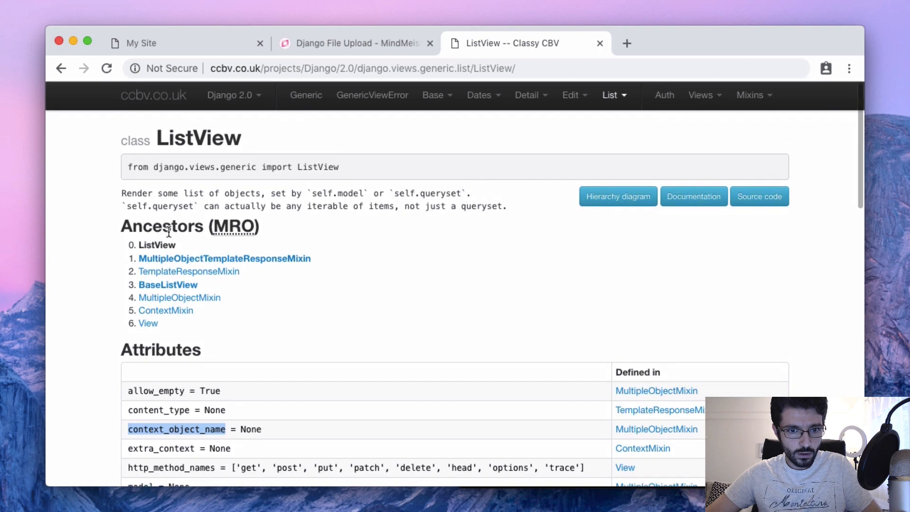
scroll(down, 3)
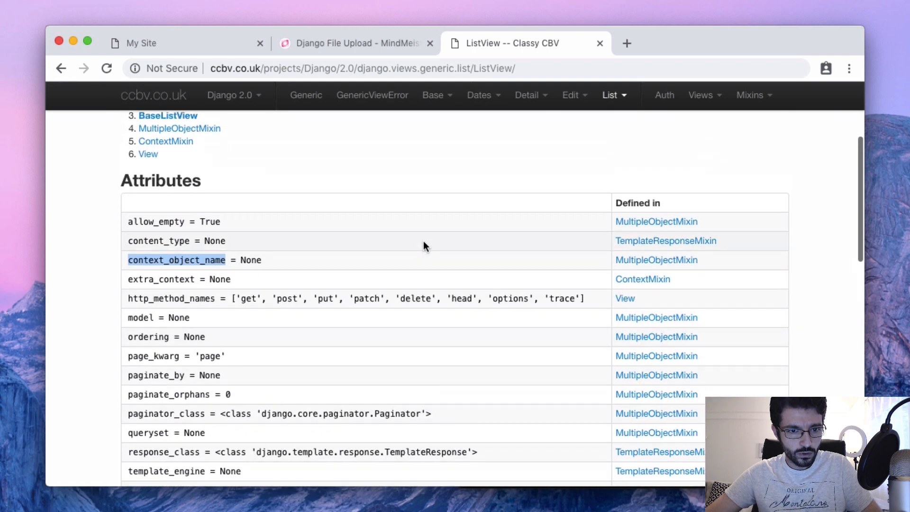
scroll(down, 3)
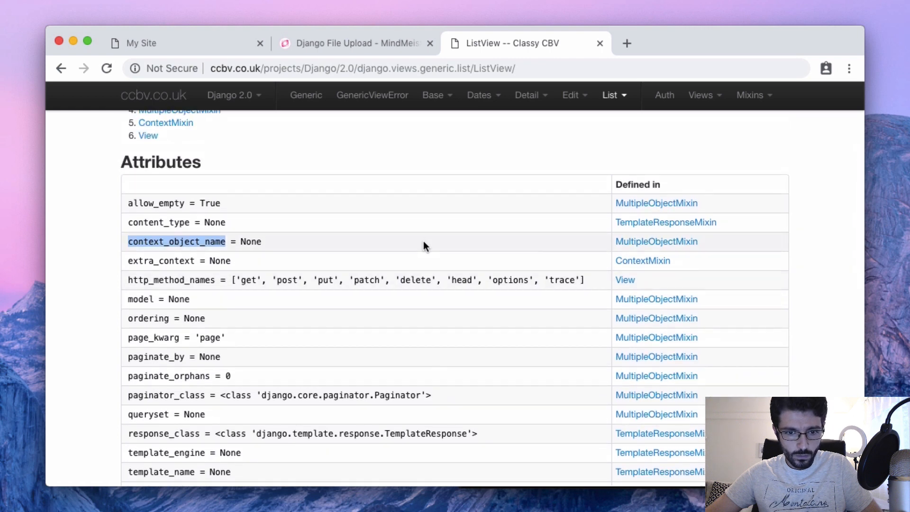
scroll(down, 3)
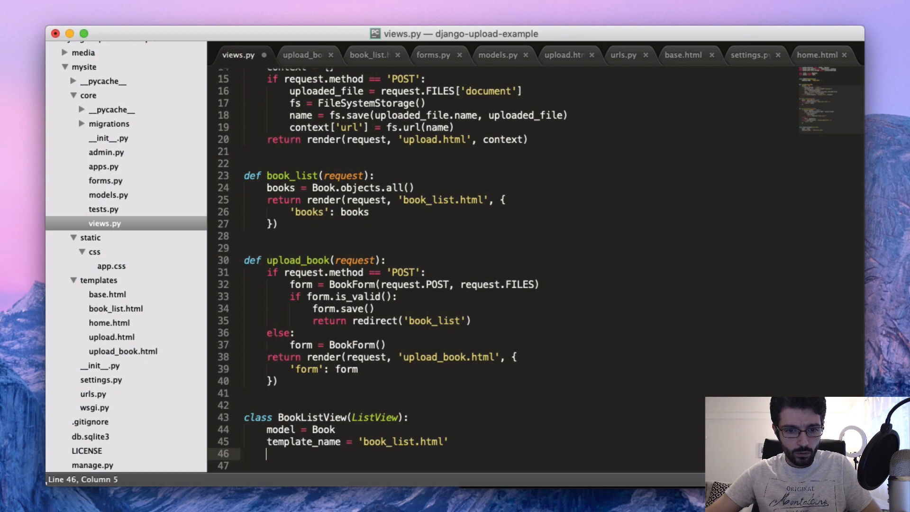
- Add context_object_name = 'books' to BookListView and save views.py
text(context_object_name = ')
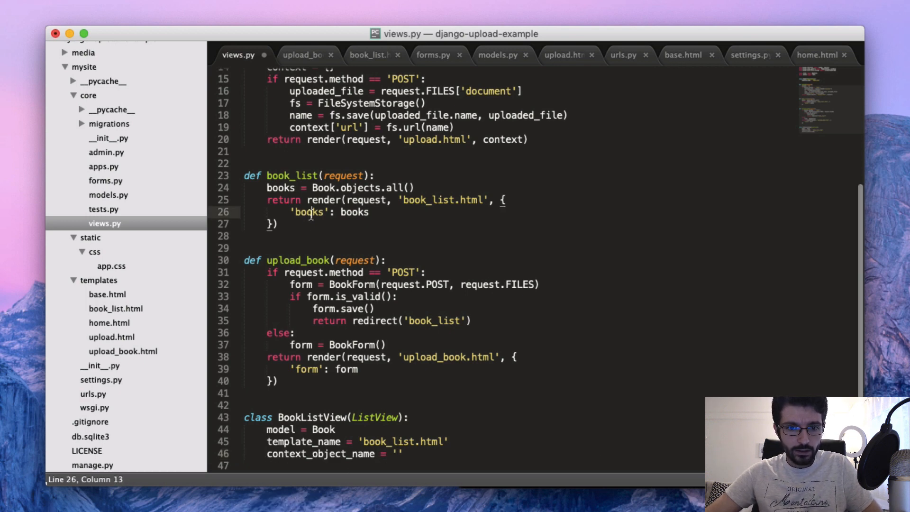
text(books)
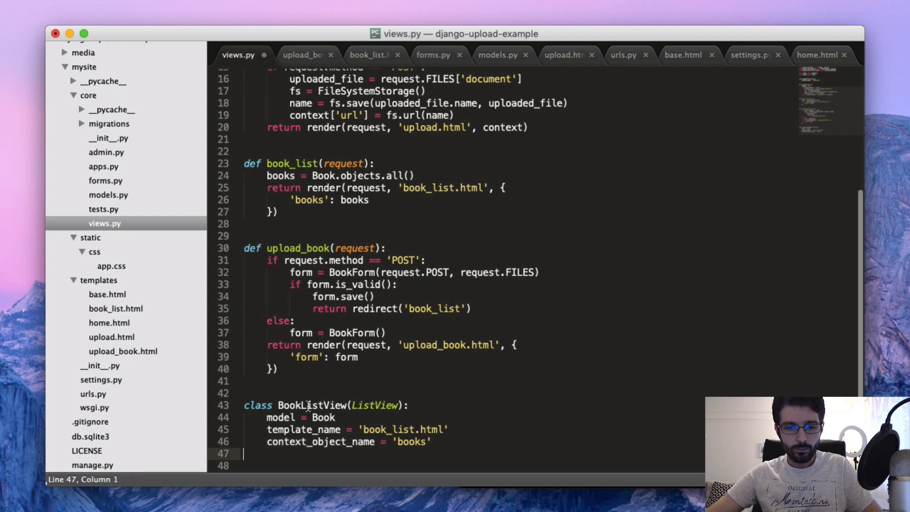
double_click(312, 405)
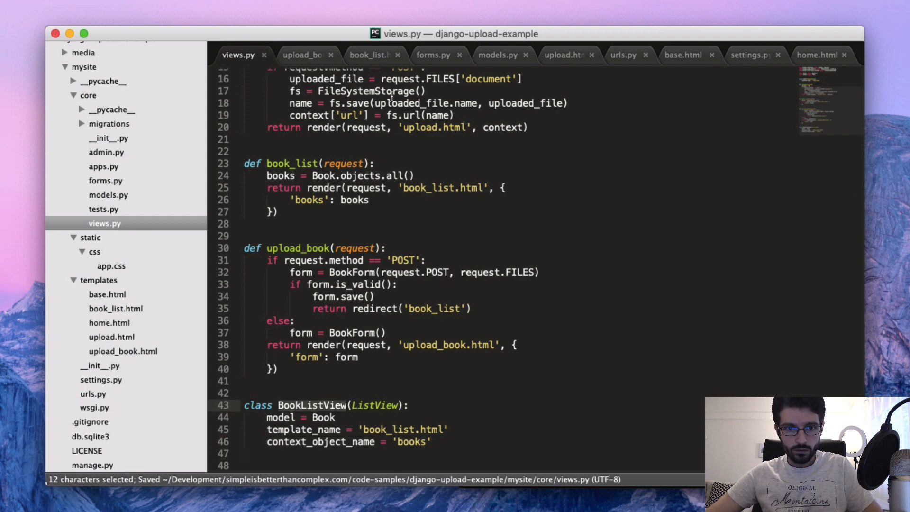
mouse_move(630, 66)
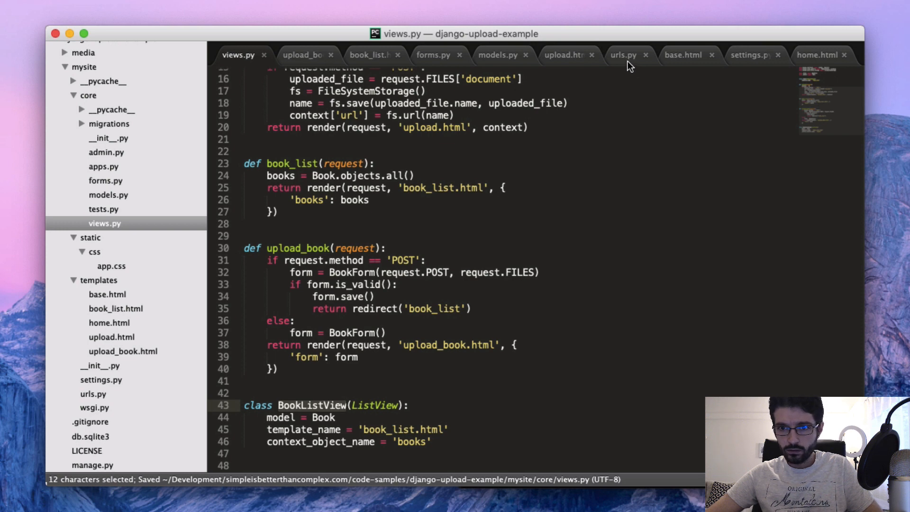
- Duplicate the books/ path line in urls.py as a starting point for the new route
click(624, 55)
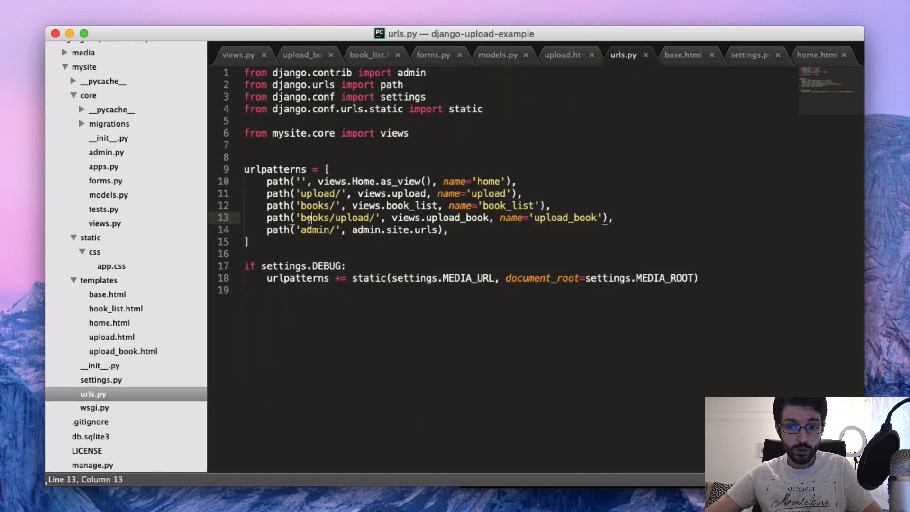
click(449, 218)
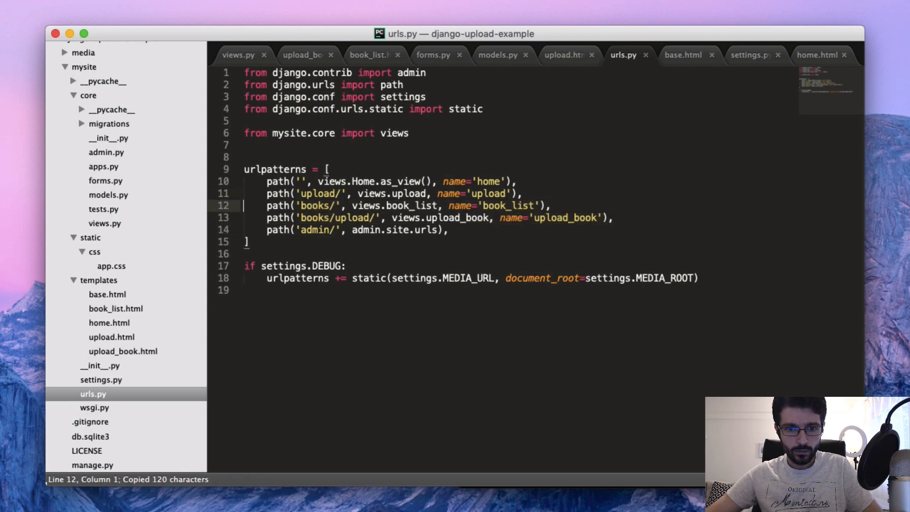
key(enter)
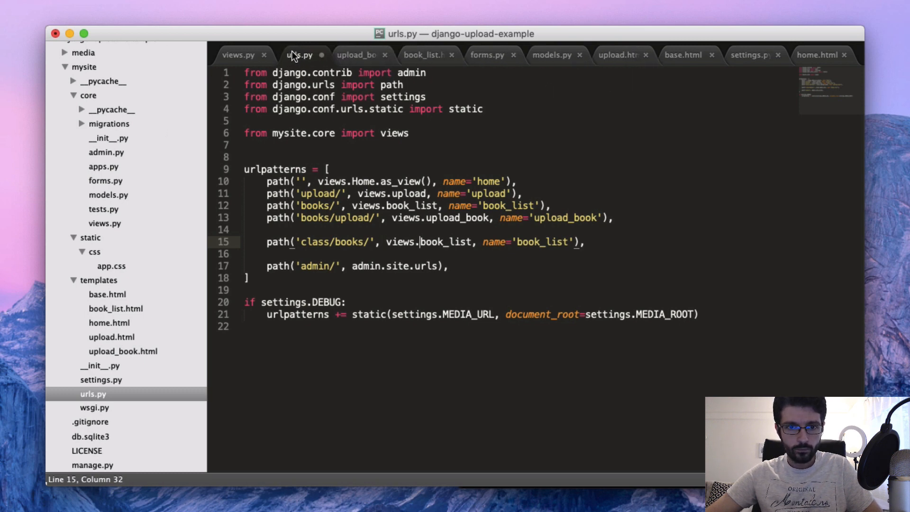
click(238, 55)
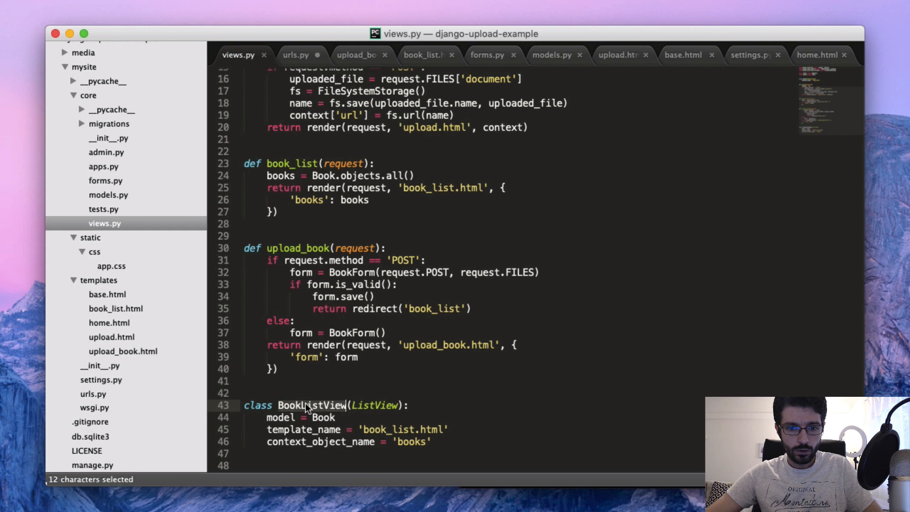
click(296, 55)
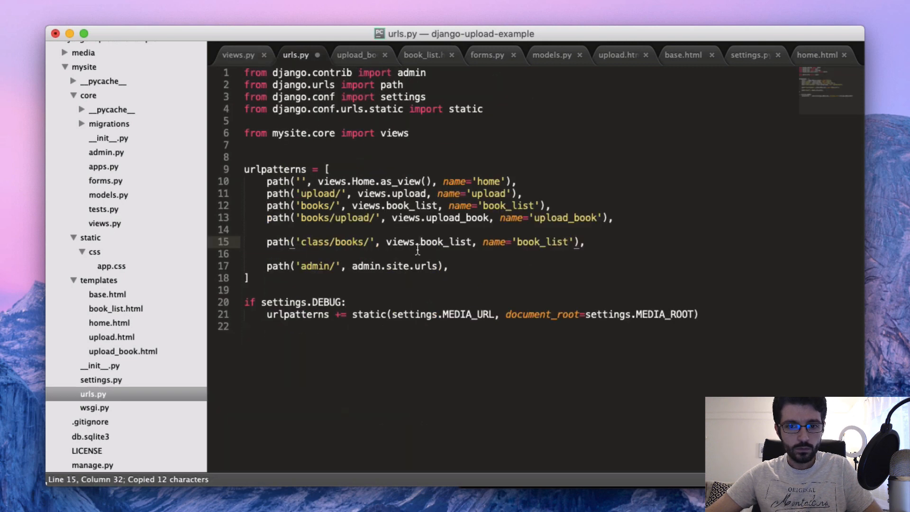
- Route 'class/books/' to views.BookListView.as_view() with name 'class_book_list' and save
text(BookListView.)
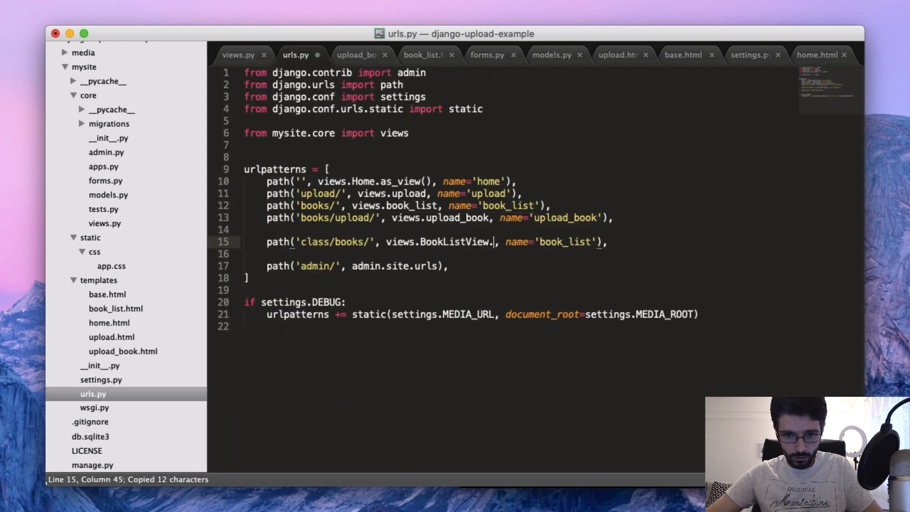
text(as_view())
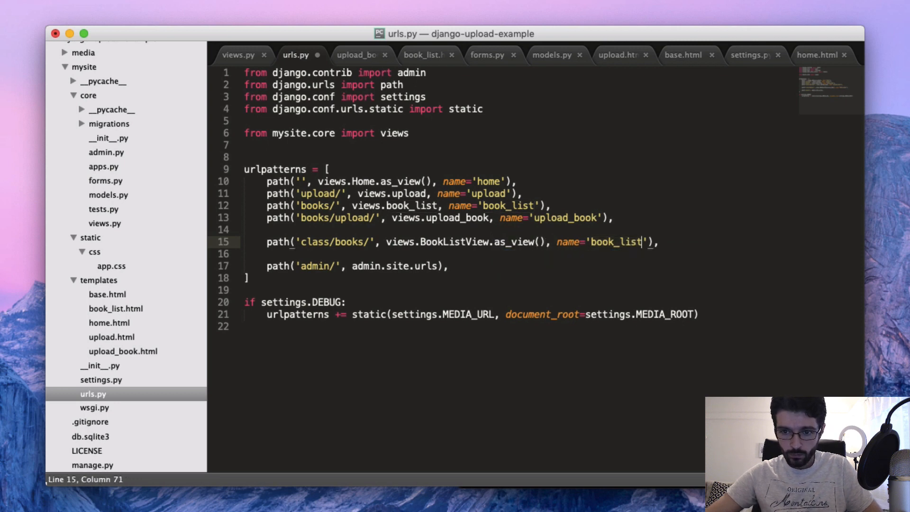
text(class)
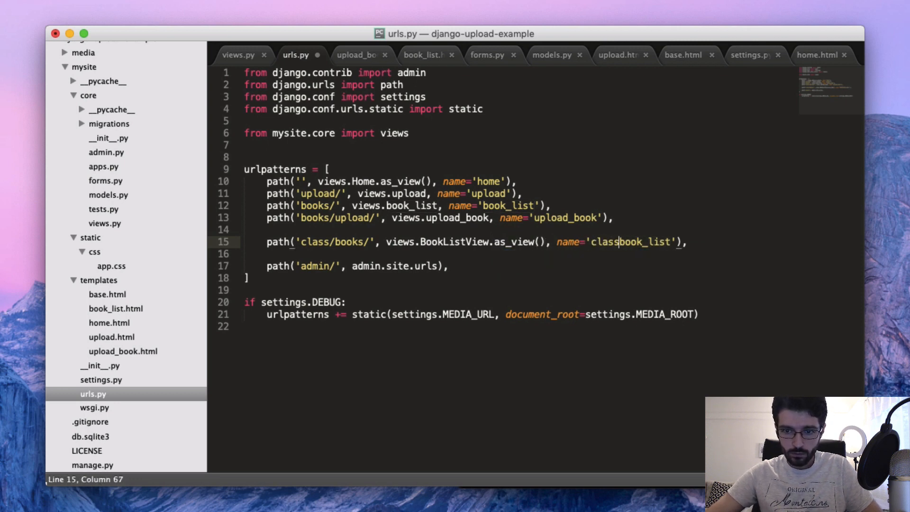
double_click(621, 242)
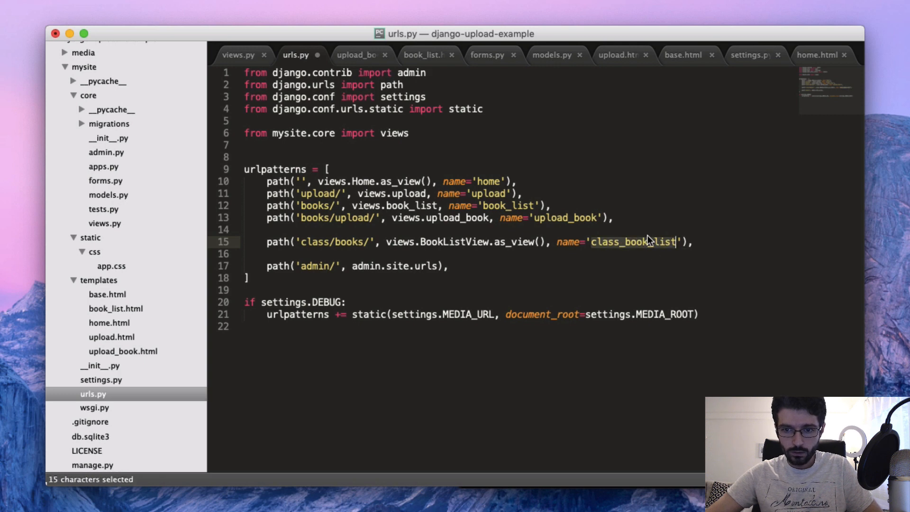
key(cmd+s)
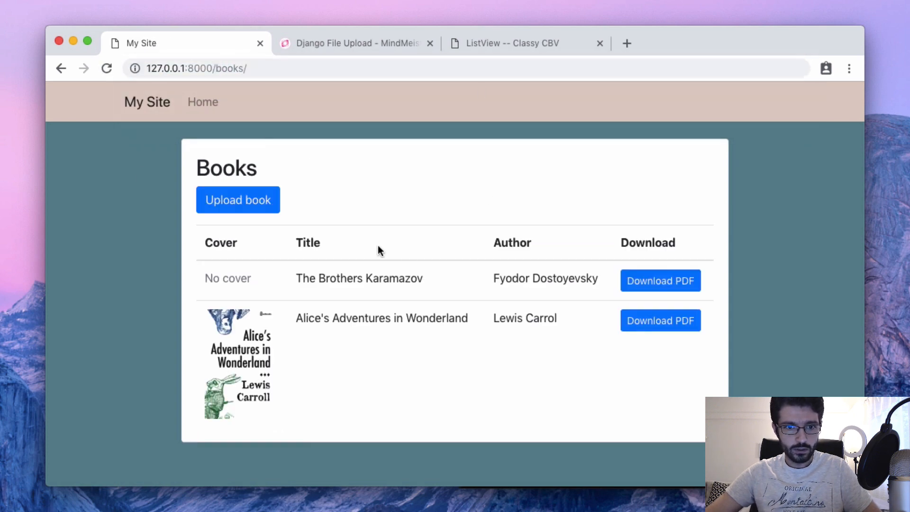
- Load 127.0.0.1:8000/class/books/, toggle context_object_name to see its effect, then go to Upload book
click(339, 69)
text(class/)
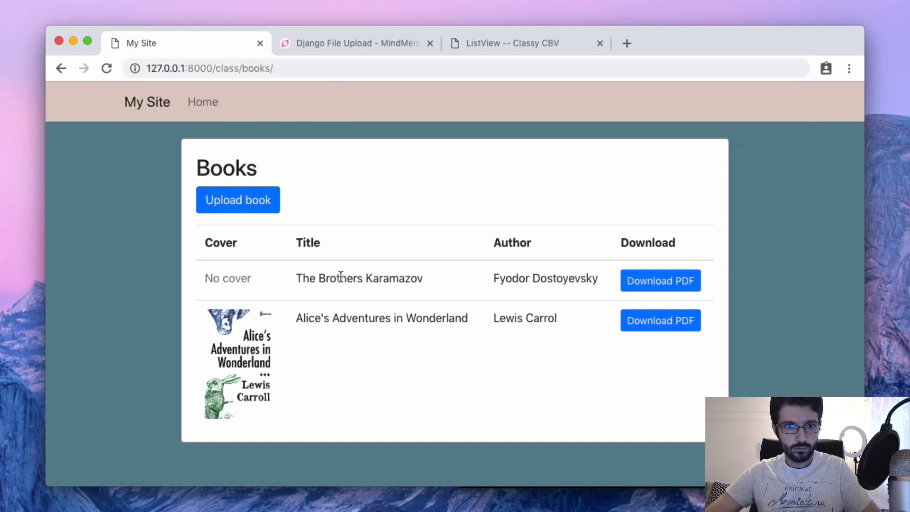
mouse_move(763, 380)
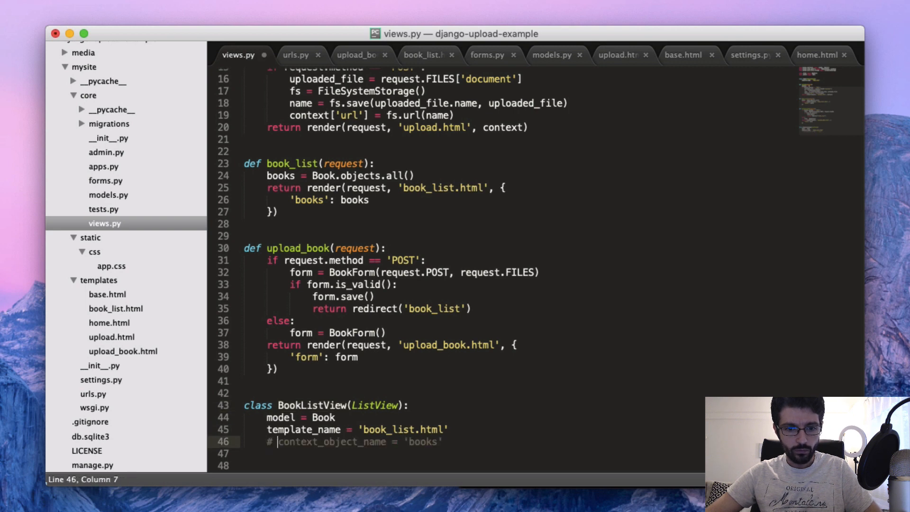
key(cmd+s)
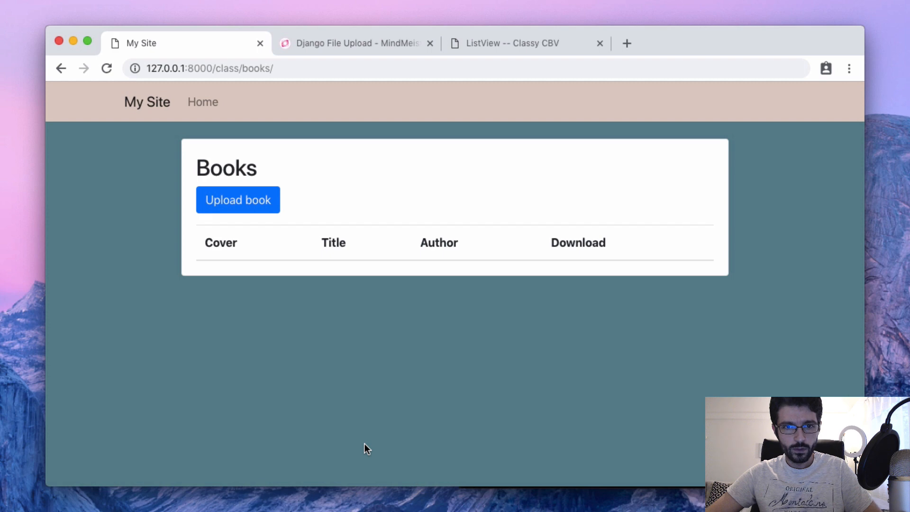
mouse_move(399, 335)
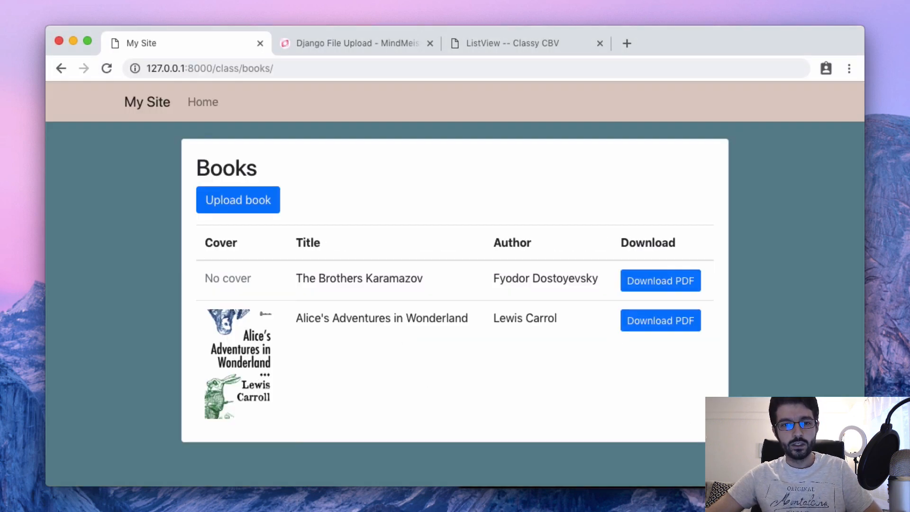
mouse_move(238, 200)
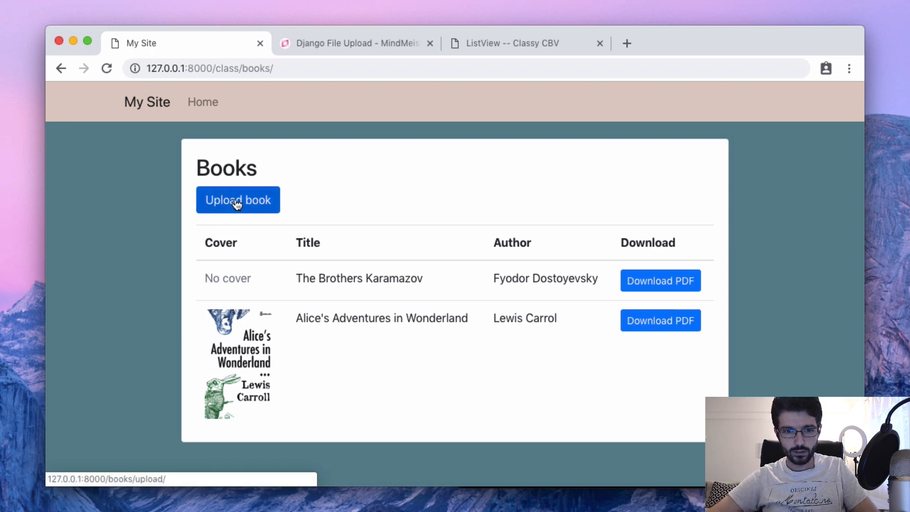
click(476, 503)
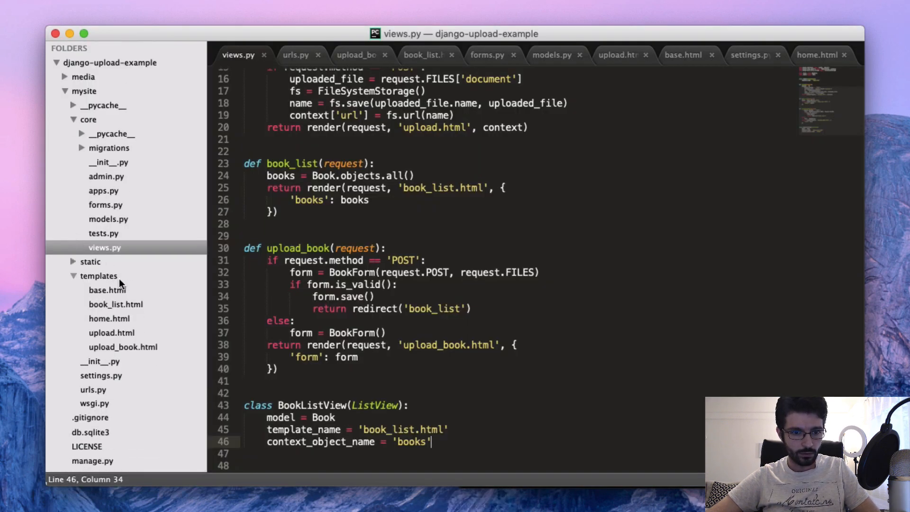
mouse_move(113, 282)
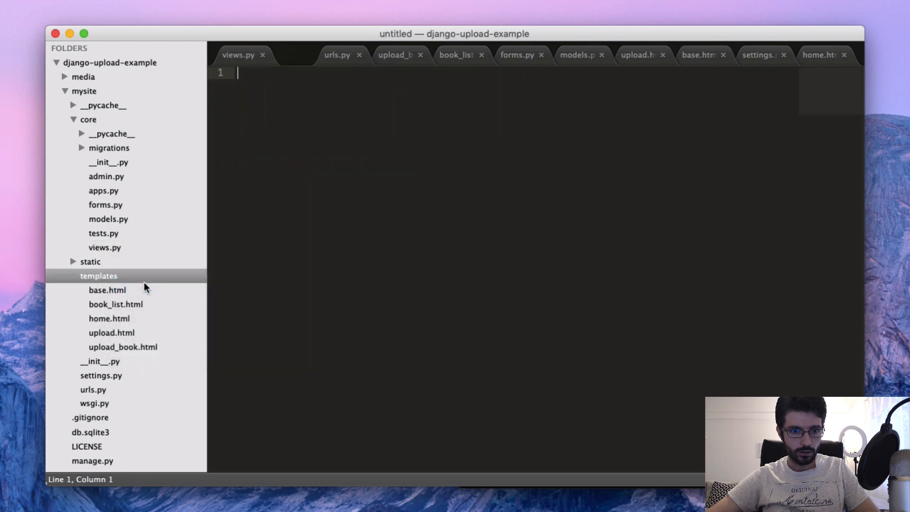
- Save a new empty file as class_book_list.html in the templates folder
key(cmd+s)
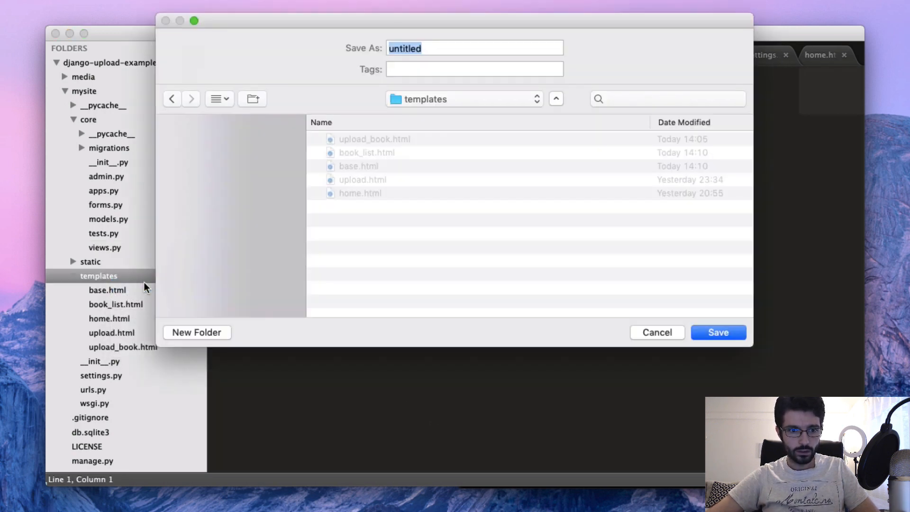
text(class_bo)
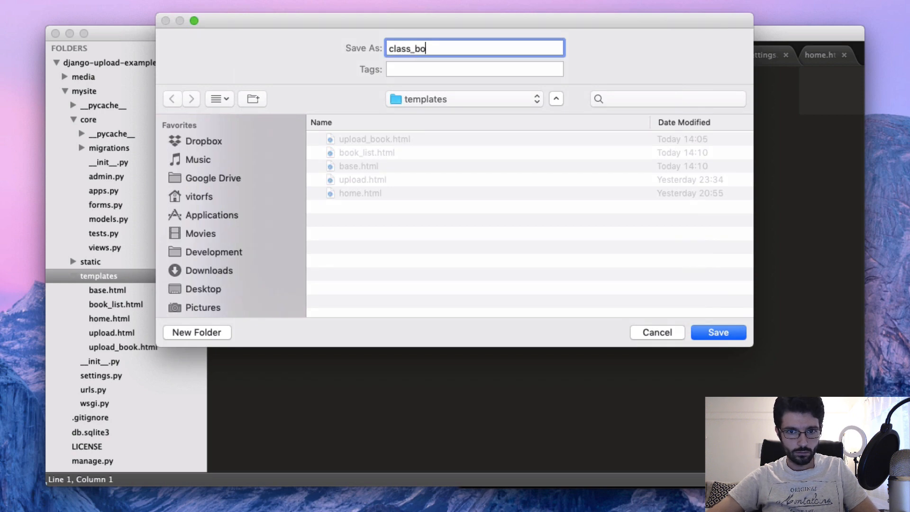
click(718, 332)
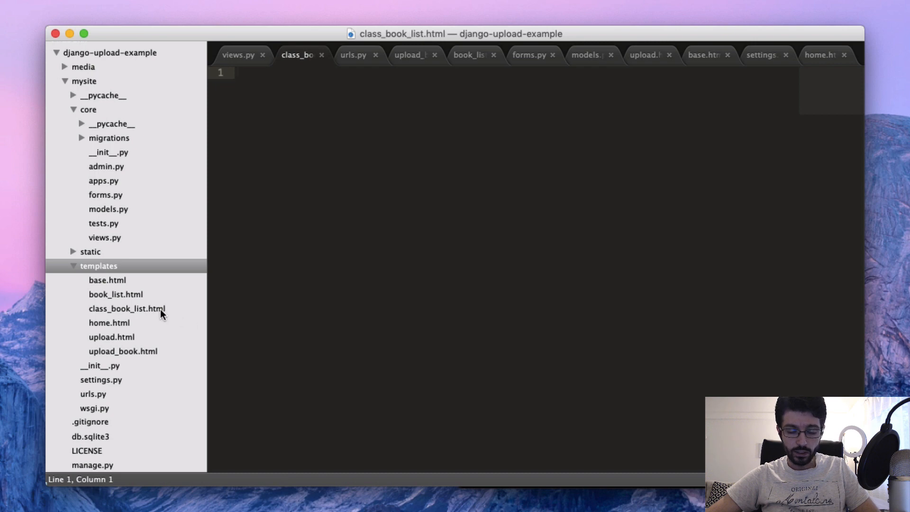
click(127, 308)
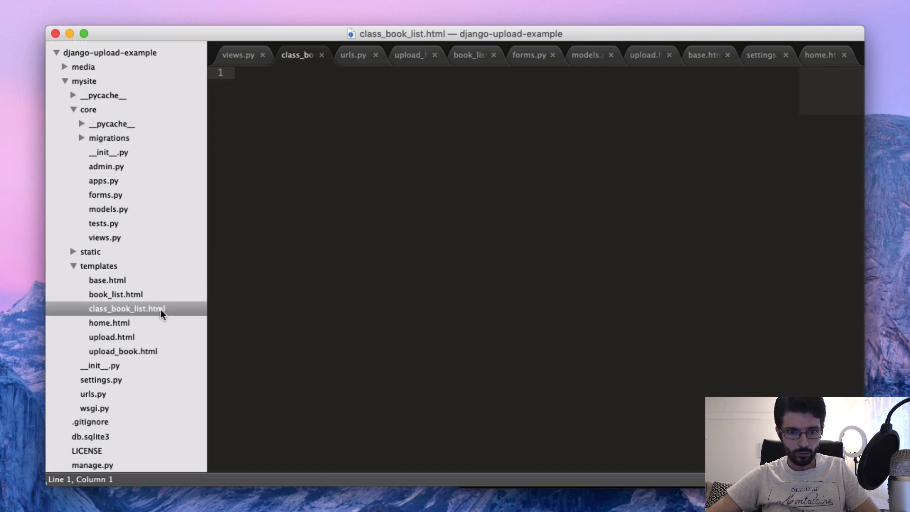
mouse_move(314, 52)
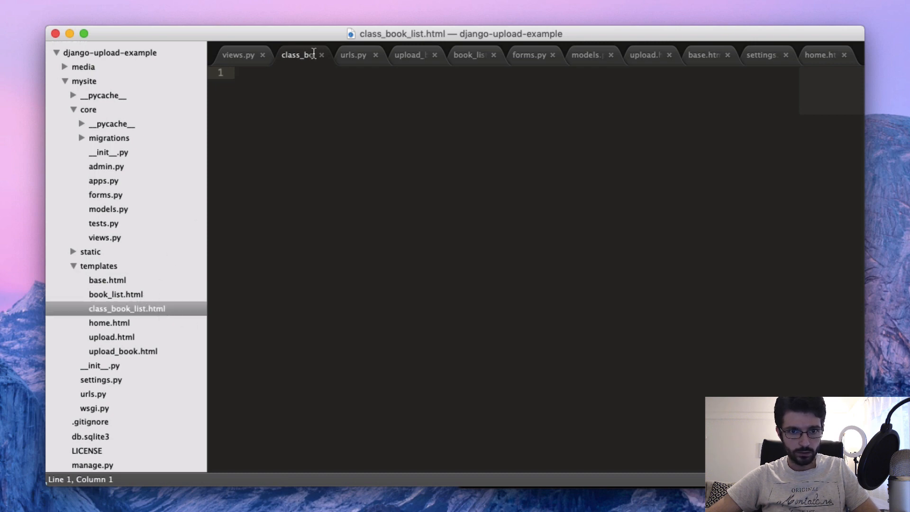
- Close the other open editor tabs from the tab context menu
right_click(238, 55)
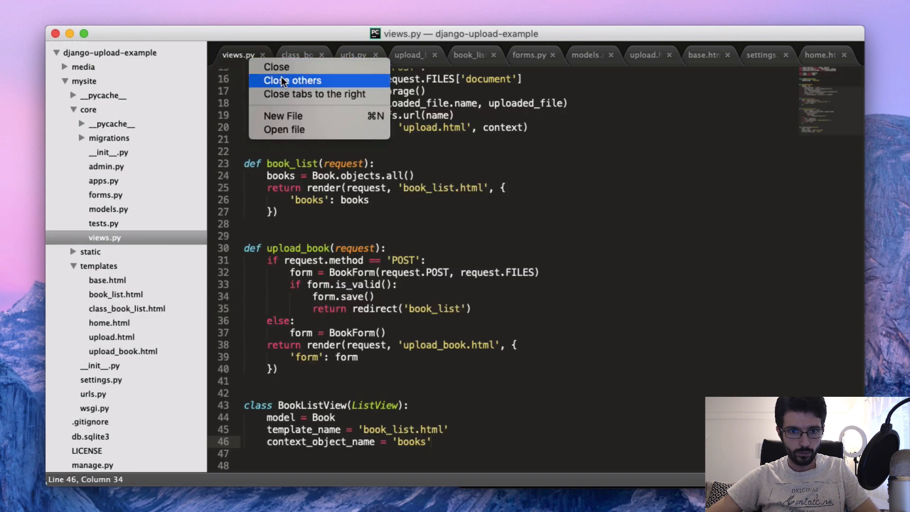
click(292, 80)
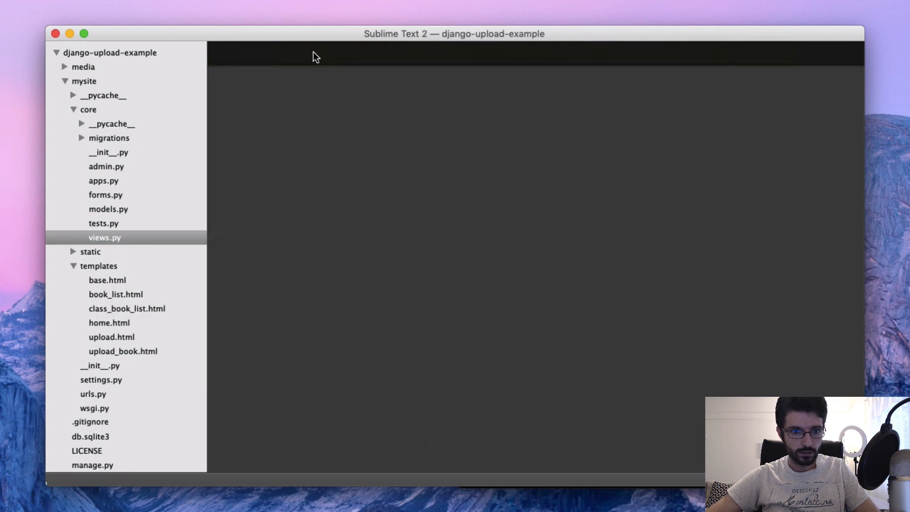
- In book_list.html, begin a {% block content_header %} tag above the Books heading
click(116, 294)
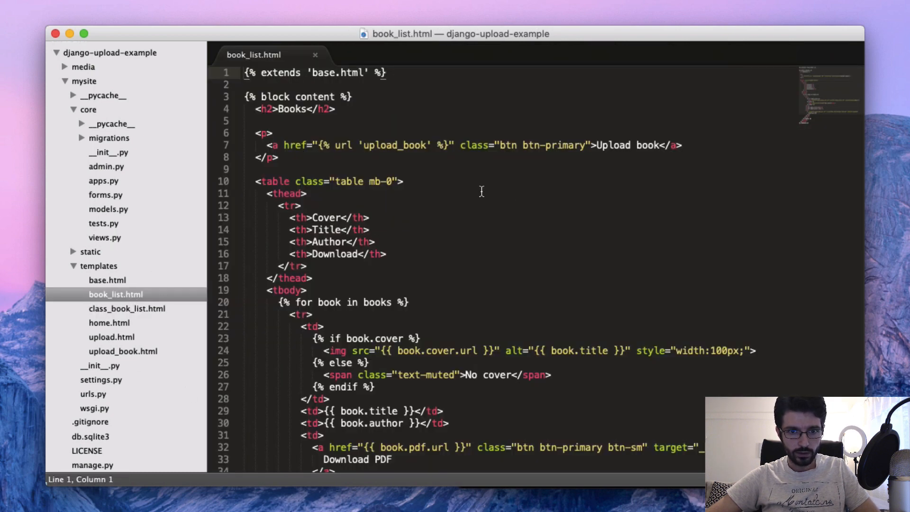
key(Backspace)
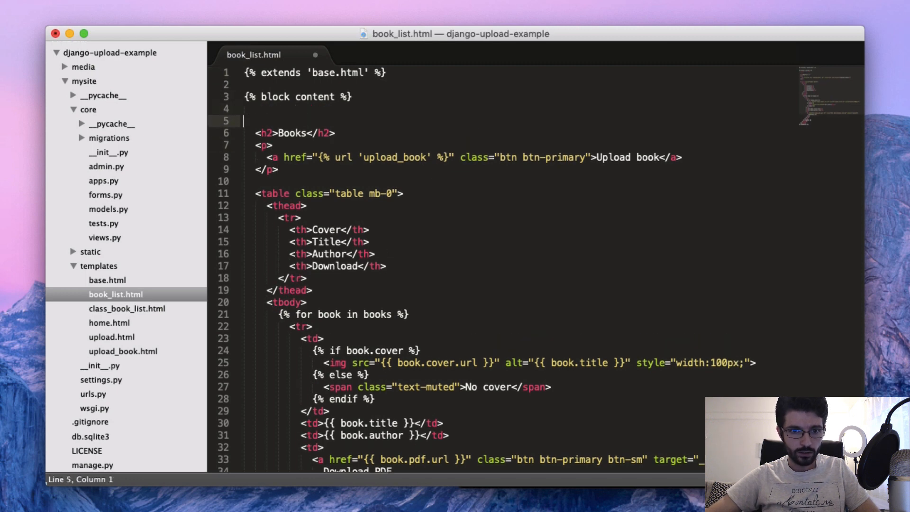
text({% %})
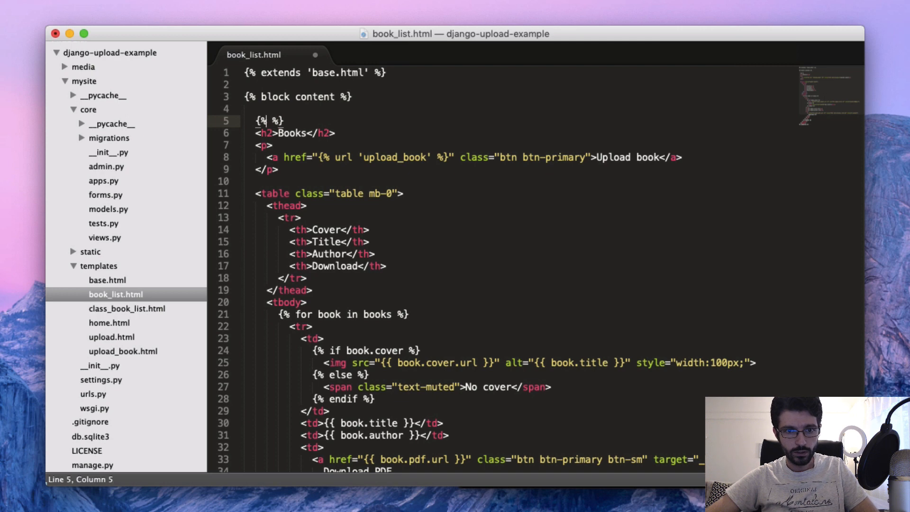
text(block content_header)
text({% endblo %})
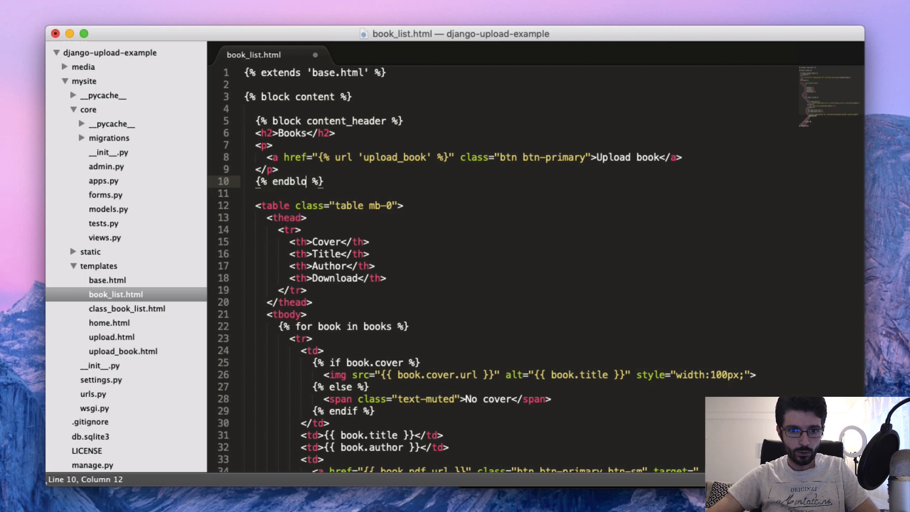
- Copy the whole content_header block and move to class_book_list.html
drag(273, 132, 290, 169)
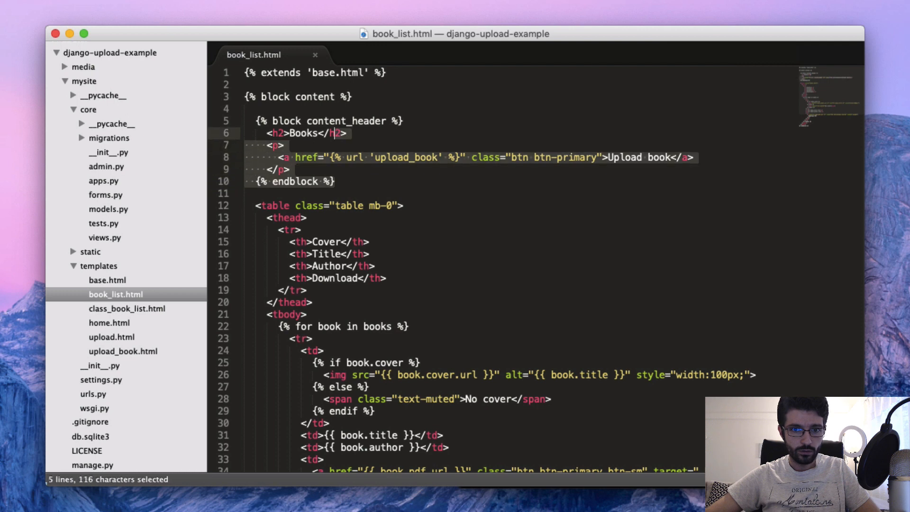
key(cmd+c)
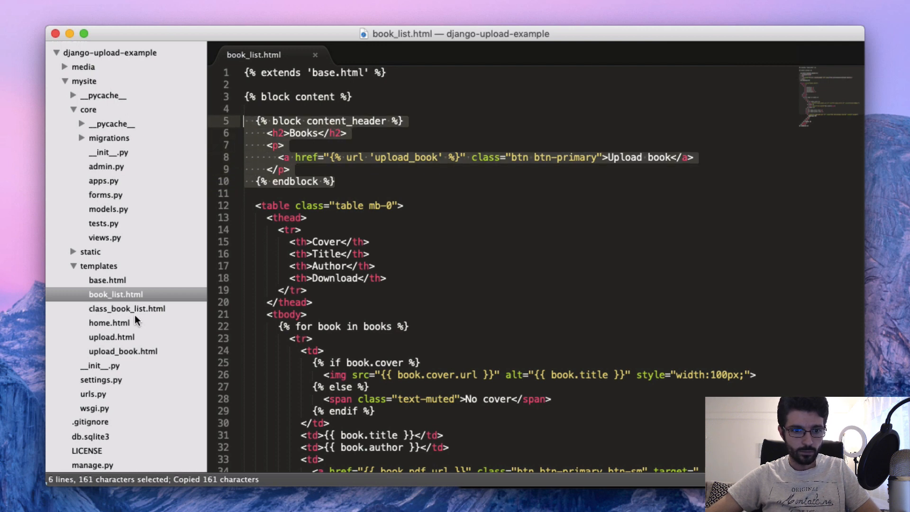
click(128, 308)
text({% extends  %)
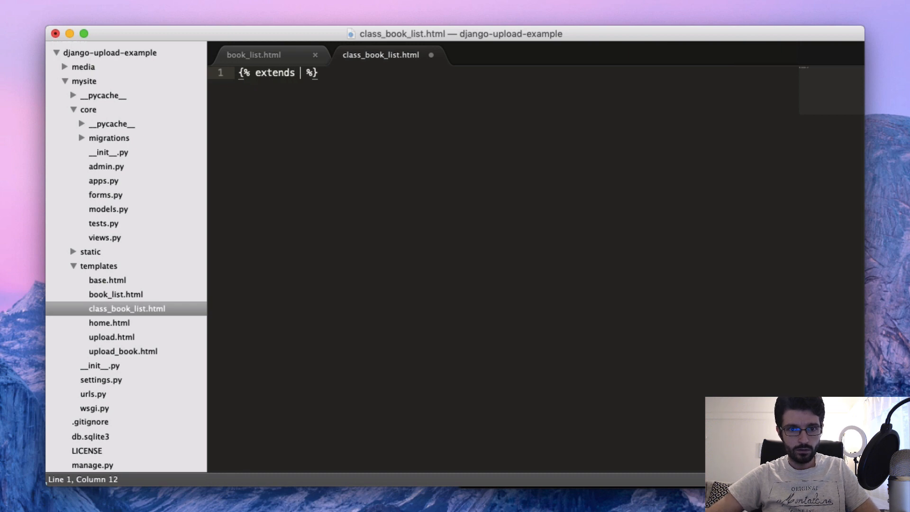
- Extend 'book_list.html' and retitle the pasted heading to Books (Class-Based View)
text('book_list.')
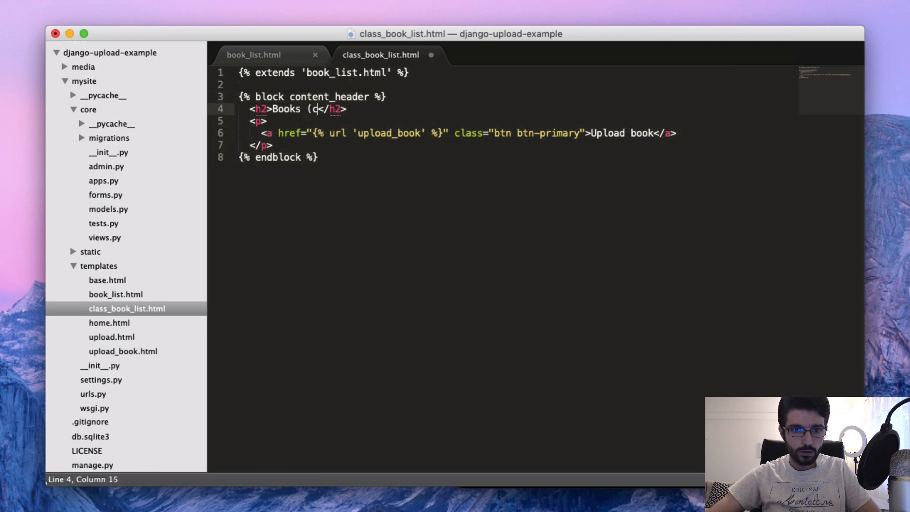
text(lass)
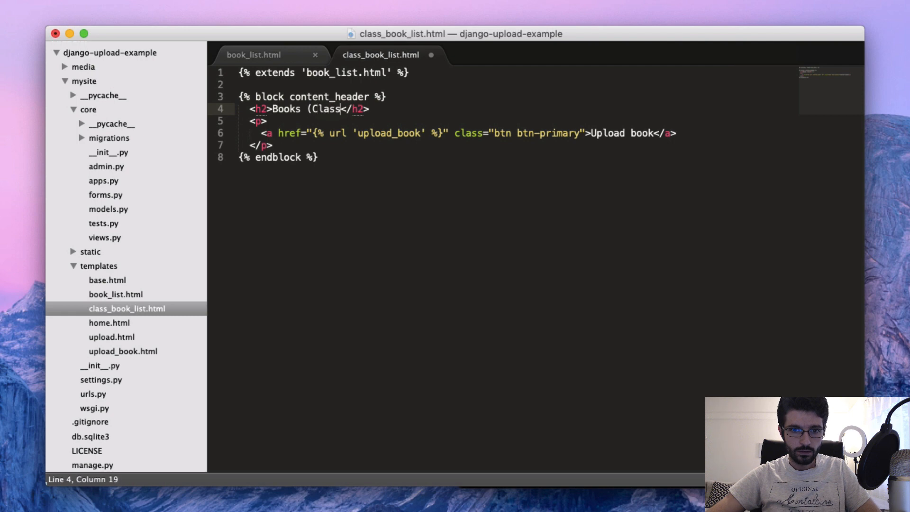
text(-Based)
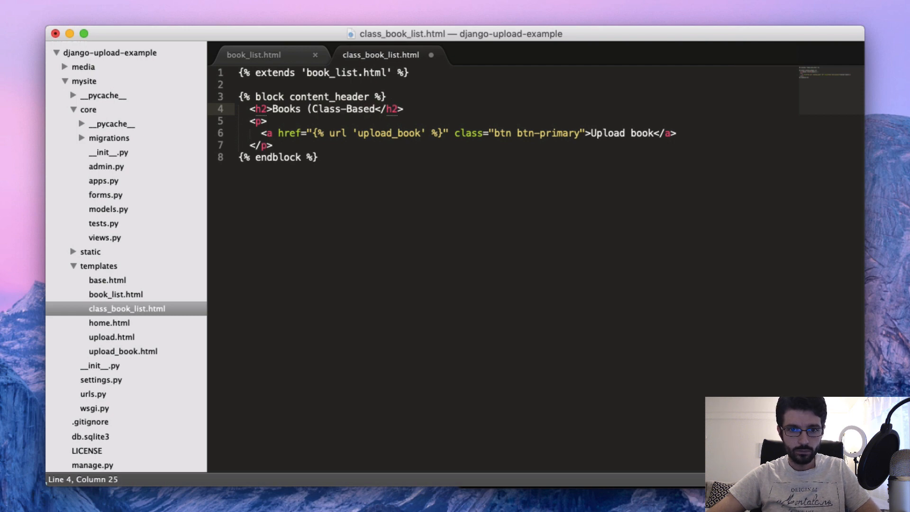
text(View))
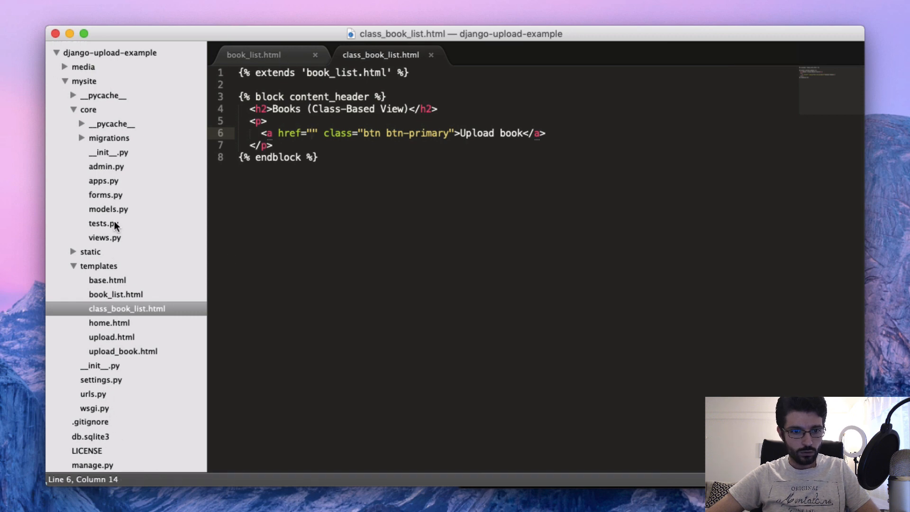
- Check the view code in views.py, then return to book_list.html
click(104, 237)
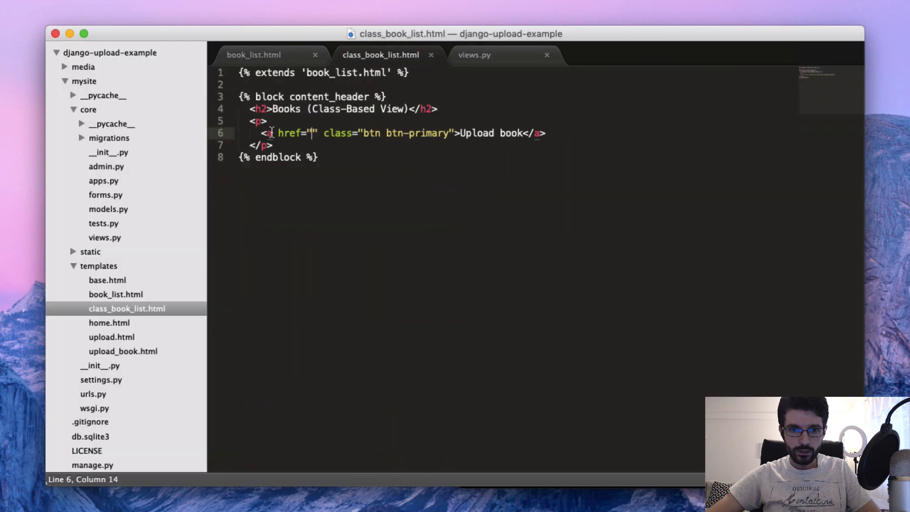
click(253, 55)
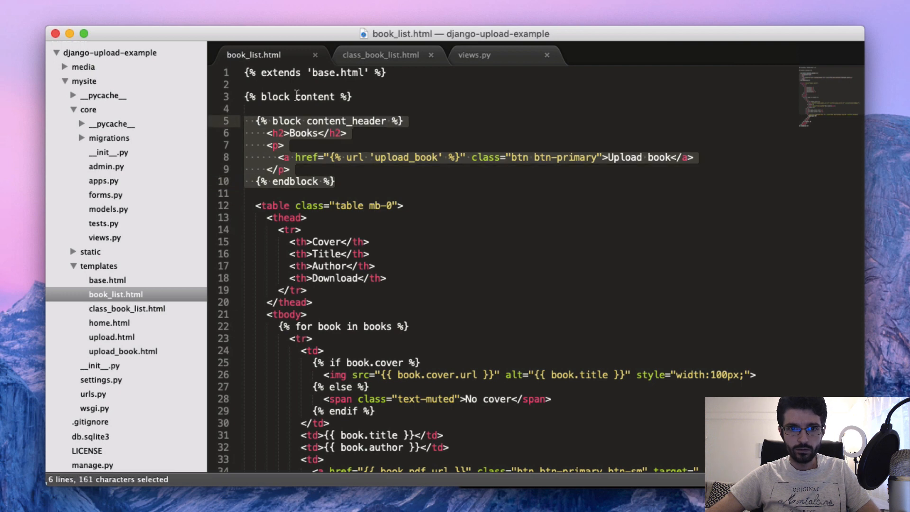
click(382, 55)
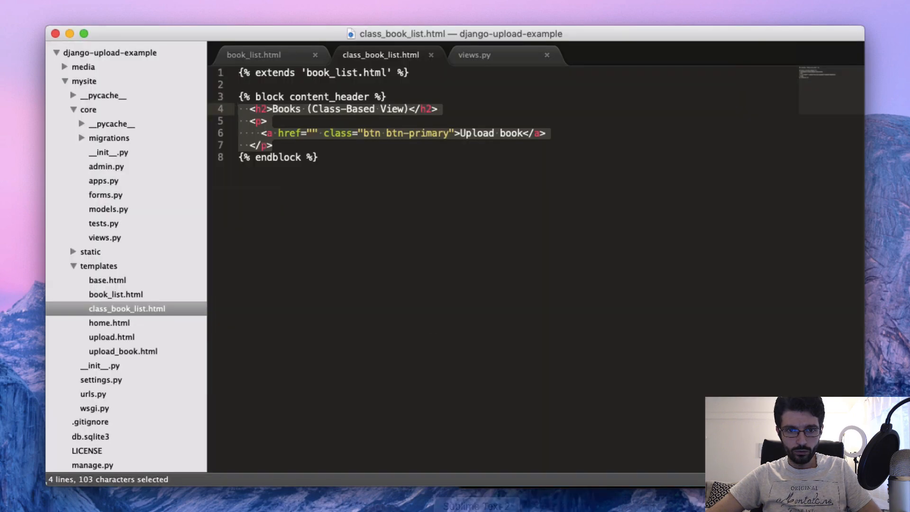
click(474, 55)
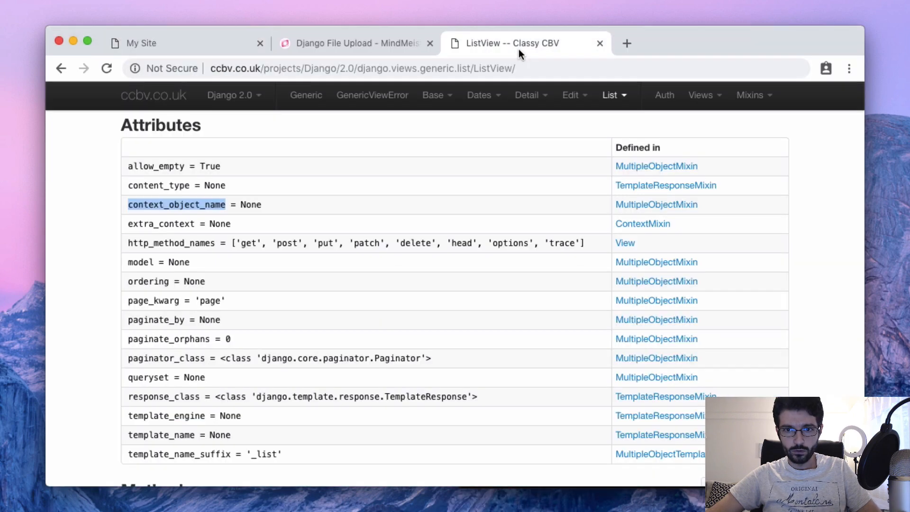
mouse_move(588, 96)
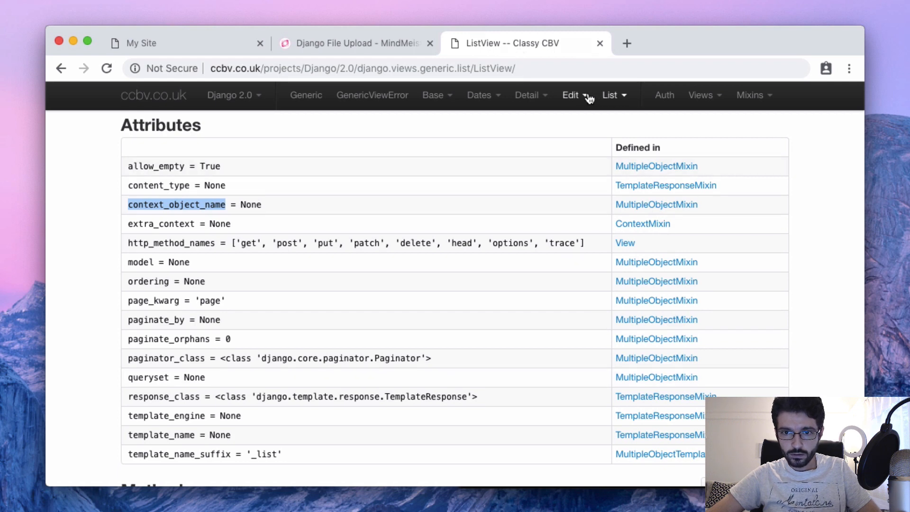
- On ccbv.co.uk, reach the CreateView reference page and select part of its import path
click(571, 95)
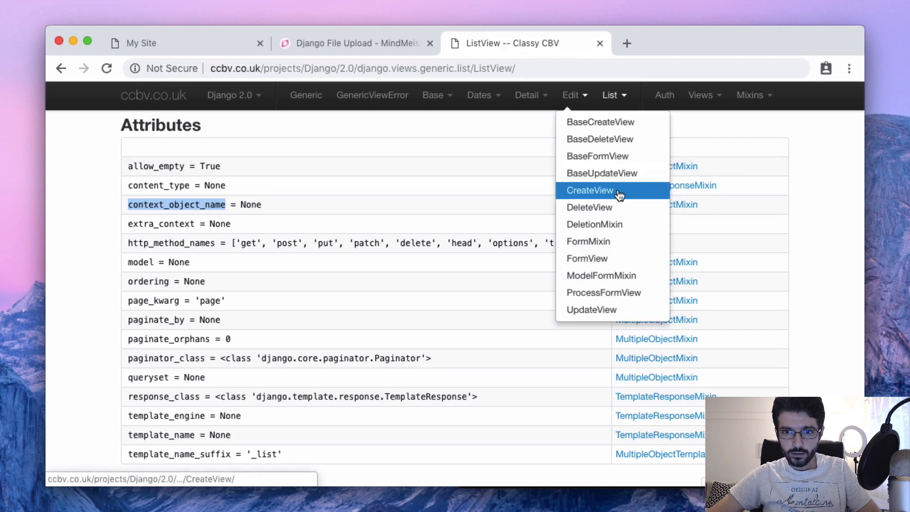
click(590, 190)
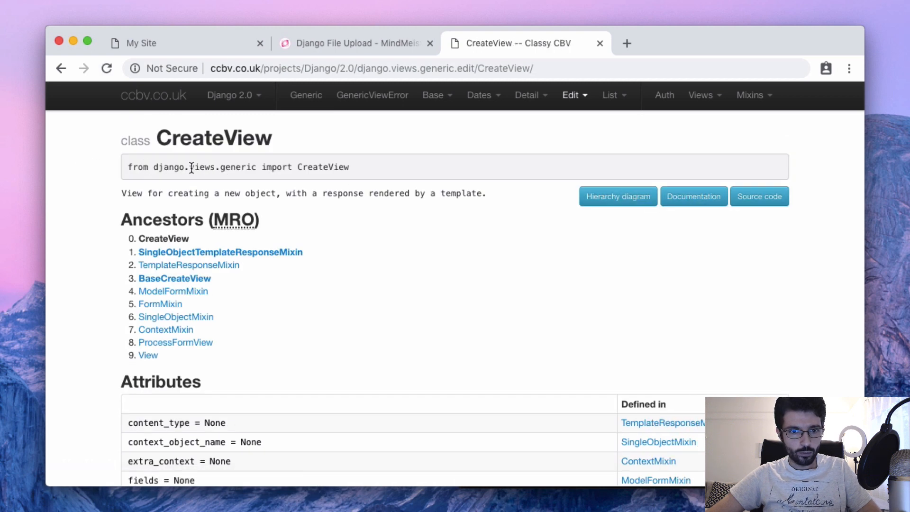
double_click(322, 167)
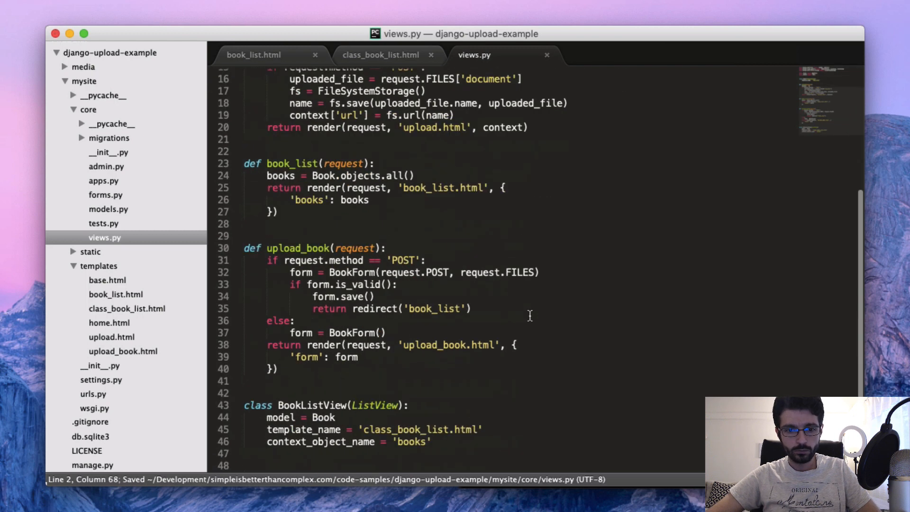
- Write class UploadBookView(CreateView) with model = Book and an empty fields = ('') line
click(335, 417)
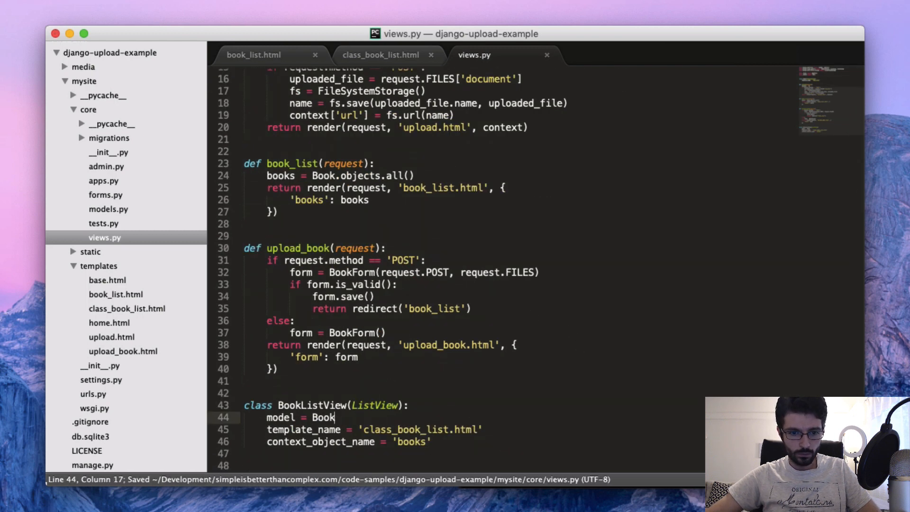
text(class)
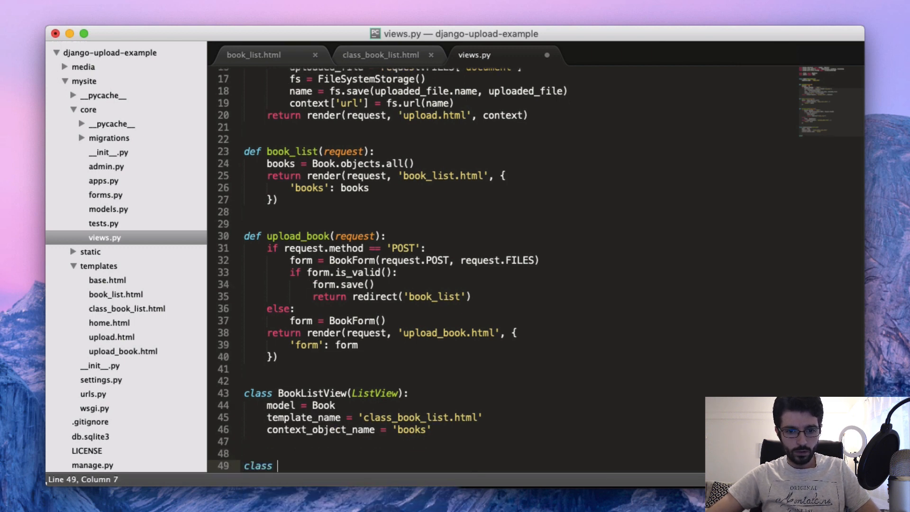
text(UploadBookVie)
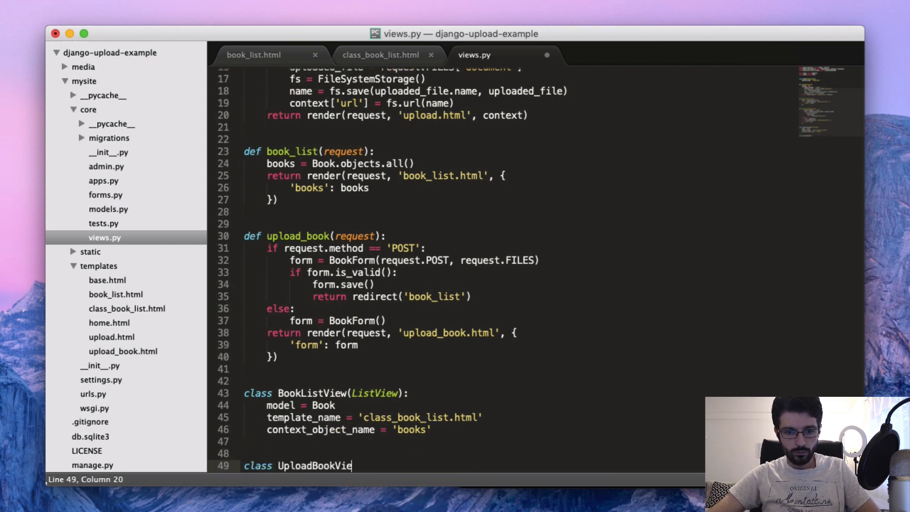
text(w(CreateView):)
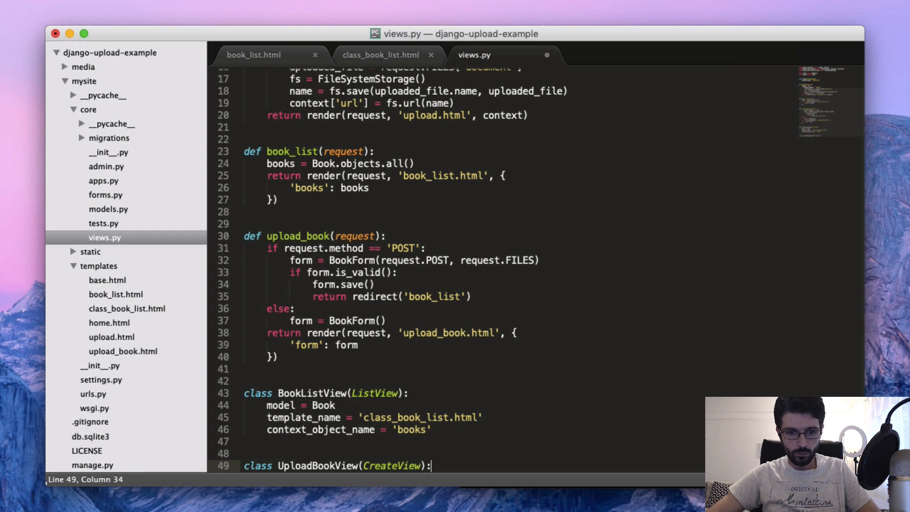
text(model = Book)
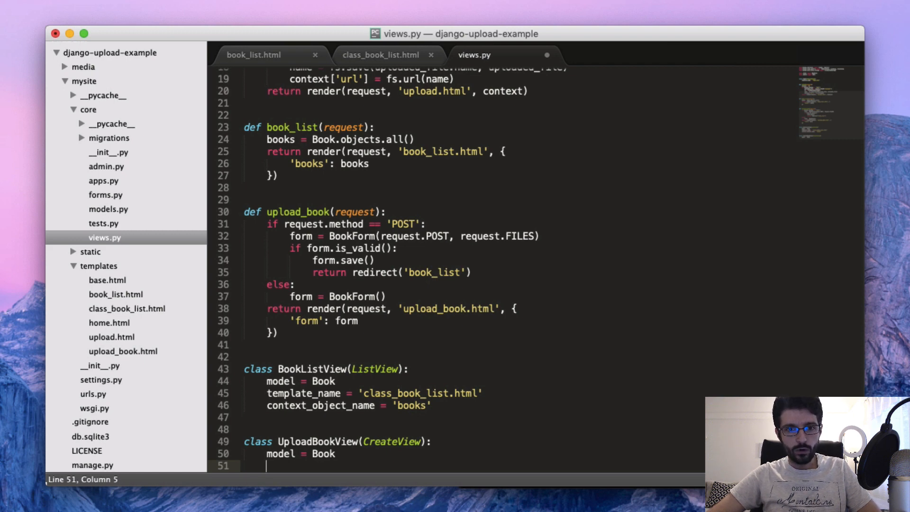
text(fields =)
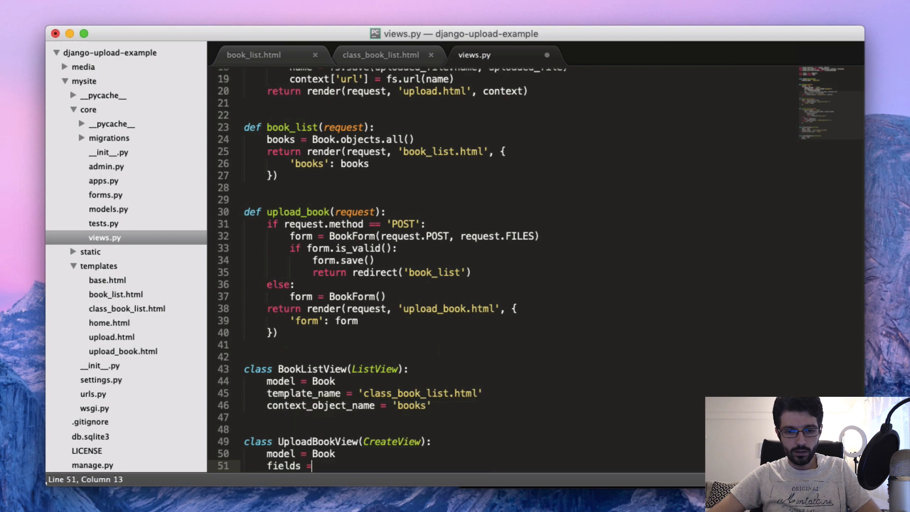
text((''))
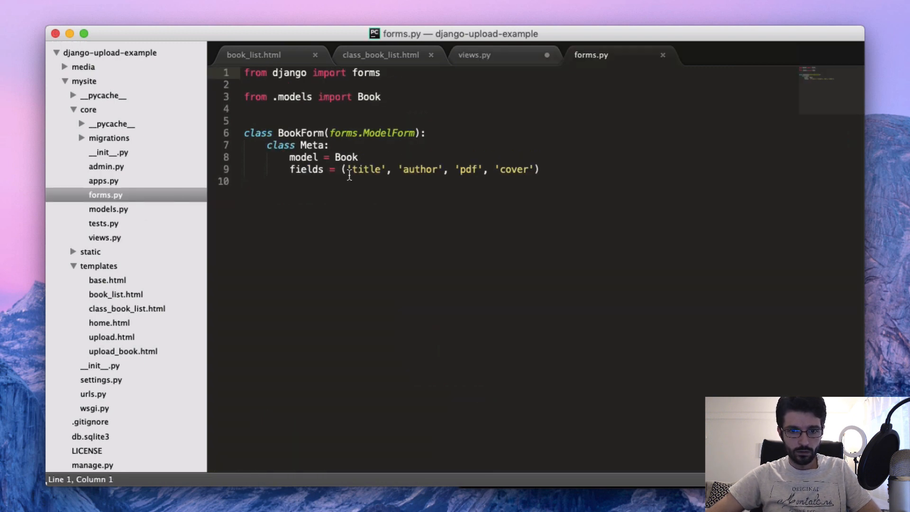
- Select BookForm's fields tuple ('title', 'author', 'pdf', 'cover') in forms.py for copying
drag(342, 169, 538, 168)
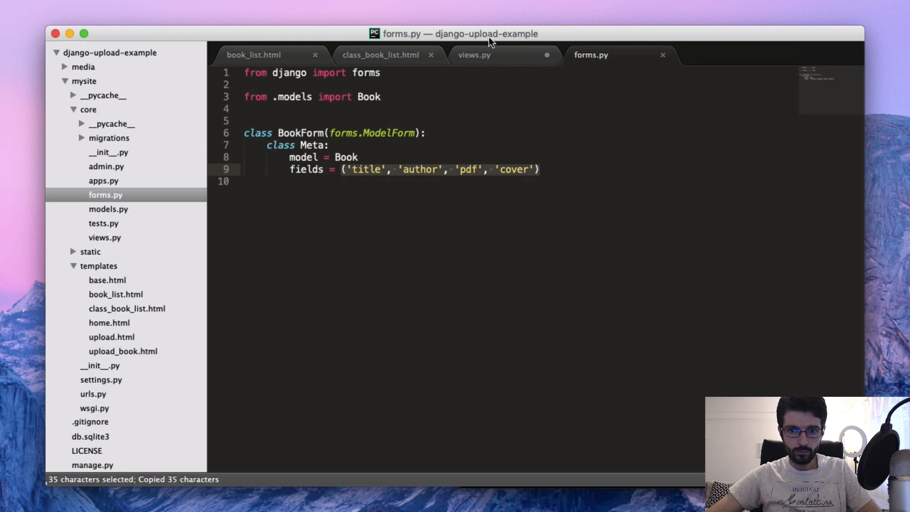
click(474, 55)
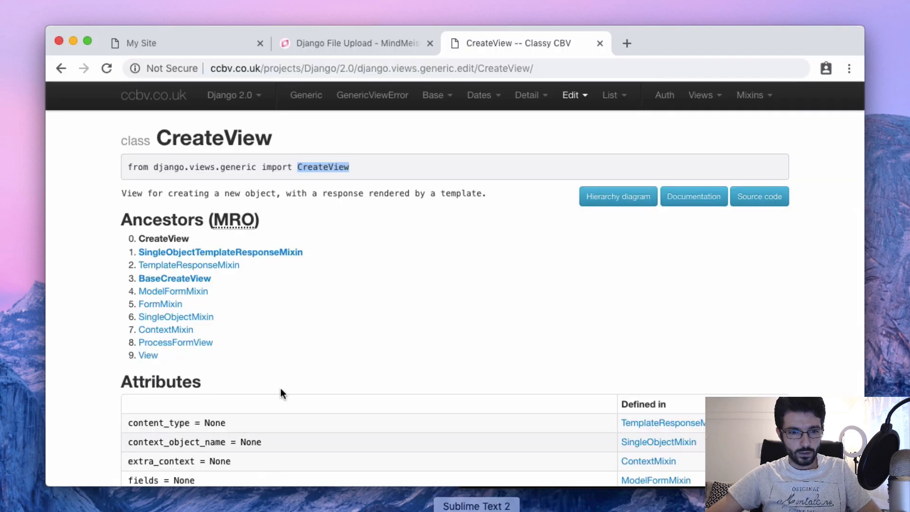
scroll(down, 3)
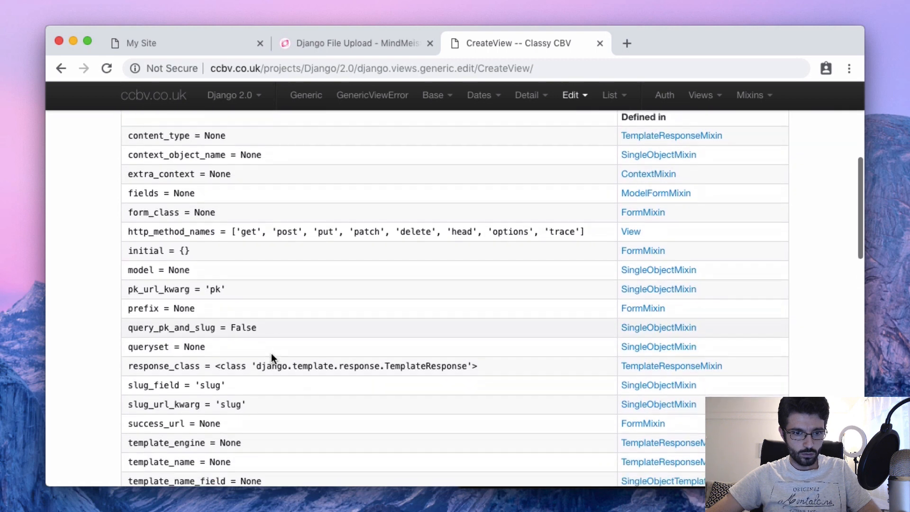
scroll(down, 3)
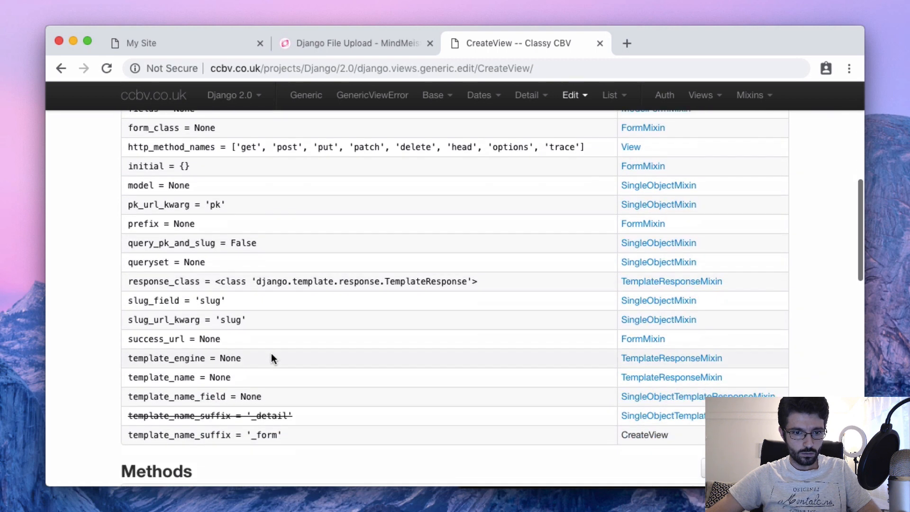
scroll(down, 3)
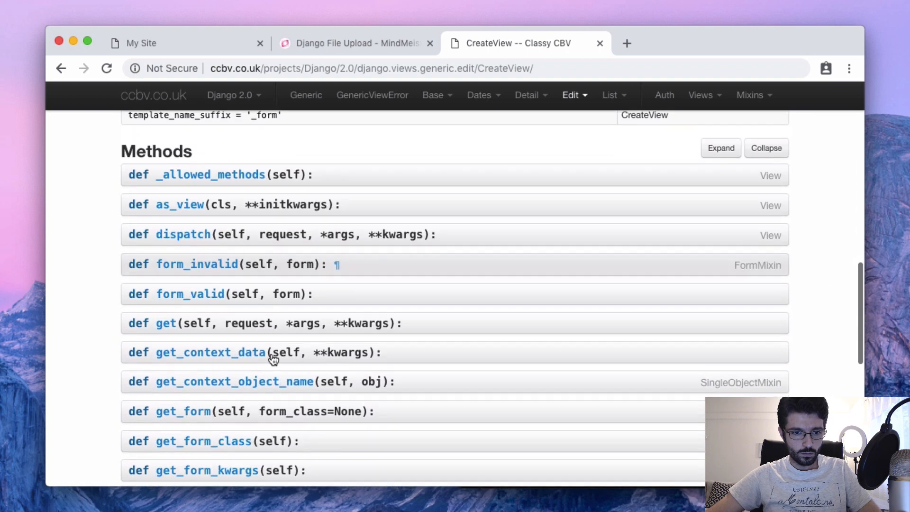
scroll(down, 3)
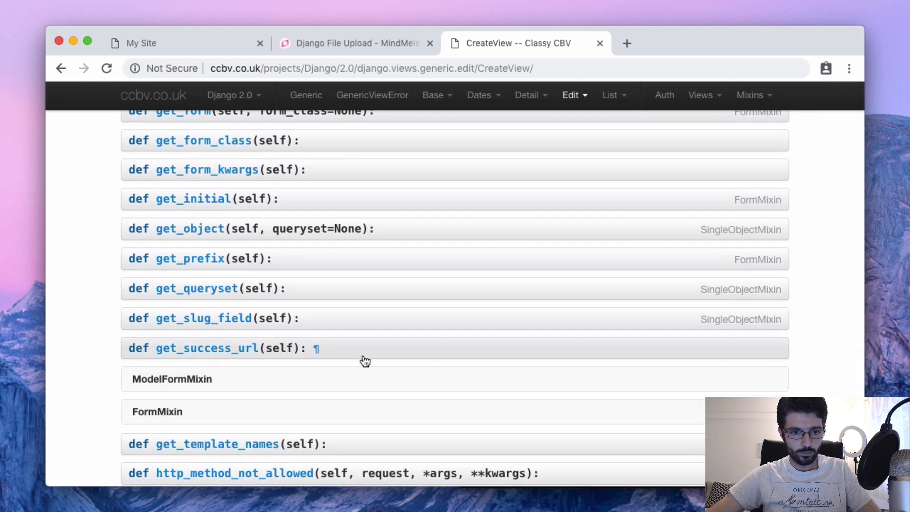
click(206, 348)
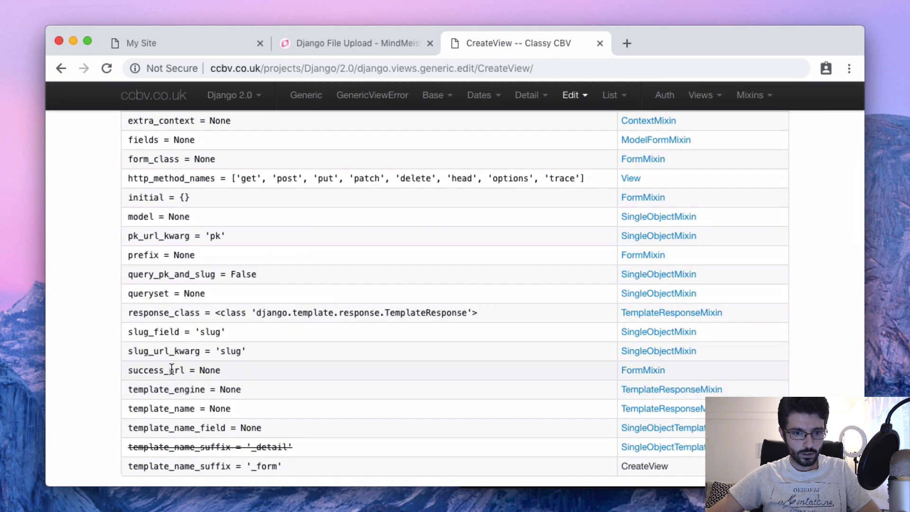
double_click(155, 370)
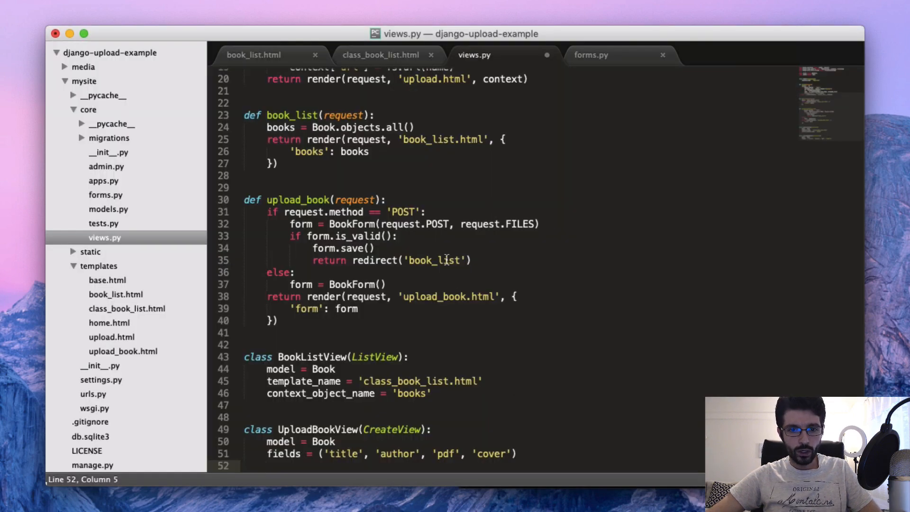
- Add success_url = 'book_list' and template_name = 'upload_book.html', then grab the class name
text(success_url)
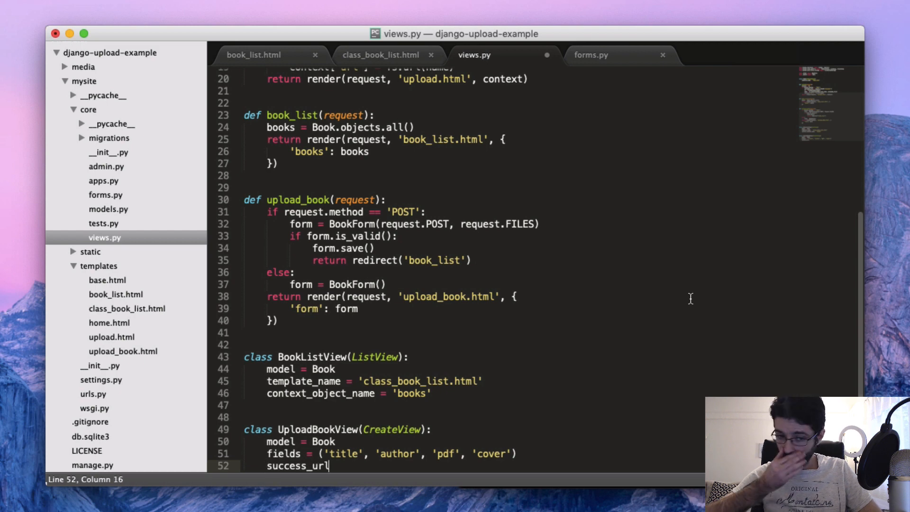
key(enter)
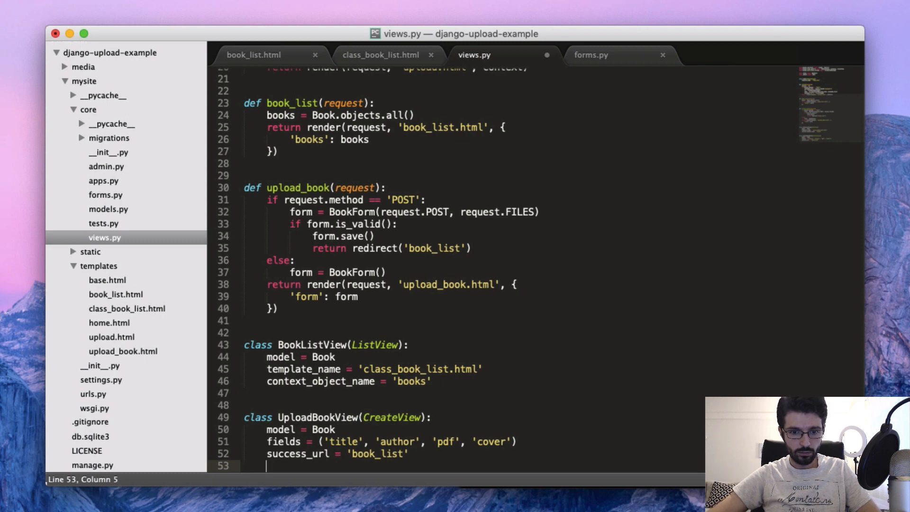
text(template_nm)
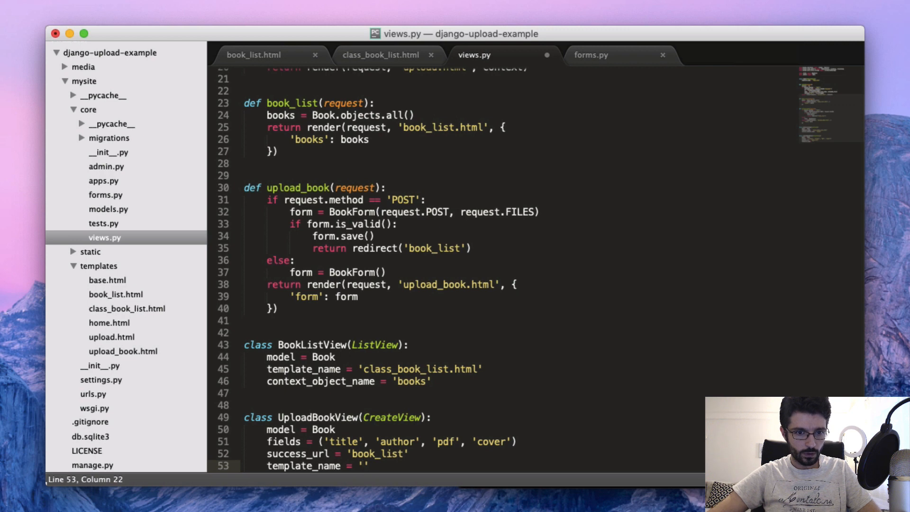
text(book)
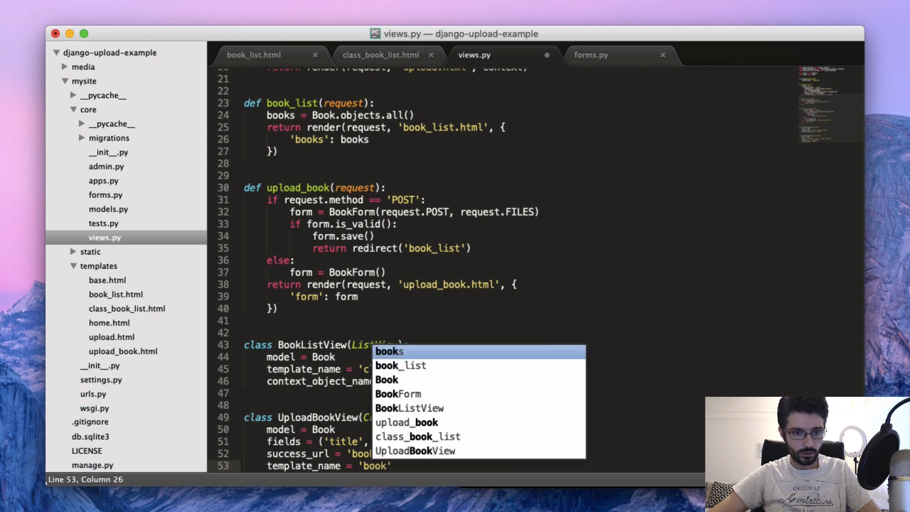
text(upload_)
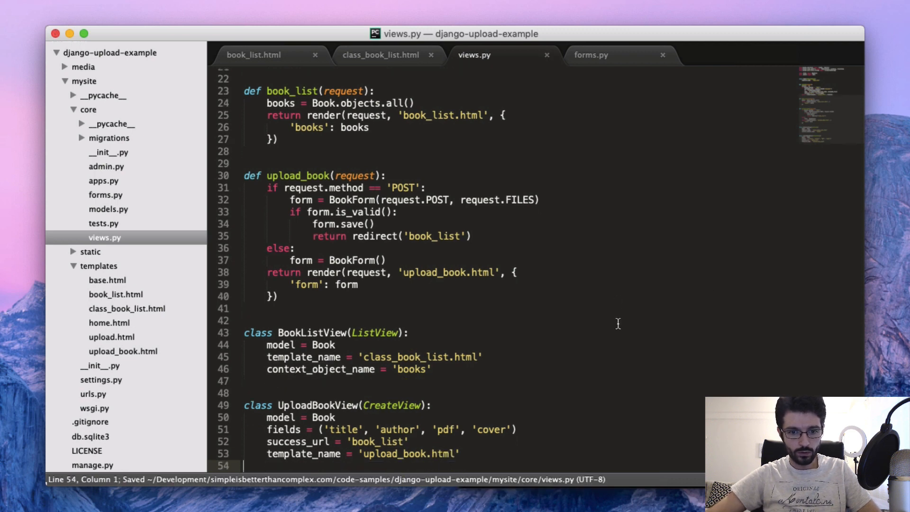
double_click(318, 405)
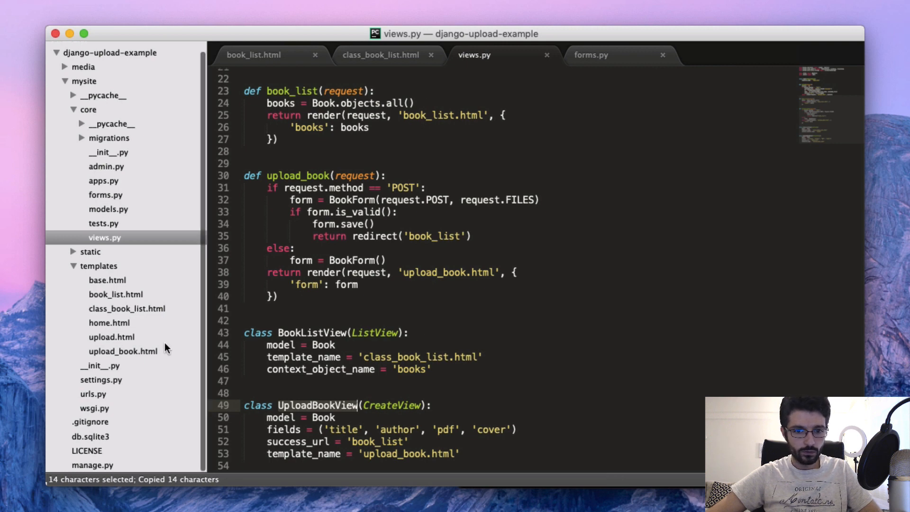
mouse_move(98, 398)
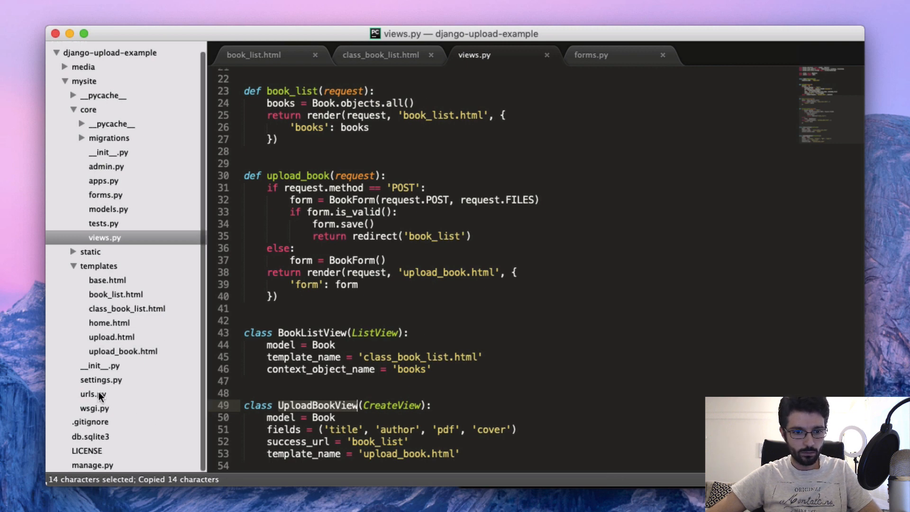
- In urls.py, route 'class/books/upload/' to UploadBookView.as_view() named class_upload_book
click(92, 394)
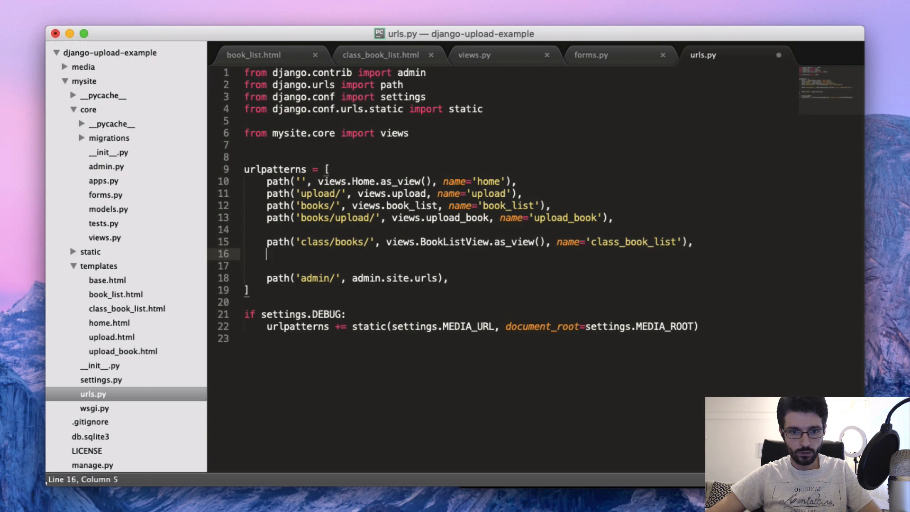
text(path())
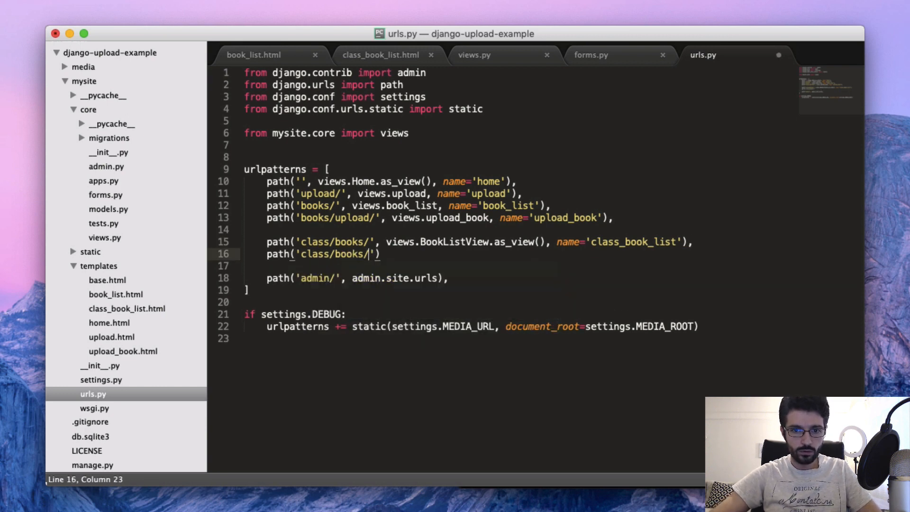
text(upload/', views.UploadBookView.as_view)
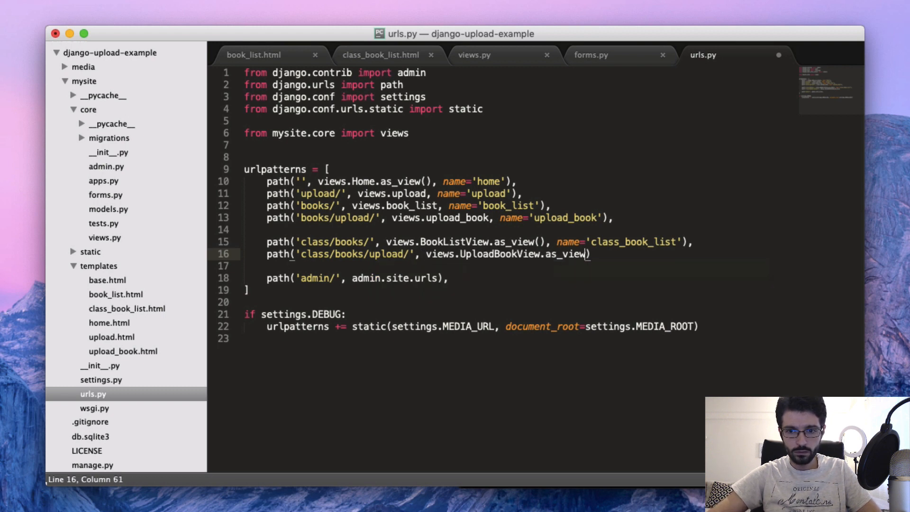
text(, name=''))
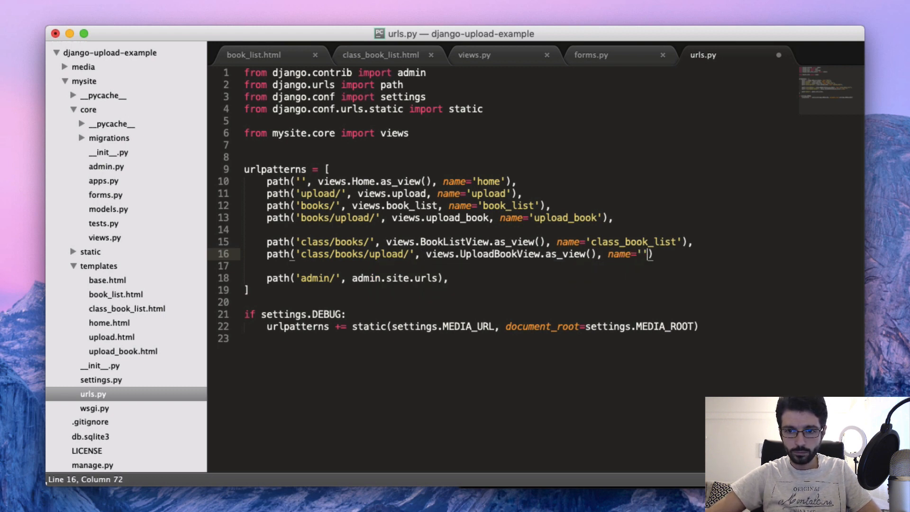
text(class-)
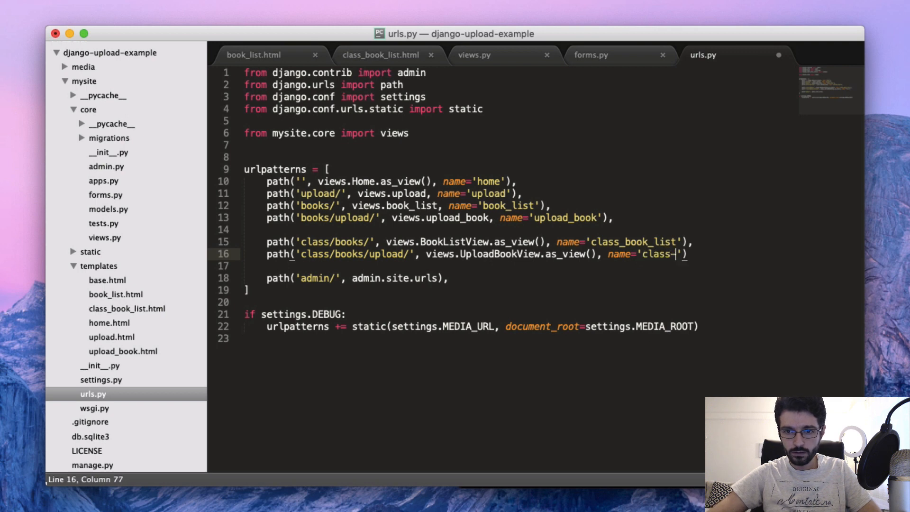
text(upload_book)
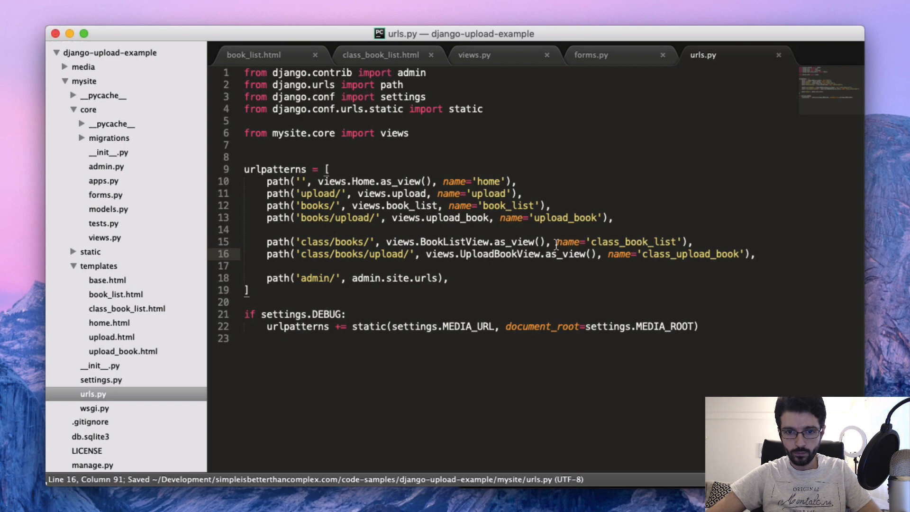
- Copy the route name and set the Upload book href to {% url 'class_upload_book' %} in class_book_list.html
click(694, 254)
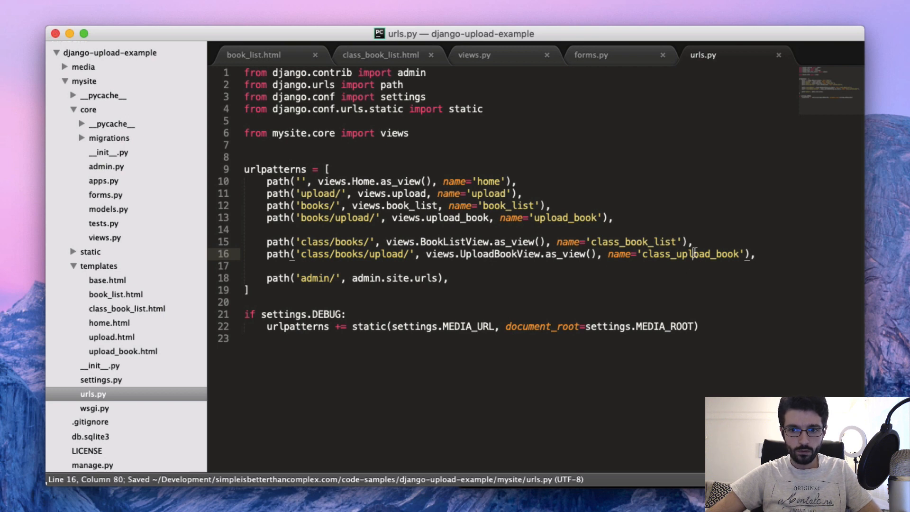
double_click(689, 254)
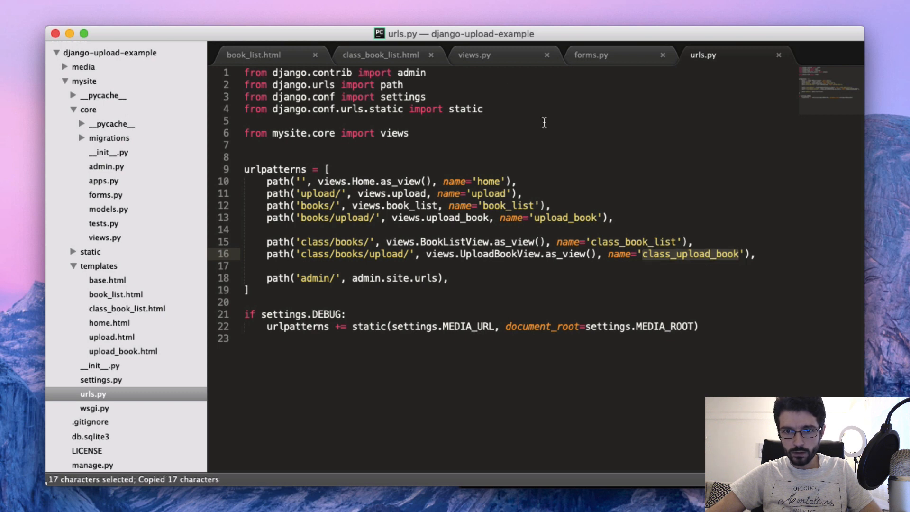
click(380, 55)
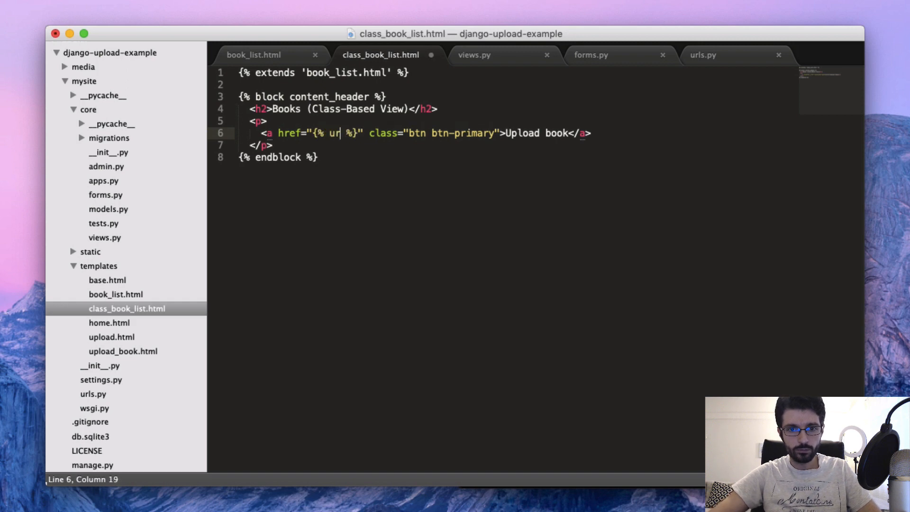
text('class_upload_book')
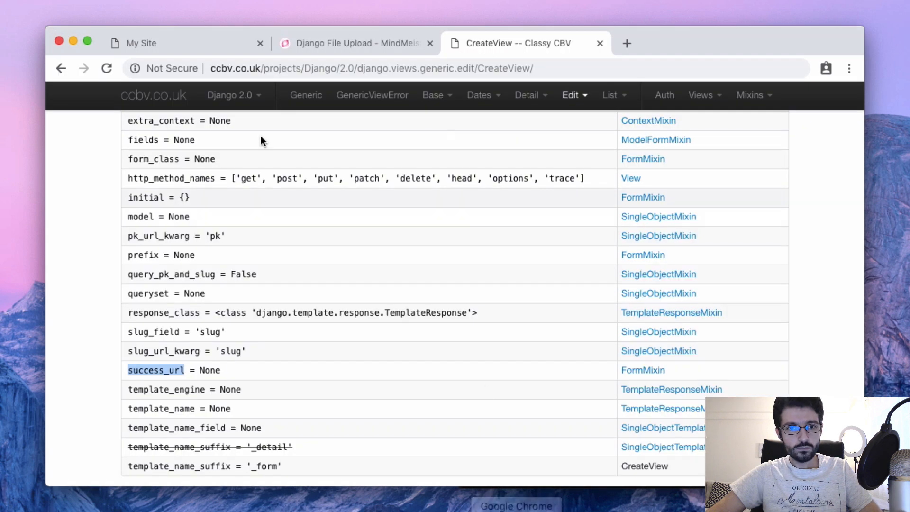
- Reload the class-based books page and follow its Upload book link
click(186, 42)
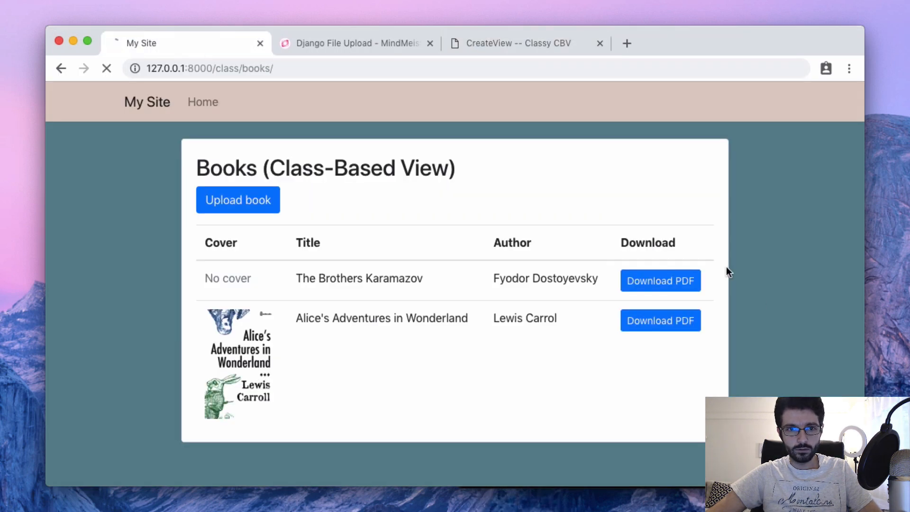
click(238, 200)
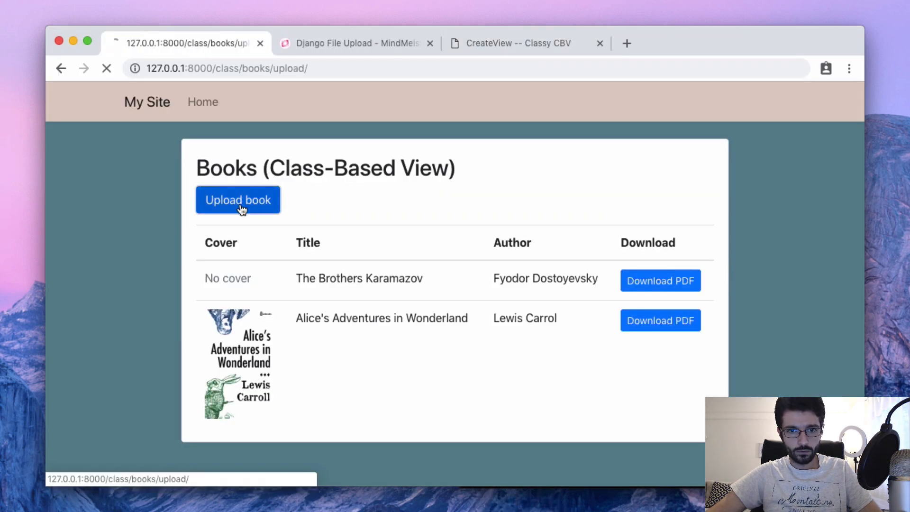
click(237, 200)
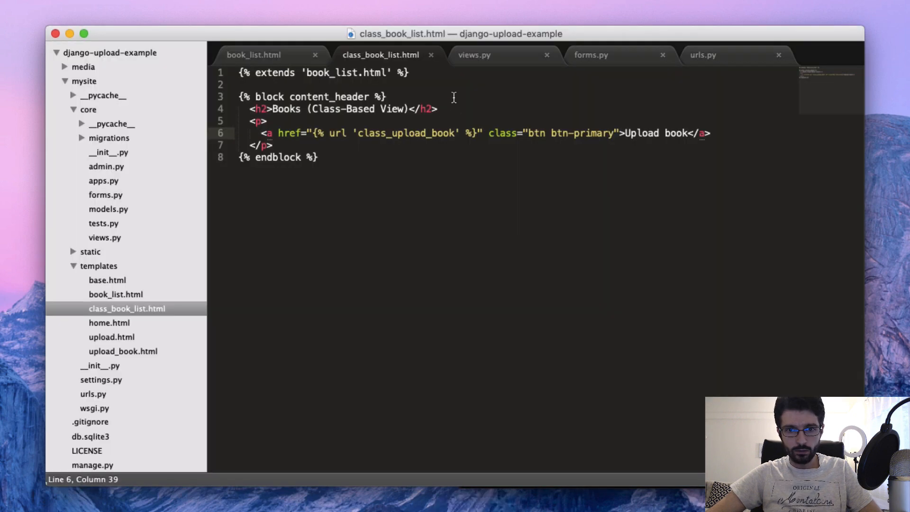
- Return to views.py and select part of UploadBookView's fields tuple for editing
click(474, 55)
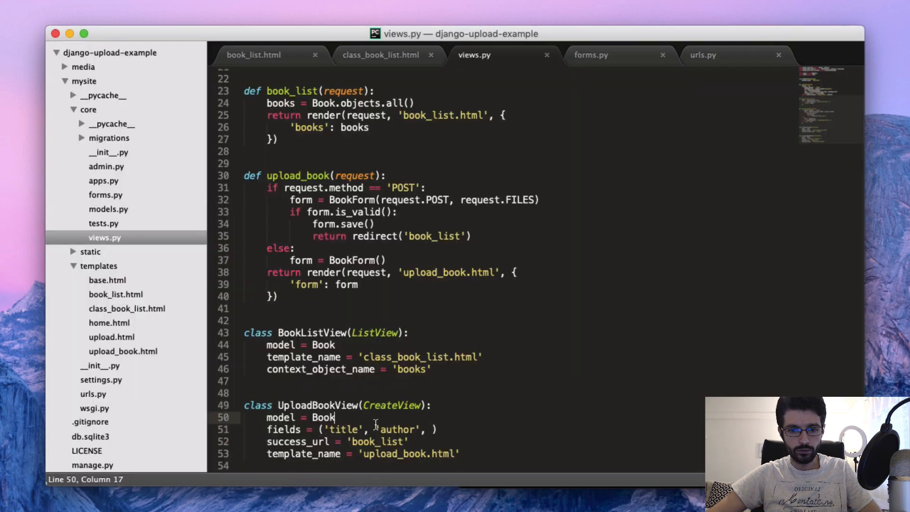
double_click(345, 428)
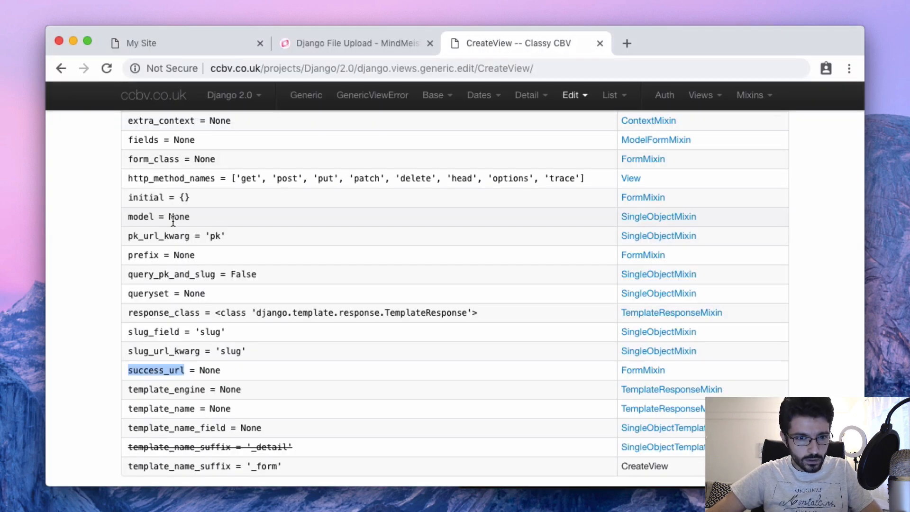
- Locate the form_class attribute in CreateView's attributes table on ccbv.co.uk
scroll(down, 3)
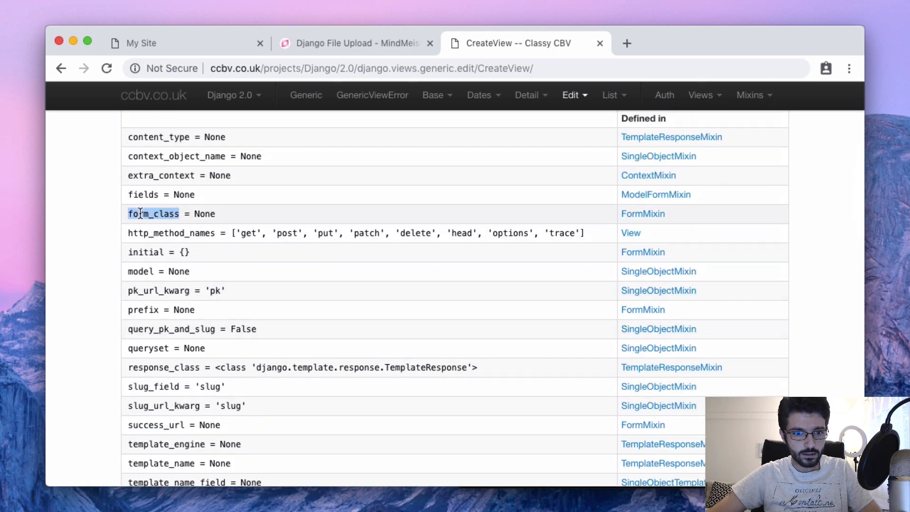
click(142, 42)
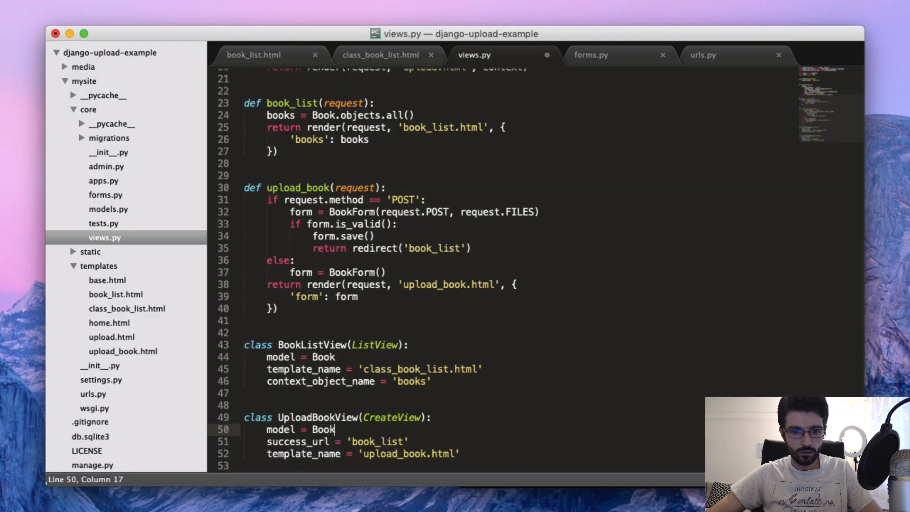
- Add form_class = BookForm to UploadBookView and select book_list in its success_url
text(form_class = BookForm)
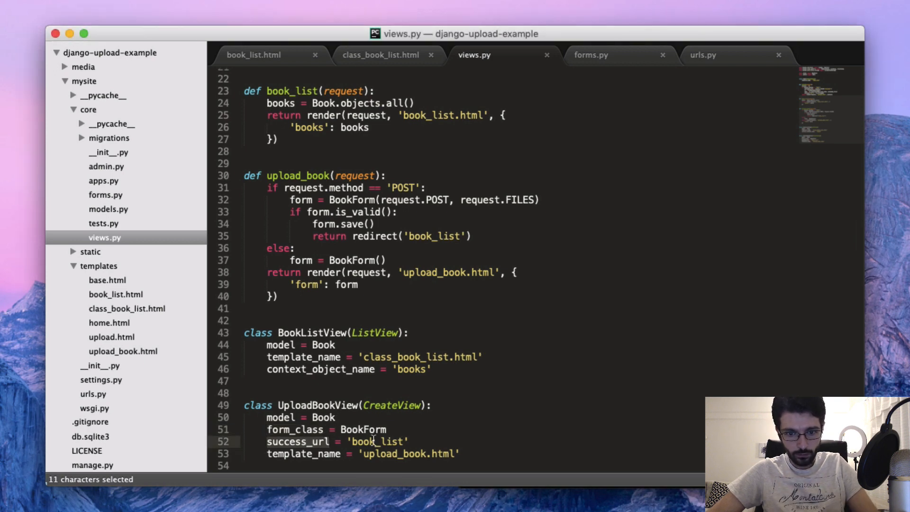
double_click(377, 441)
text(from)
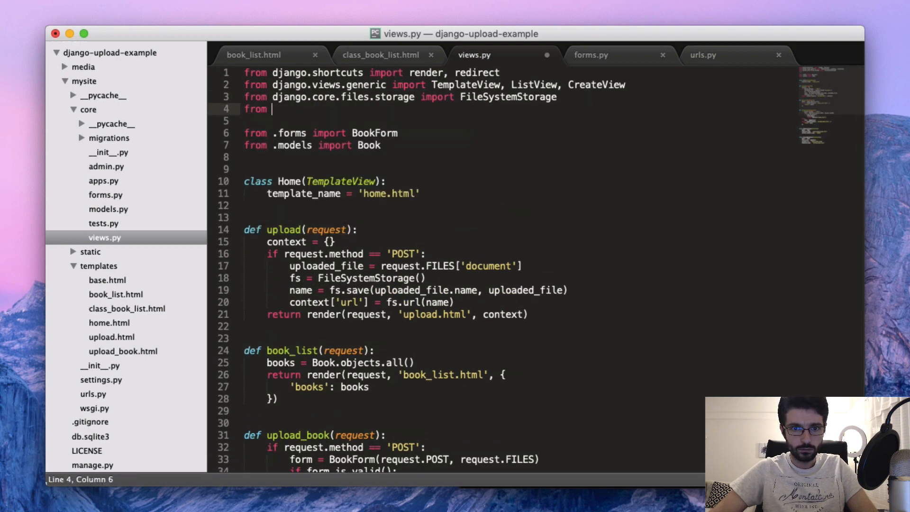
- Import reverse_lazy from django.urls and wrap success_url in reverse_lazy('class_book_list')
text(django.urls import)
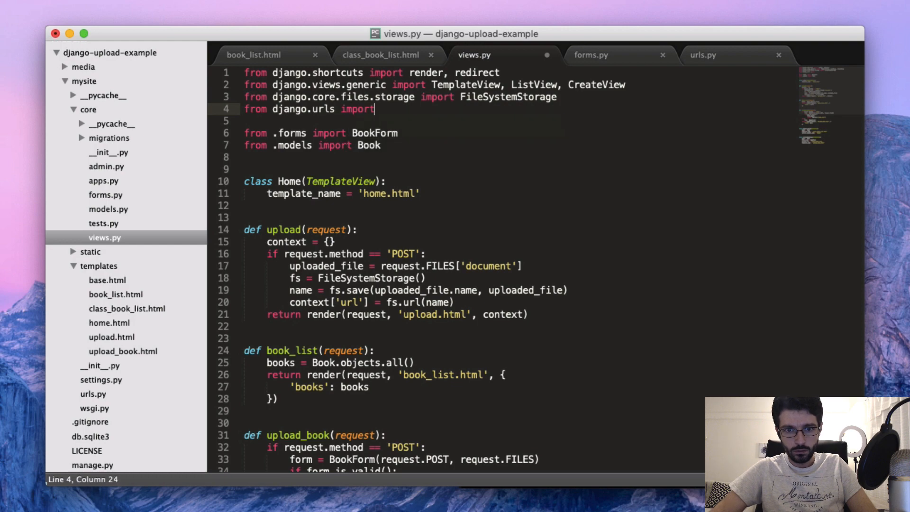
text(reverse_lazy)
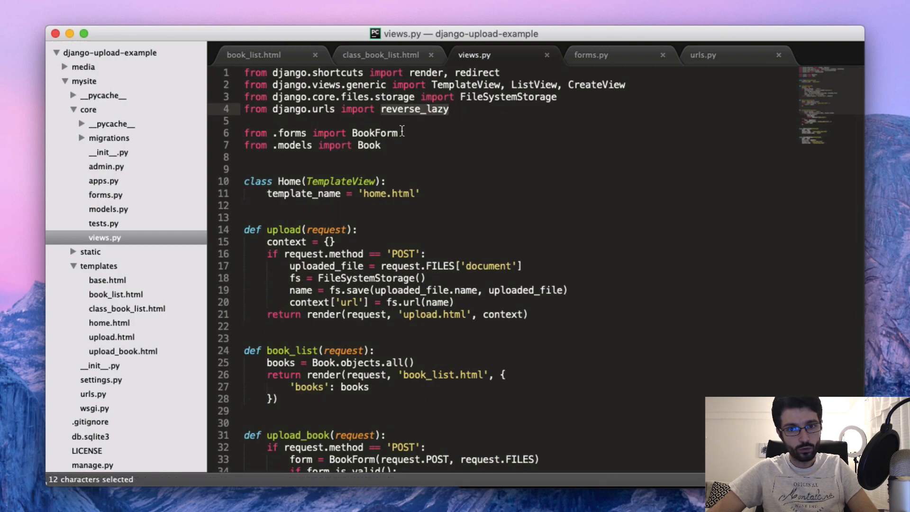
scroll(down, 3)
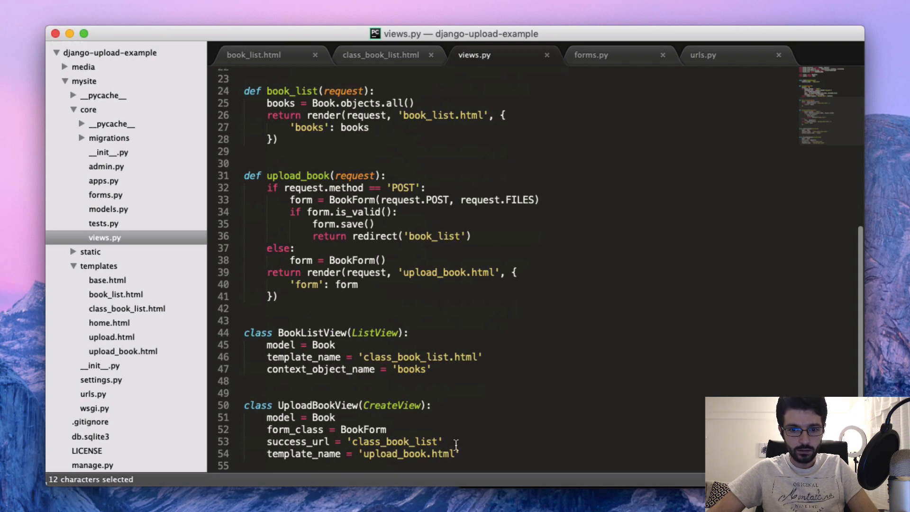
text(reverse_lazy()
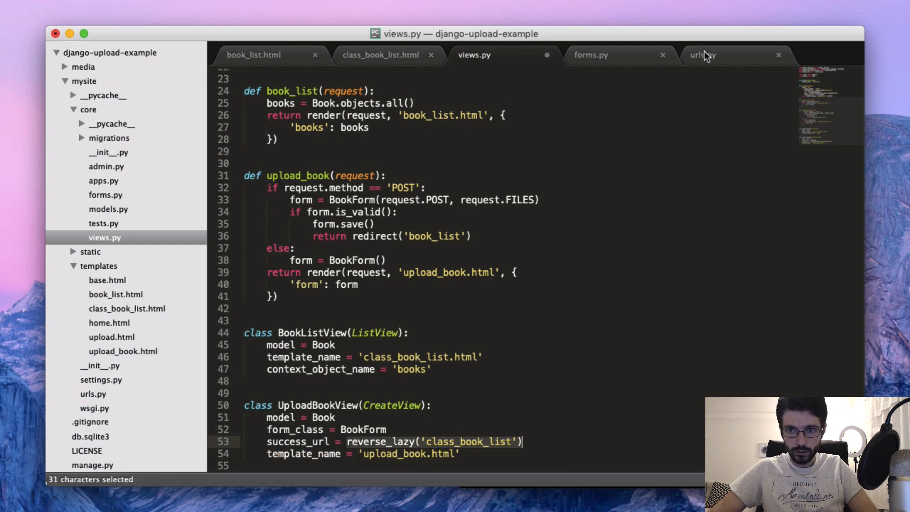
- Verify the class_book_list name against urls.py and save views.py
click(702, 55)
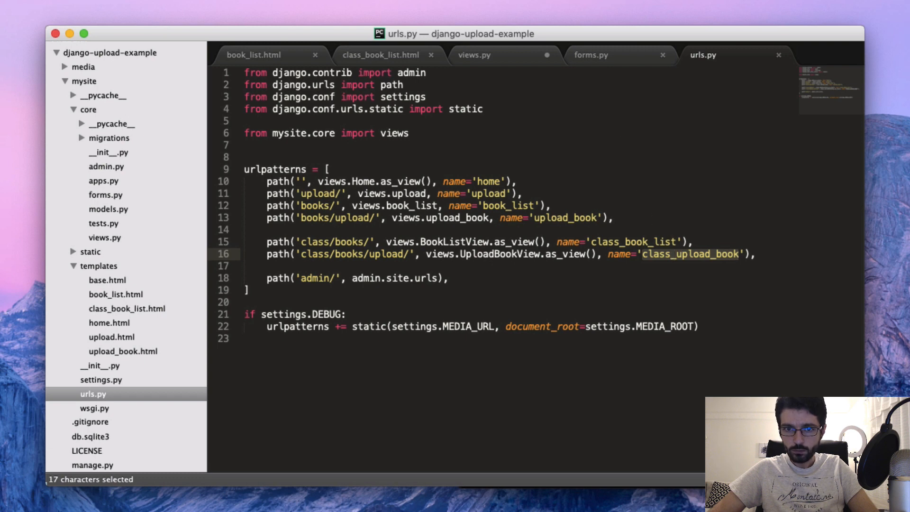
click(474, 55)
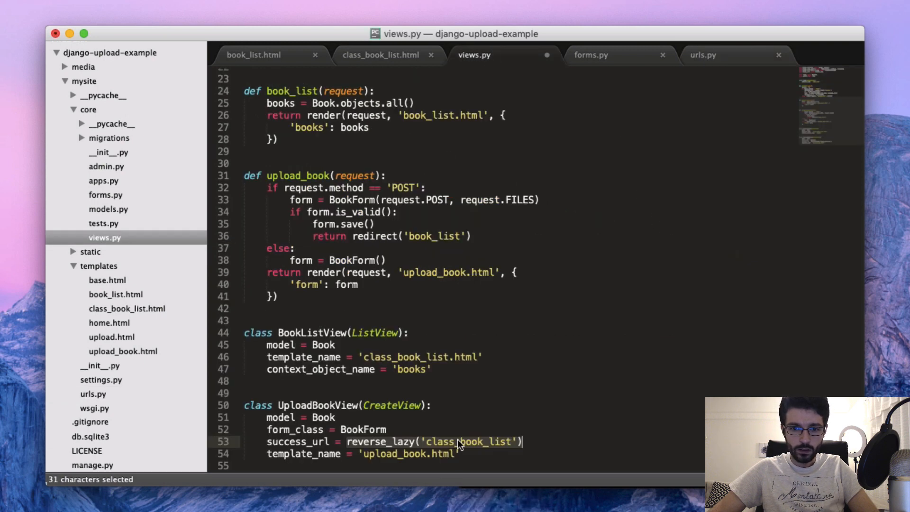
key(cmd+s)
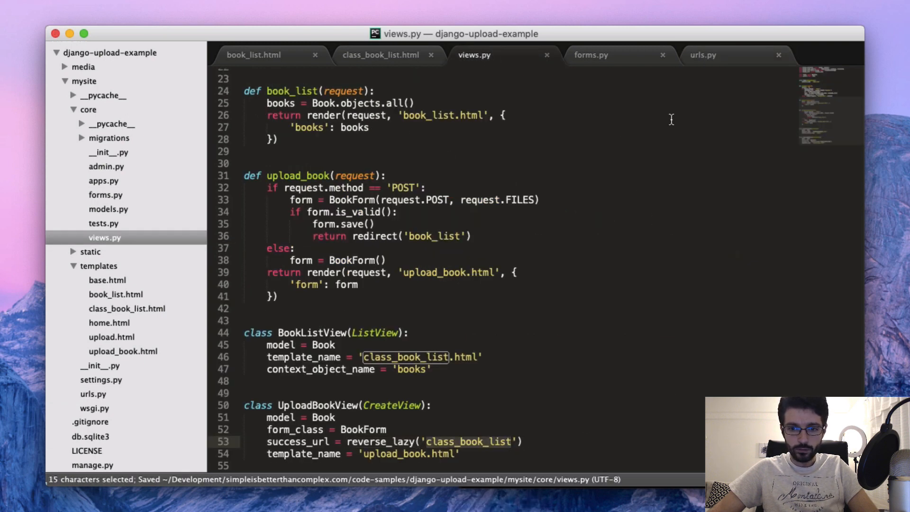
click(703, 55)
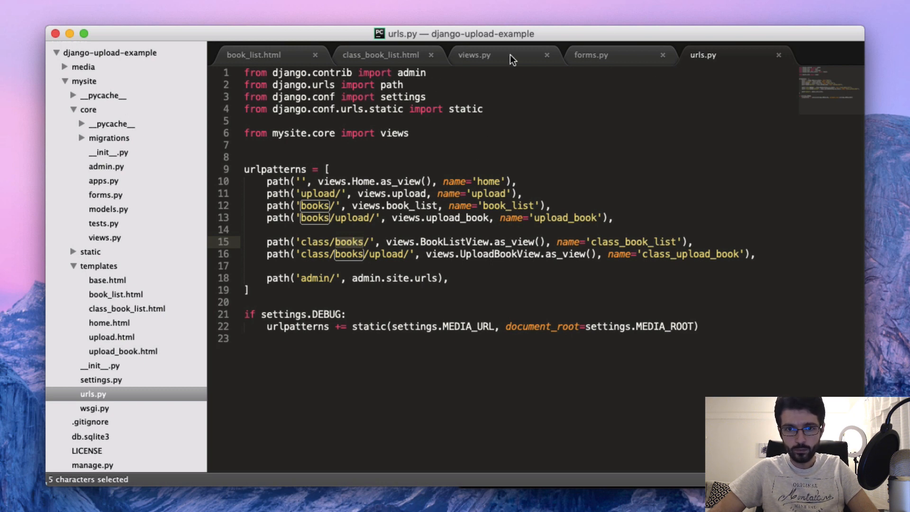
click(474, 55)
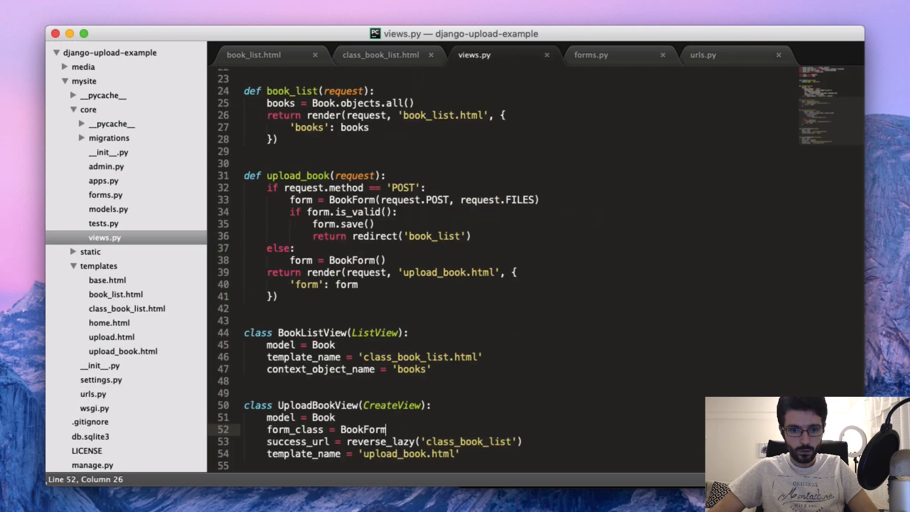
key(cmd+s)
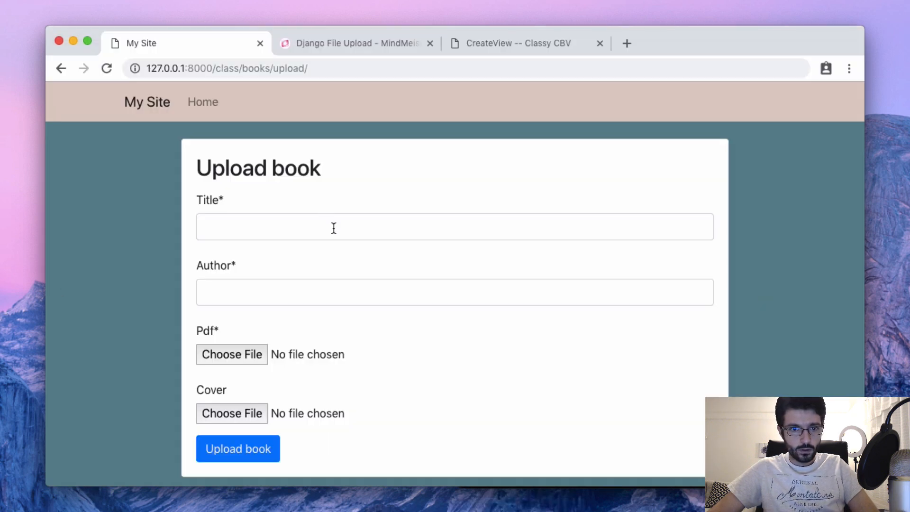
- Fill in title The Brothers Karamazov and author Fyodor Dostoyevsky on the upload form
text(The B)
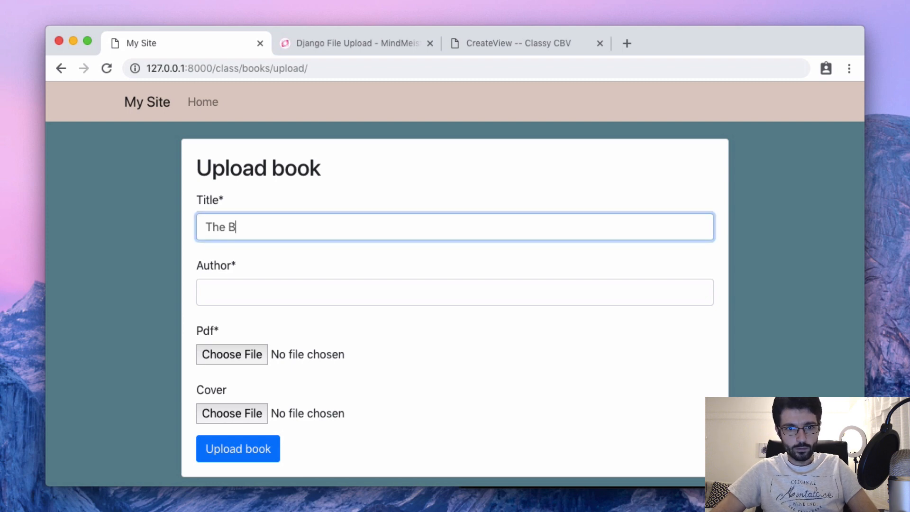
text(rothers Karama)
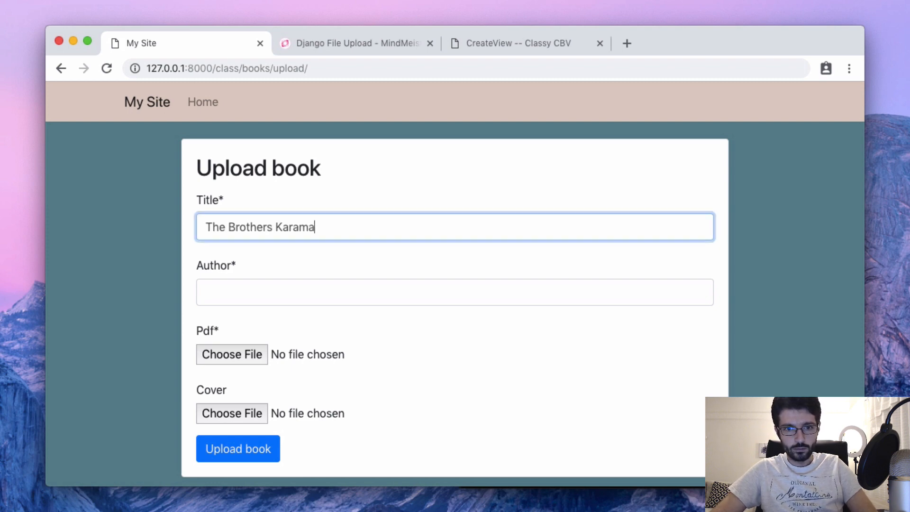
text(Fyodor Dostoyevsky)
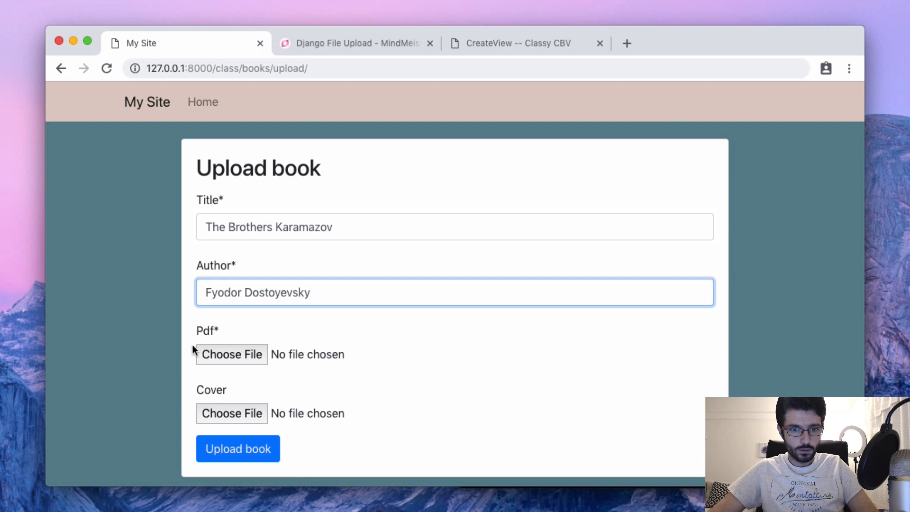
- Attach karamazov.pdf and karamazov.jpg as PDF and cover, then submit the book
click(232, 353)
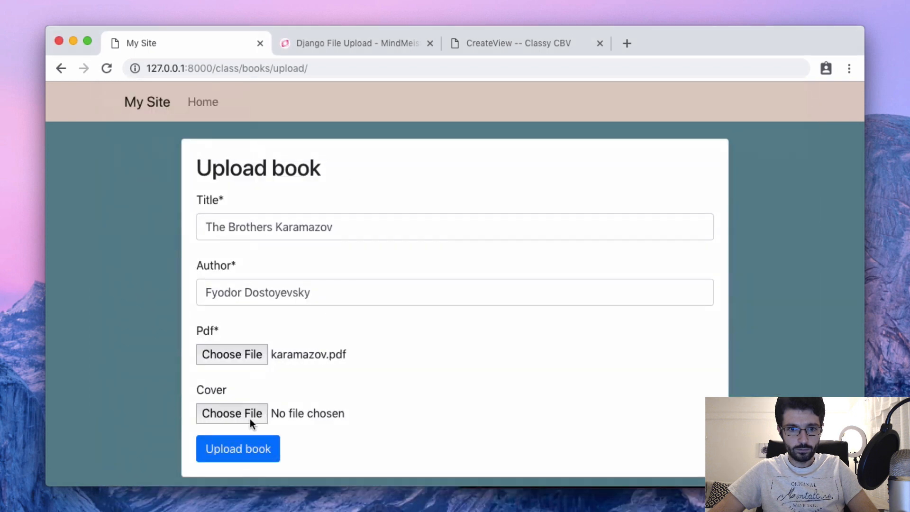
click(232, 414)
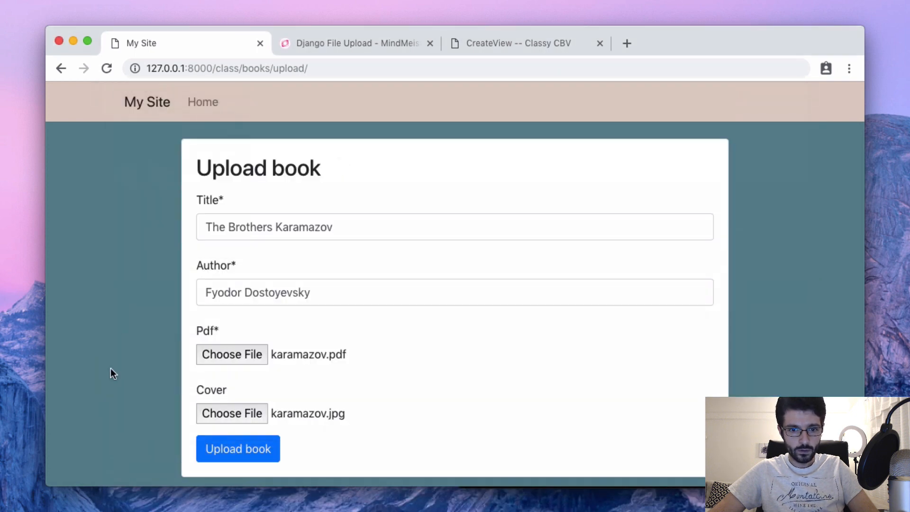
mouse_move(238, 449)
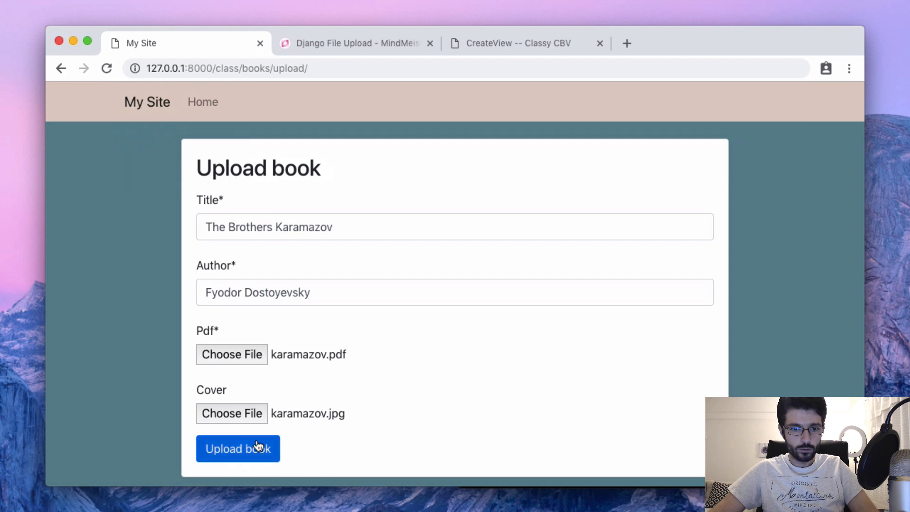
click(237, 448)
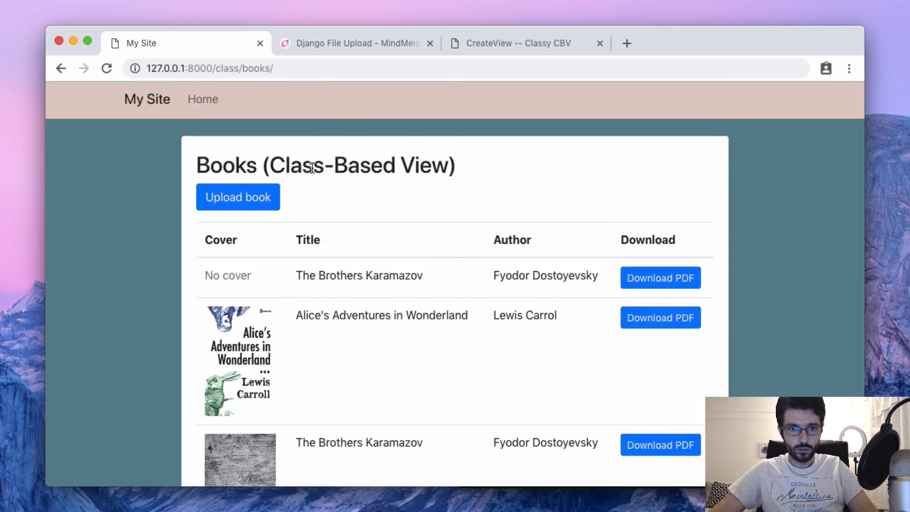
- Check The Brothers Karamazov appears in the list and its PDF opens, then close it
scroll(down, 3)
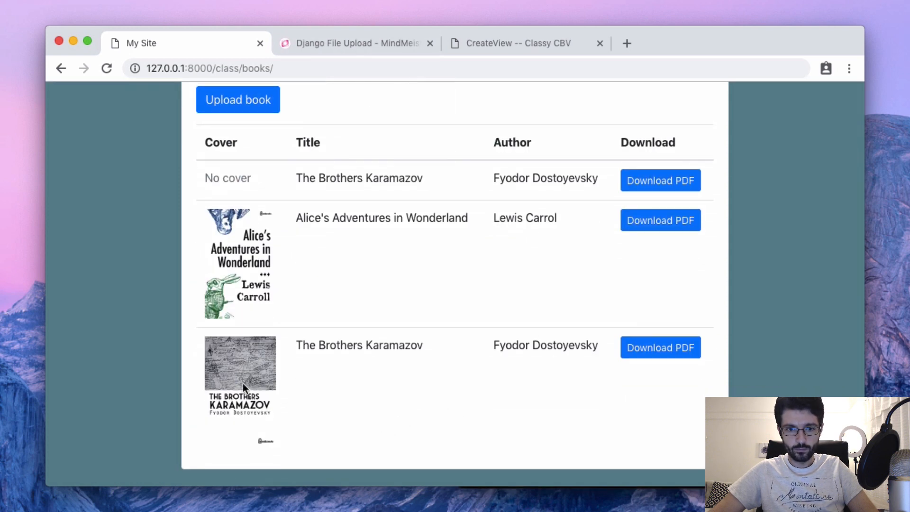
mouse_move(374, 391)
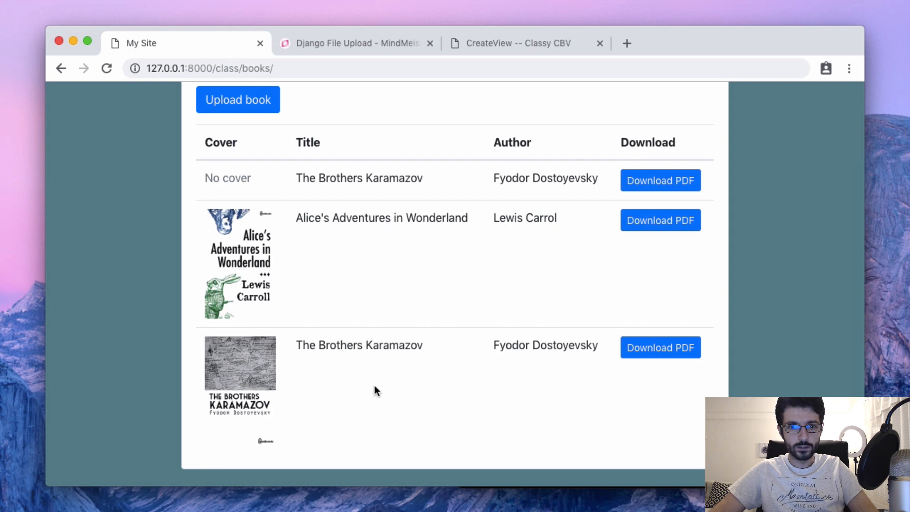
mouse_move(194, 391)
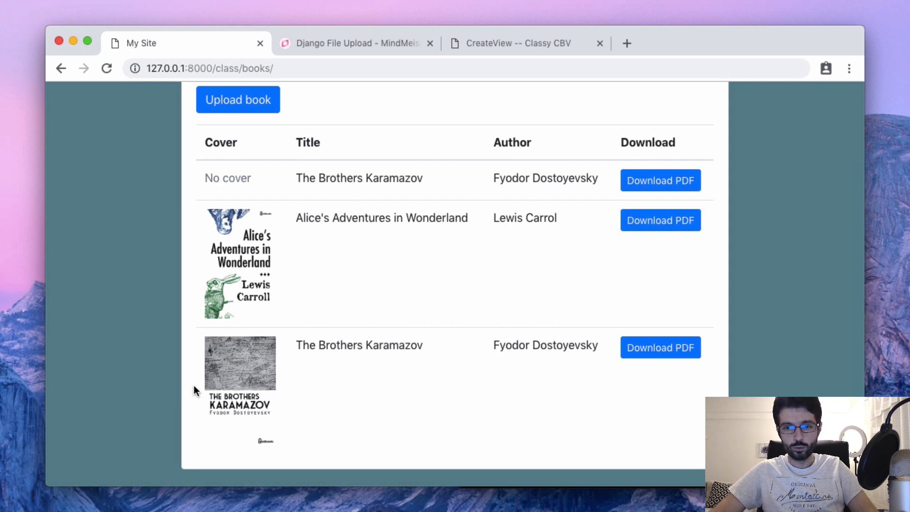
click(660, 347)
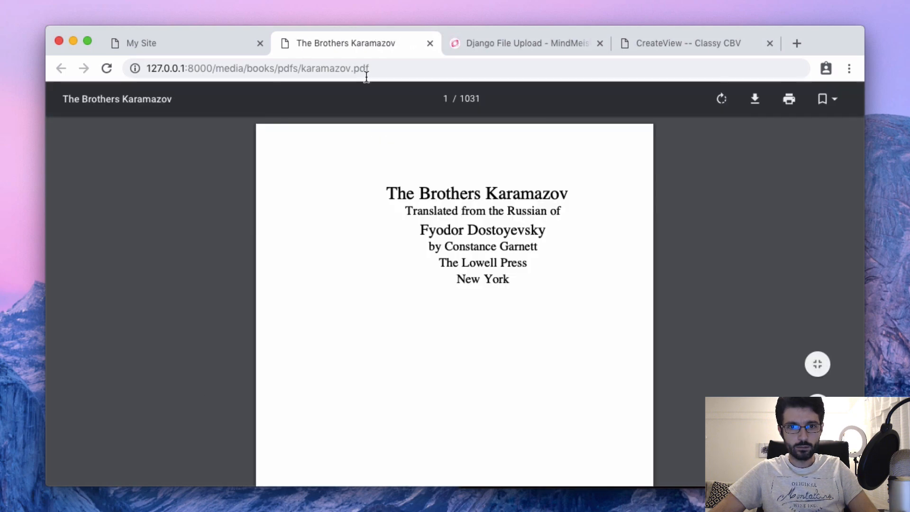
click(430, 43)
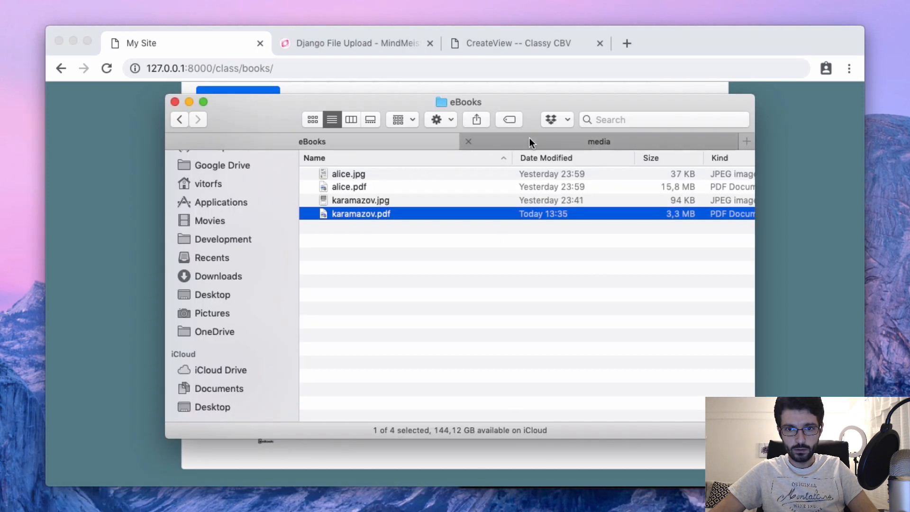
- Expand media/books/covers and pdfs in Finder to show karamazov.jpg and karamazov.pdf
click(598, 141)
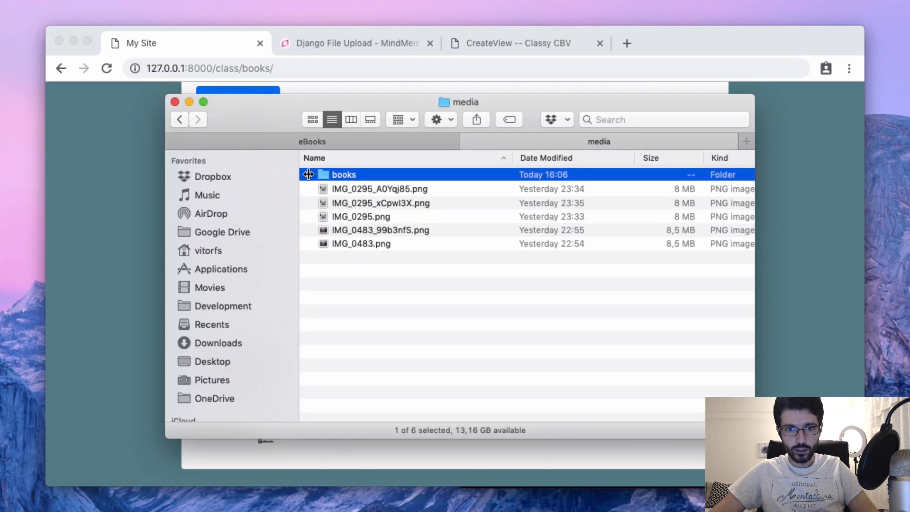
click(308, 174)
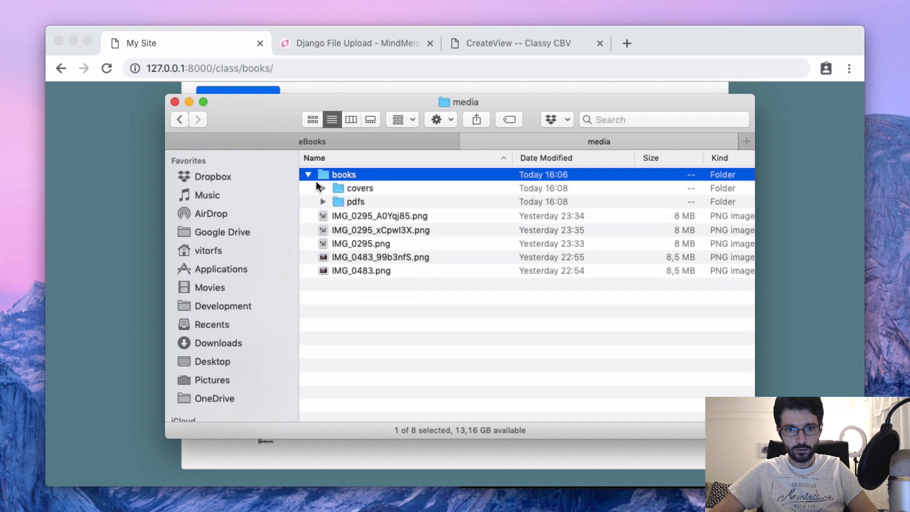
click(325, 188)
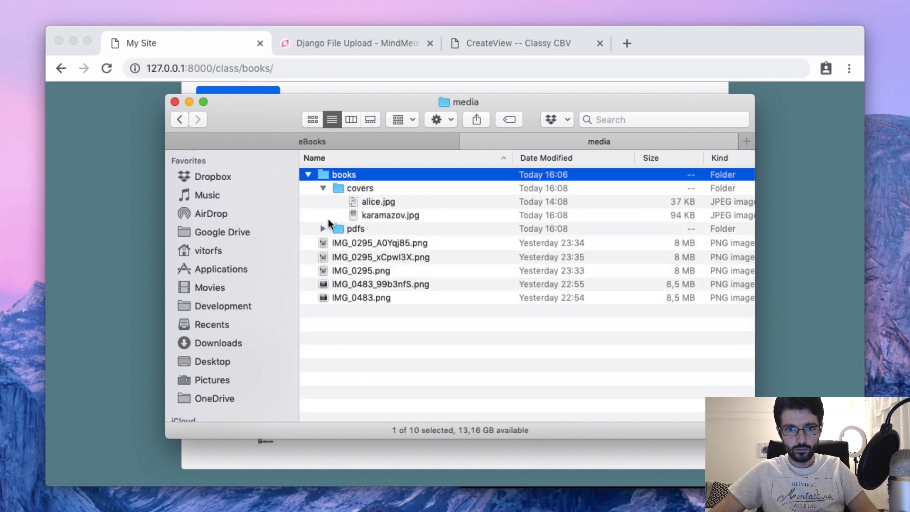
click(323, 228)
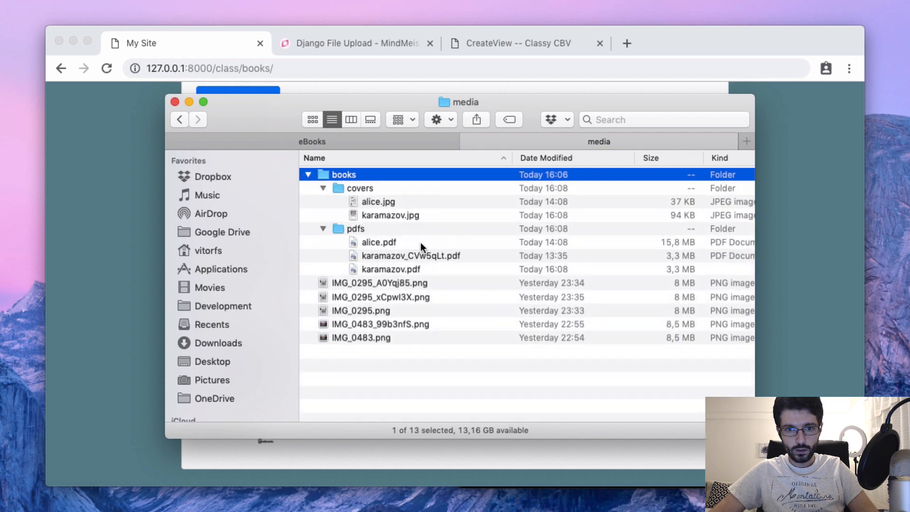